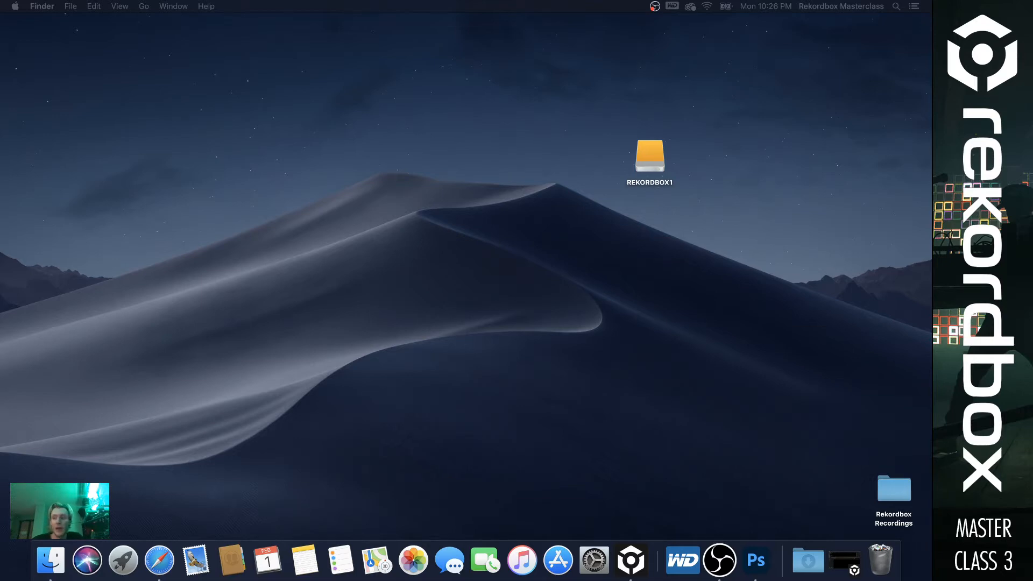
mouse_move(249, 352)
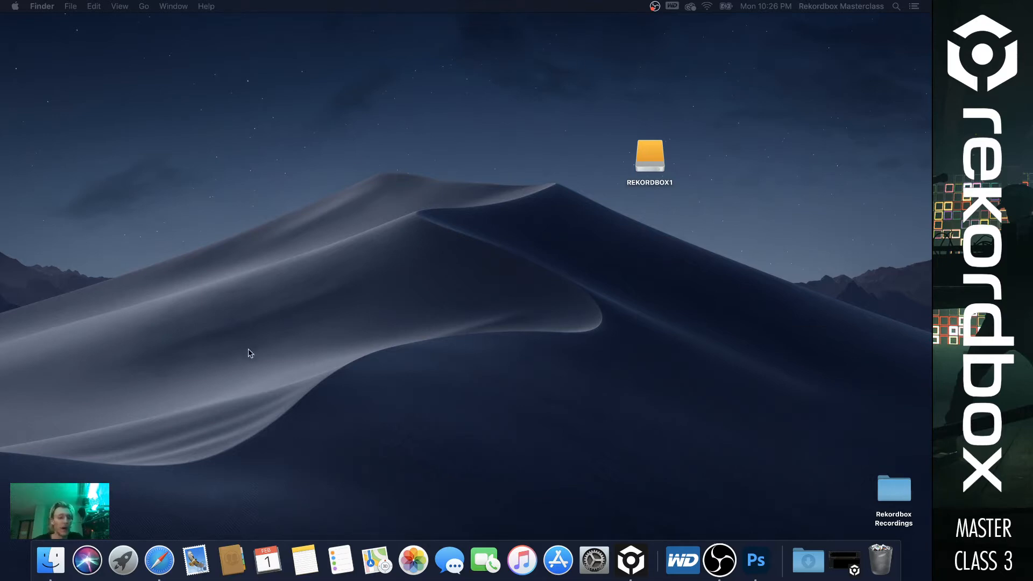
mouse_move(158, 561)
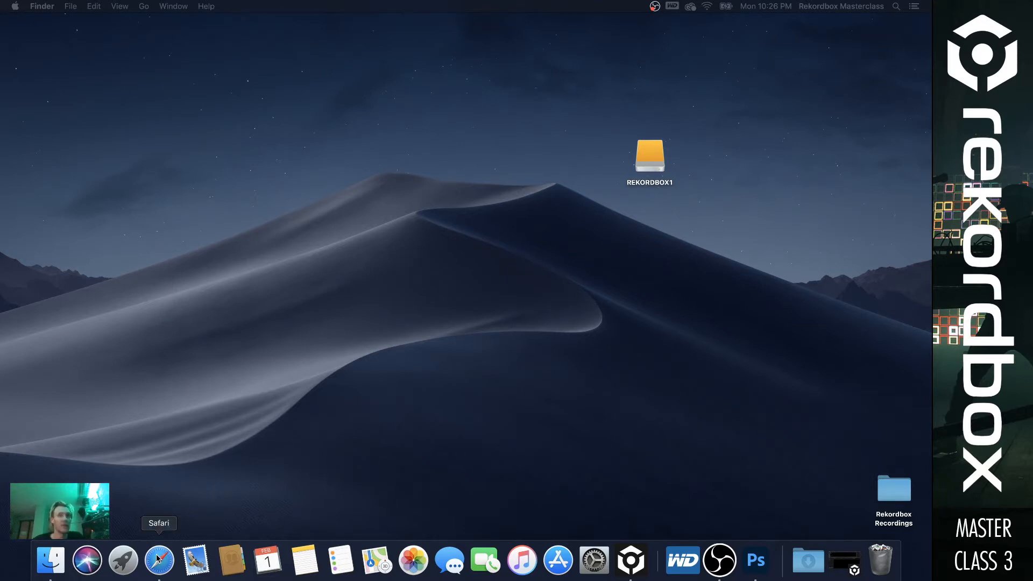
Launch Safari, go to soundcloud.com from the address bar and scroll its home feed.
left_click(159, 560)
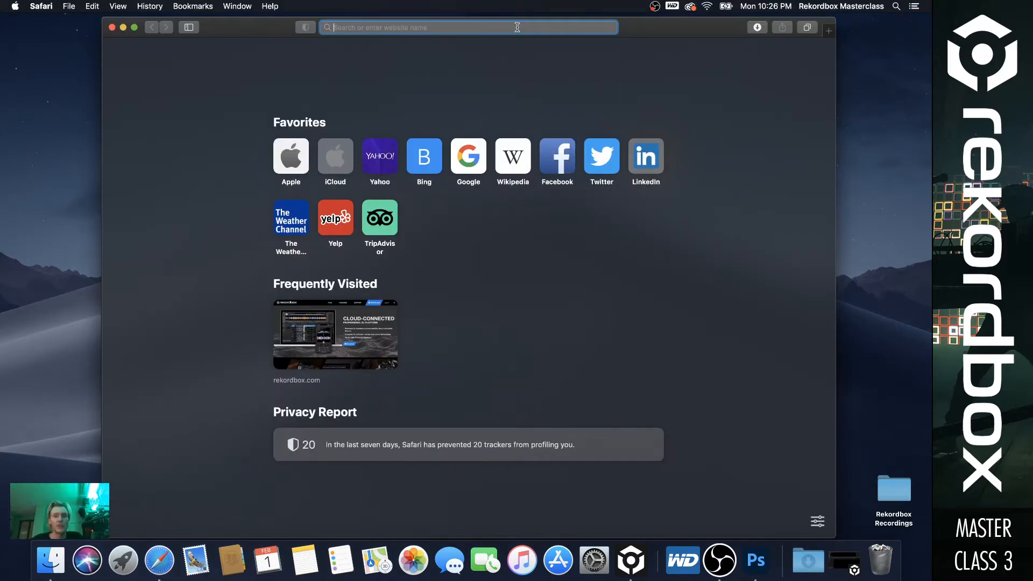
type("soun")
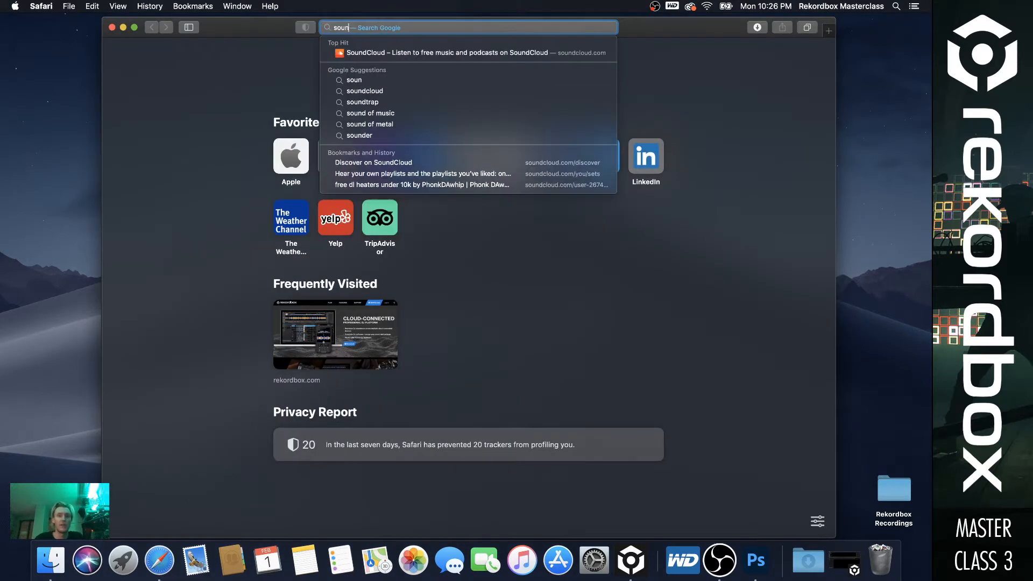
left_click(446, 52)
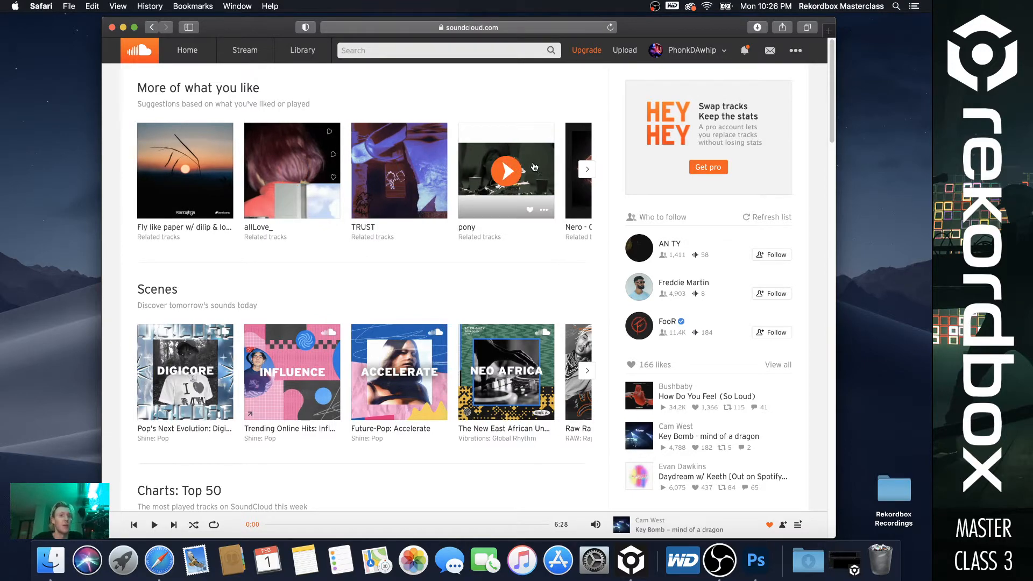
scroll("down", 3)
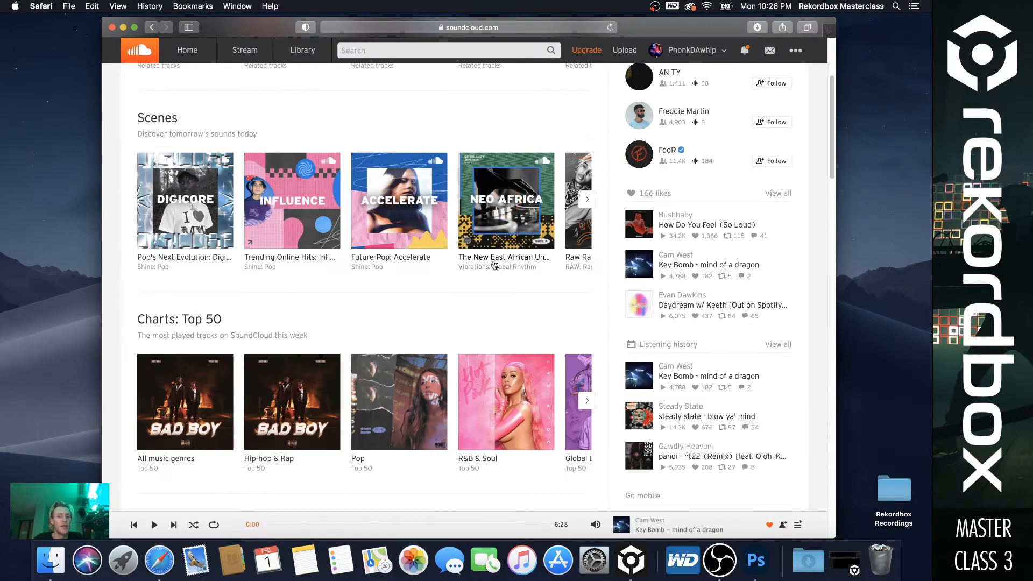
scroll("down", 3)
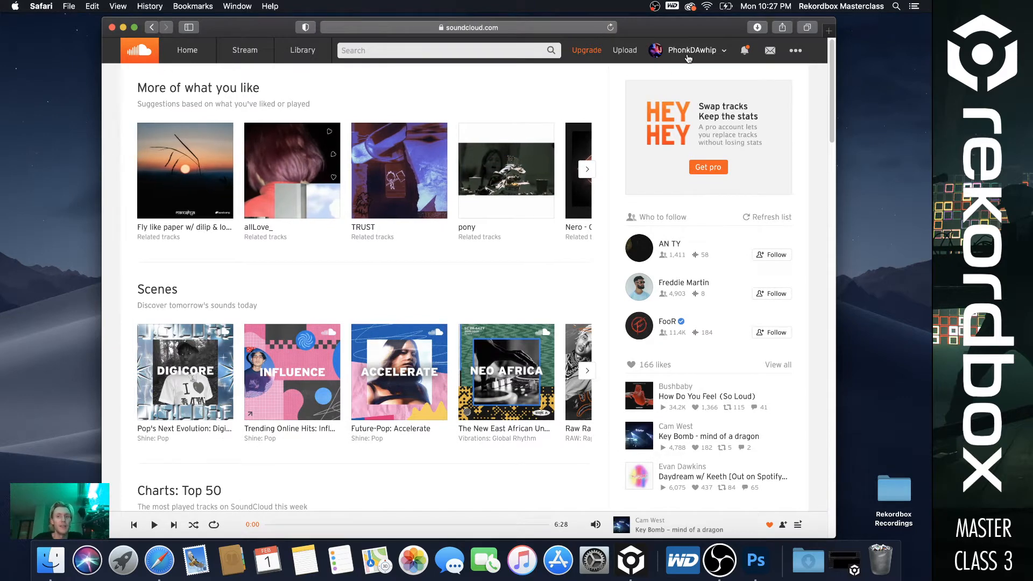
From Library, enter the 'free dl heaters under 10k' playlist and scroll its track list to TROPHY.
left_click(303, 50)
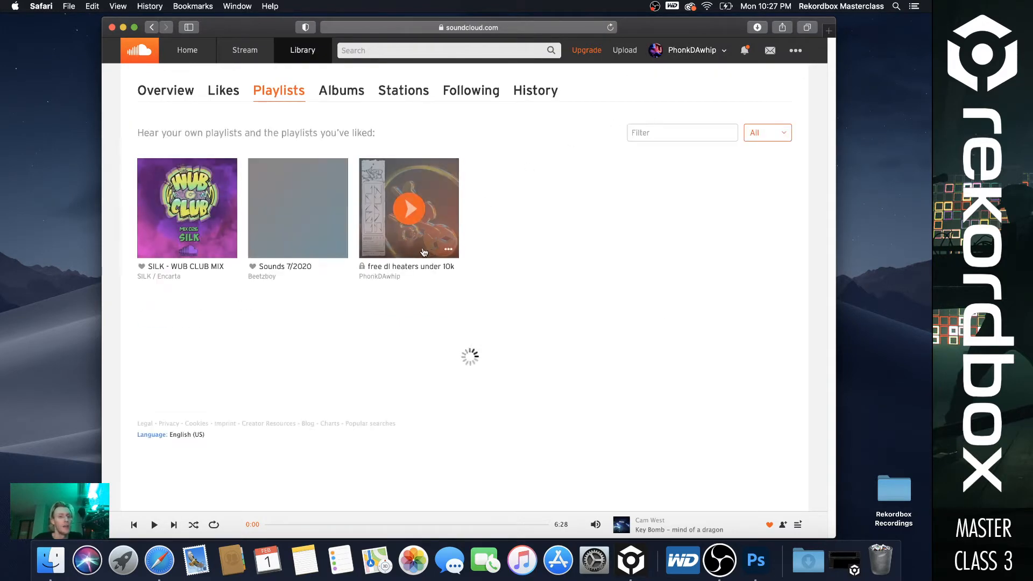
left_click(408, 208)
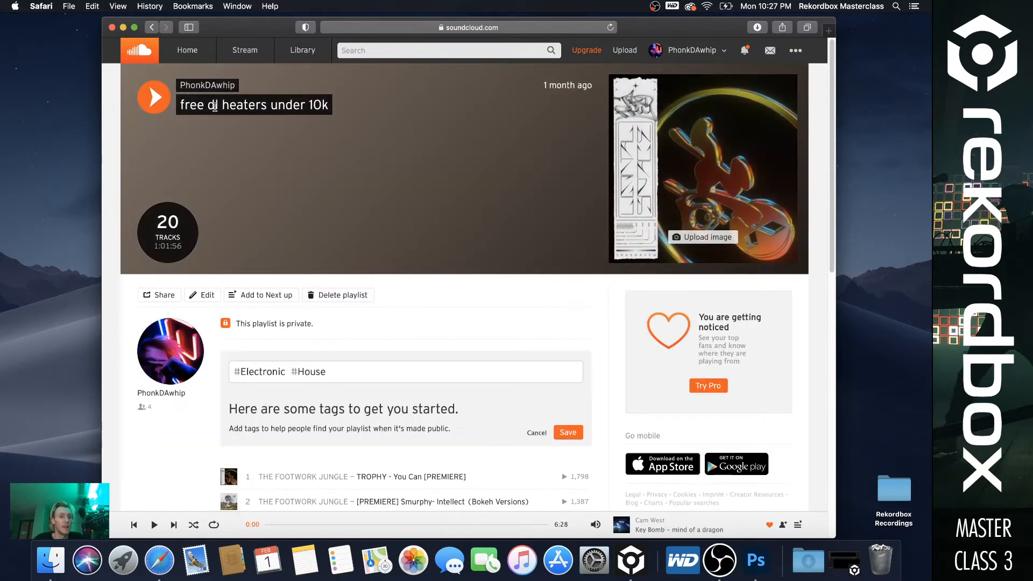
double_click(253, 105)
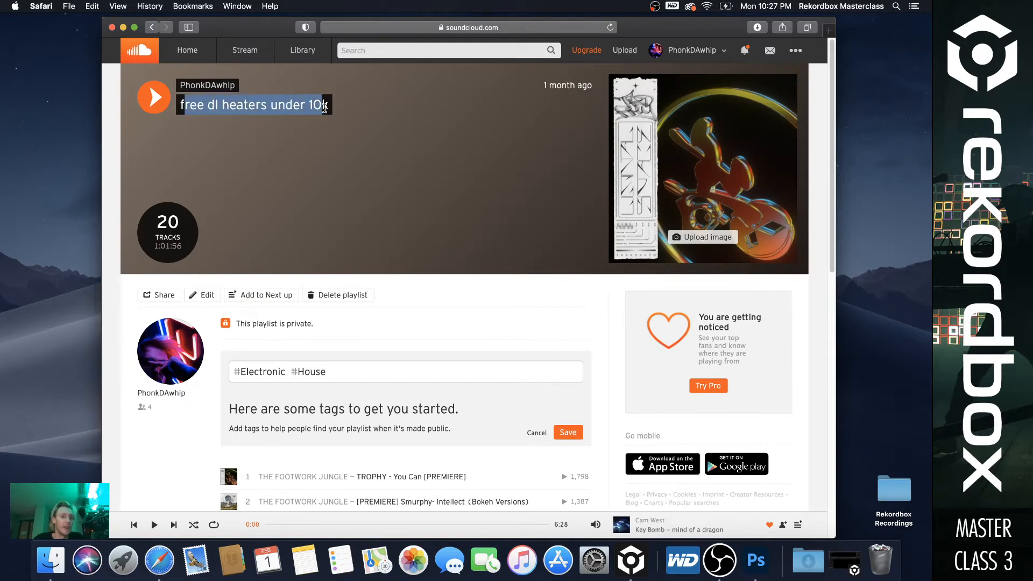
scroll("down", 3)
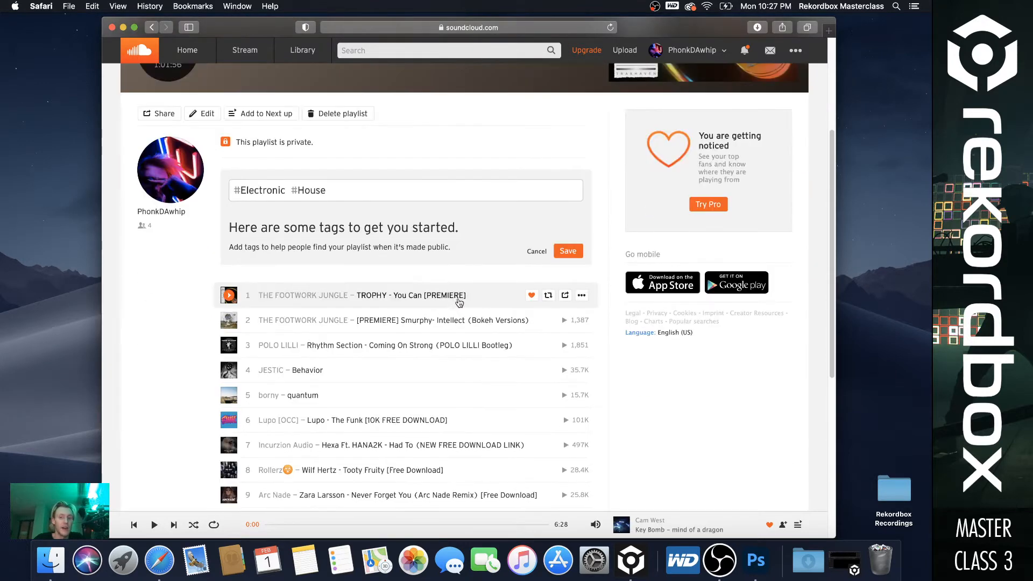
scroll("down", 3)
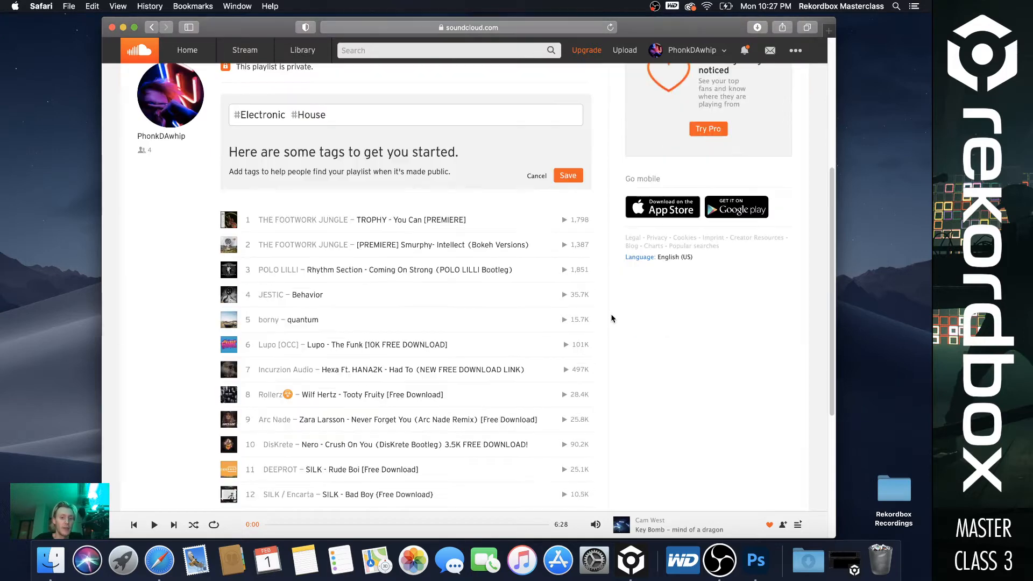
scroll("down", 3)
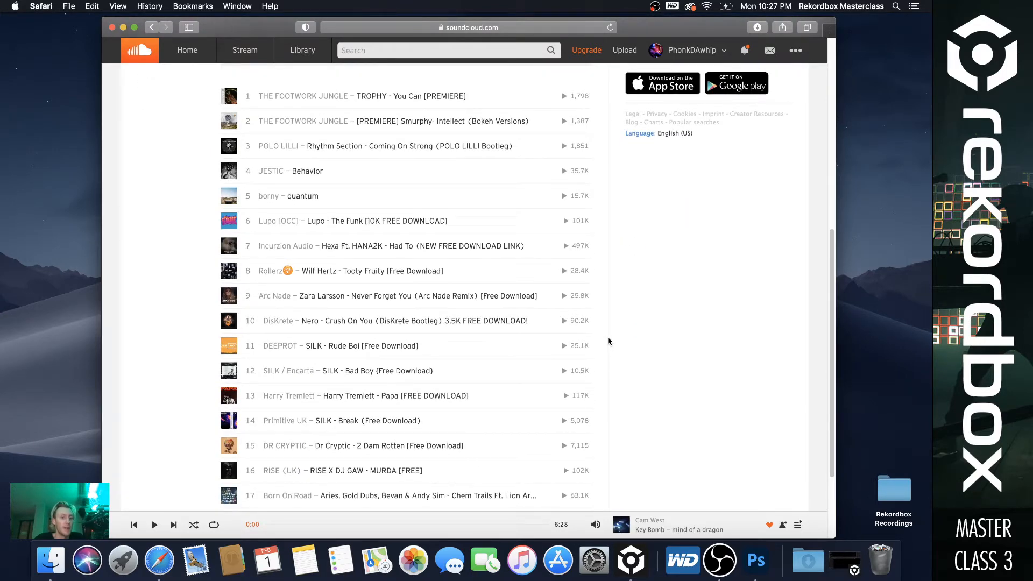
scroll("down", 3)
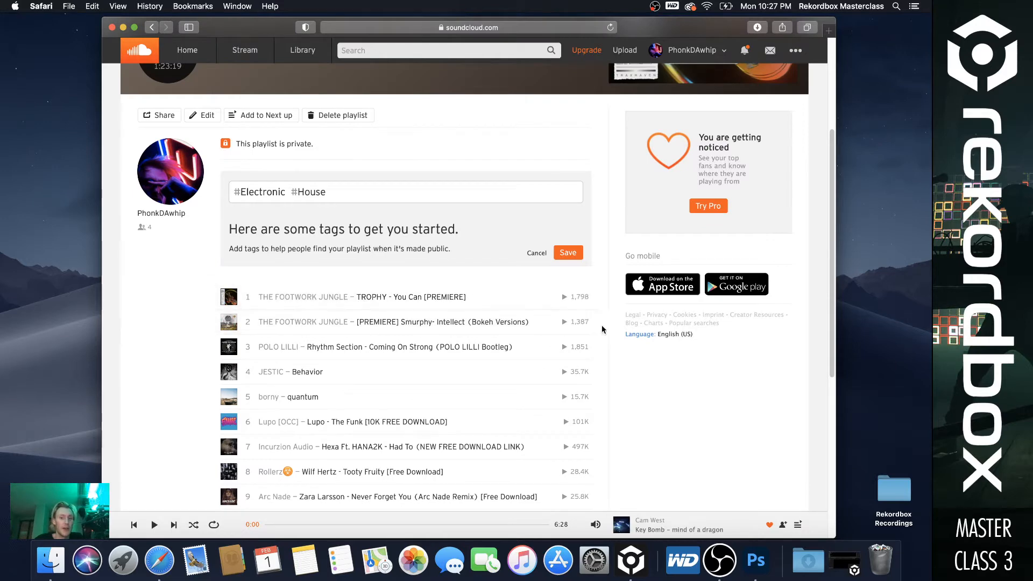
mouse_move(601, 297)
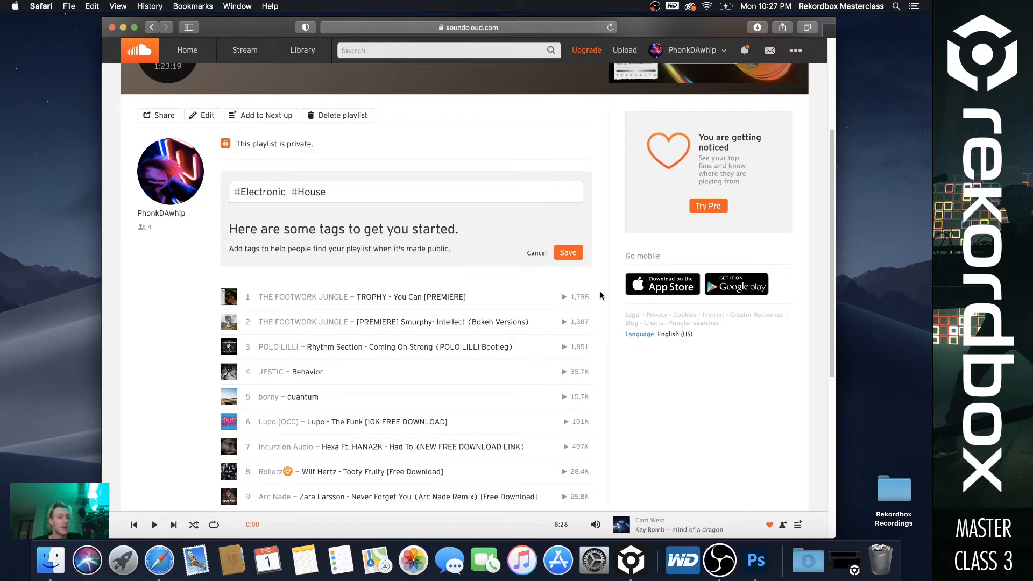
mouse_move(581, 241)
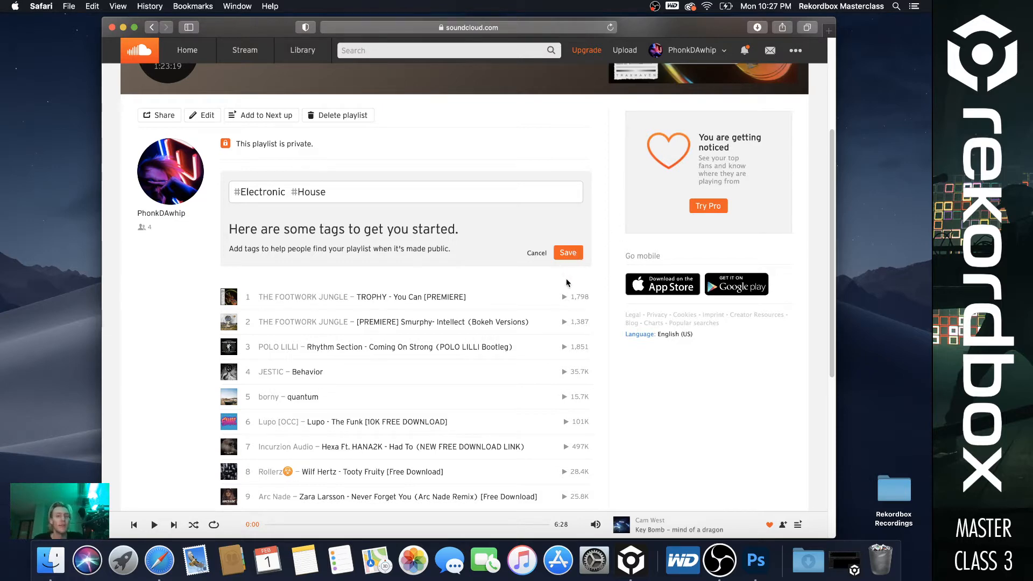
scroll("down", 3)
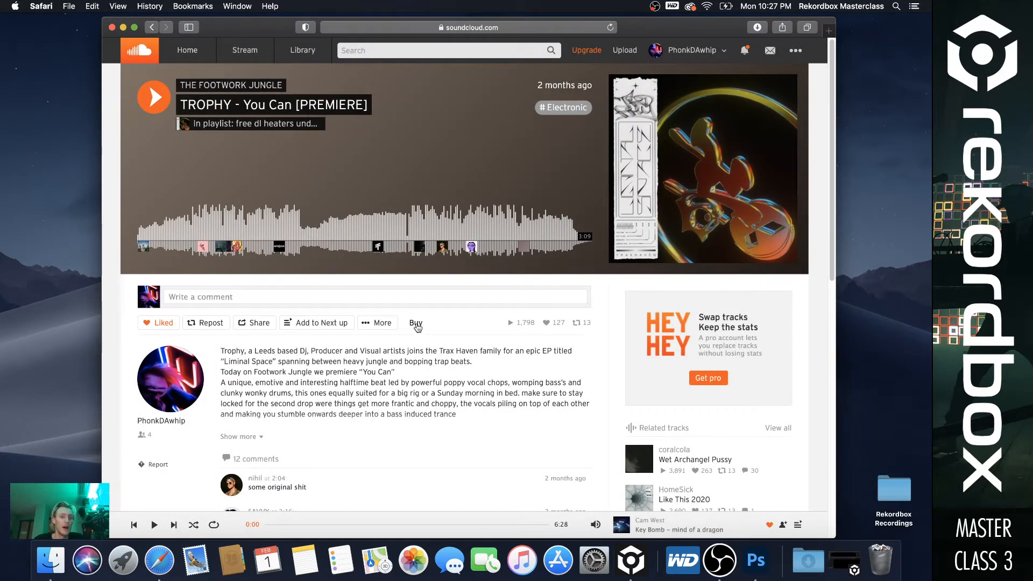
Start Bandcamp's name-your-price download of 'Red Stripe' as MP3 V0, allowing downloads from bandcamp.com.
left_click(827, 27)
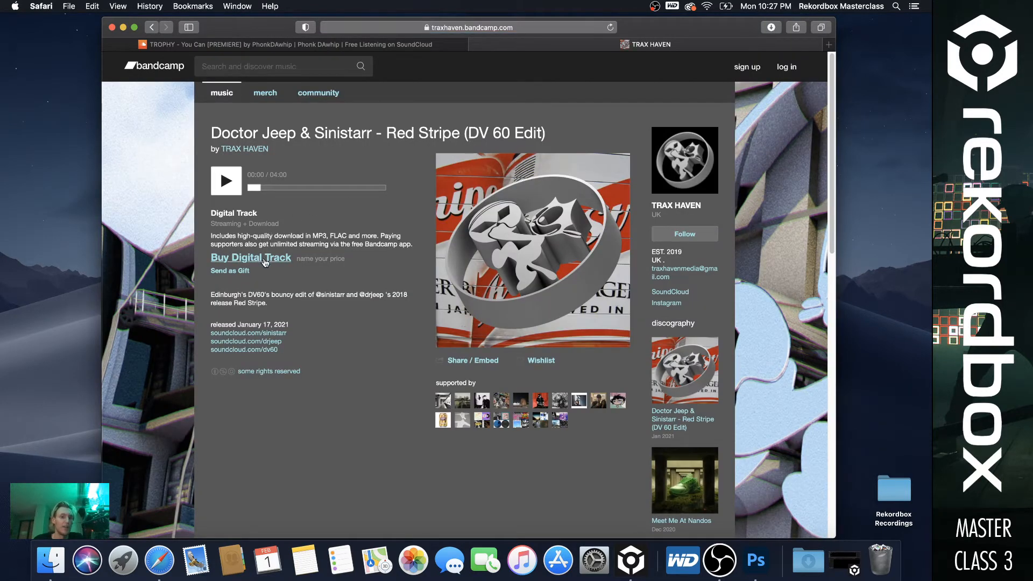
left_click(250, 257)
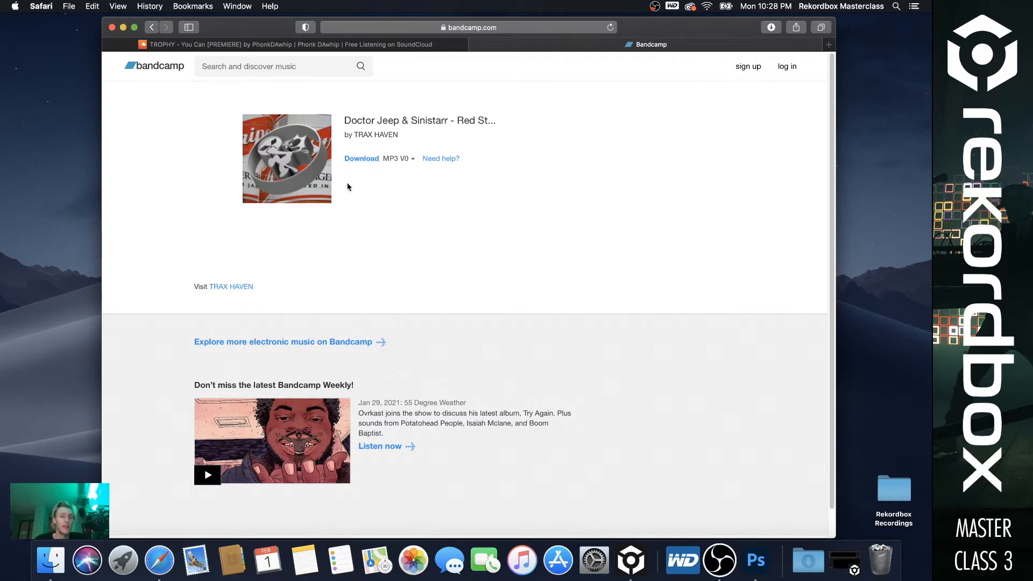
mouse_move(361, 158)
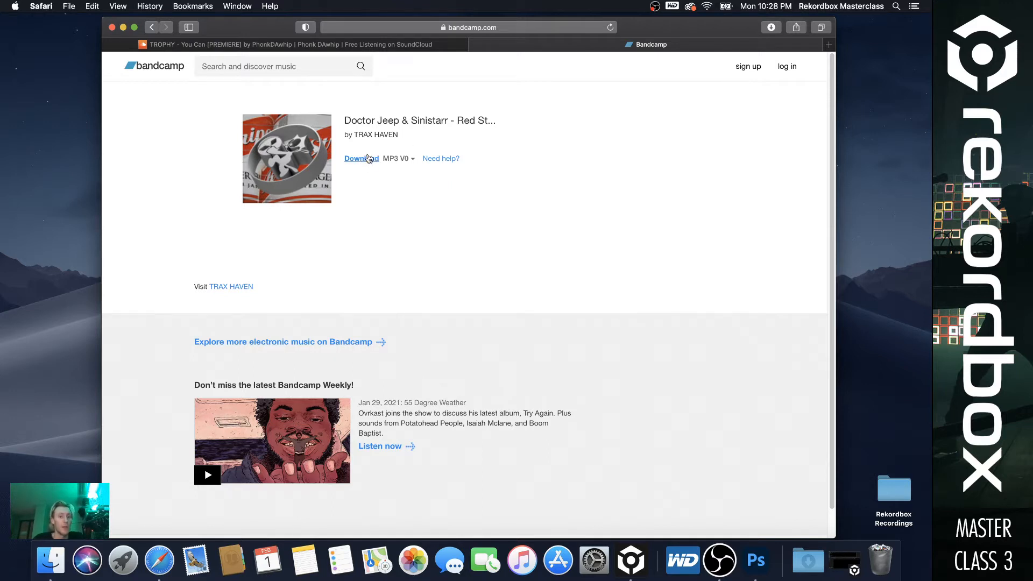
left_click(361, 158)
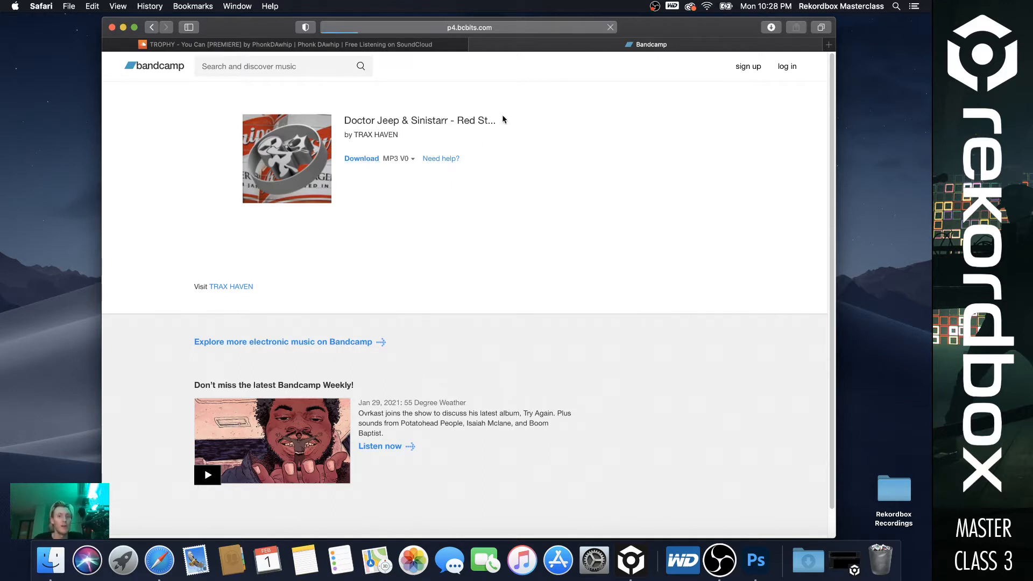
left_click(361, 158)
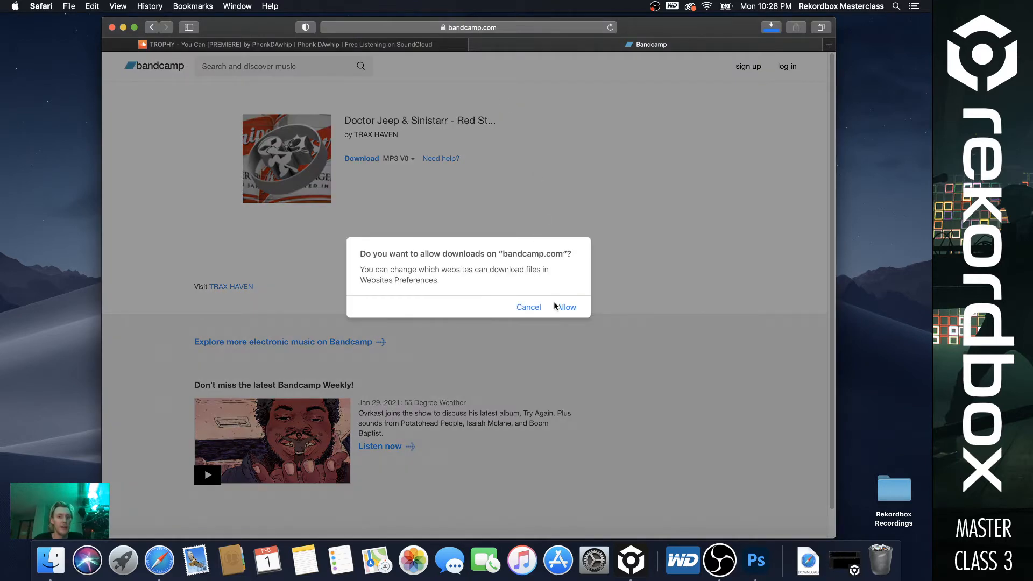
left_click(565, 306)
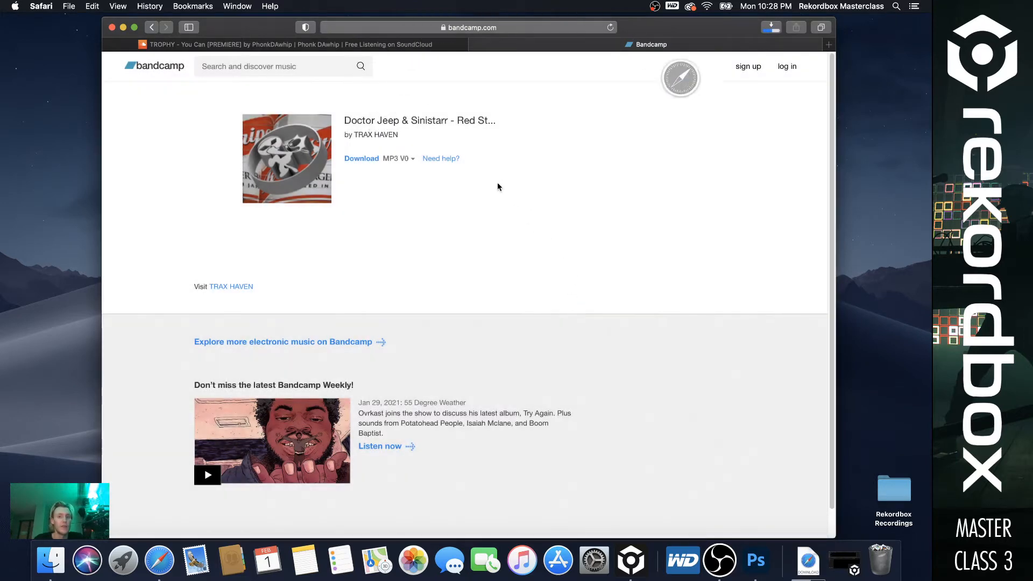
Check the downloaded MP3, dismiss the iTunes window and return to the Bandcamp download page.
left_click(521, 561)
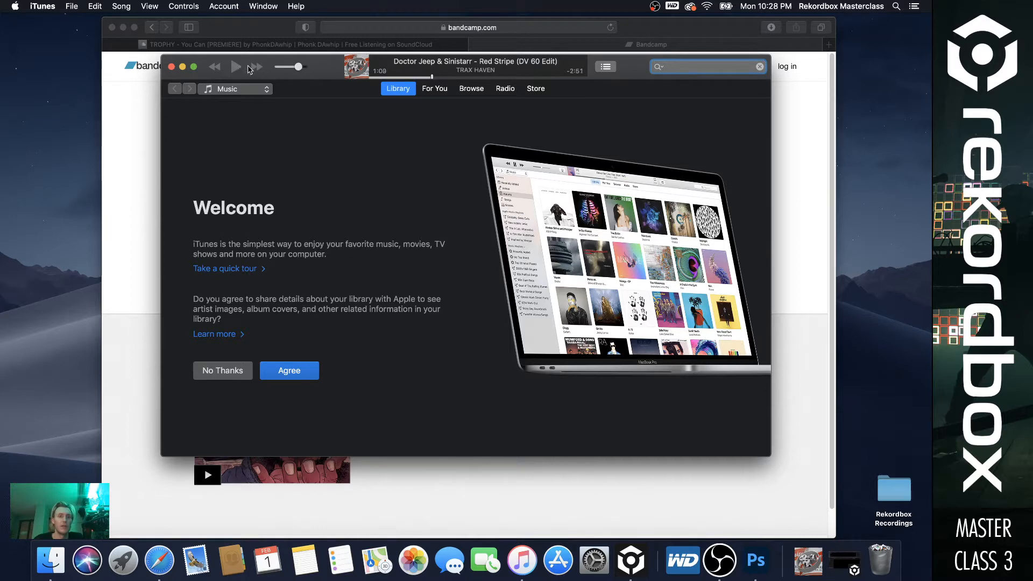
left_click(288, 370)
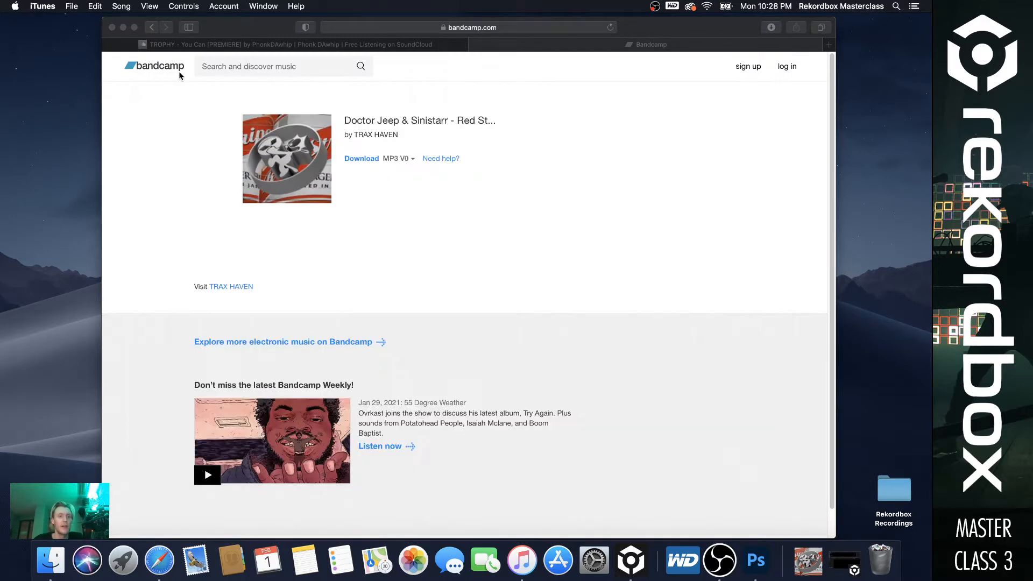
left_click(166, 71)
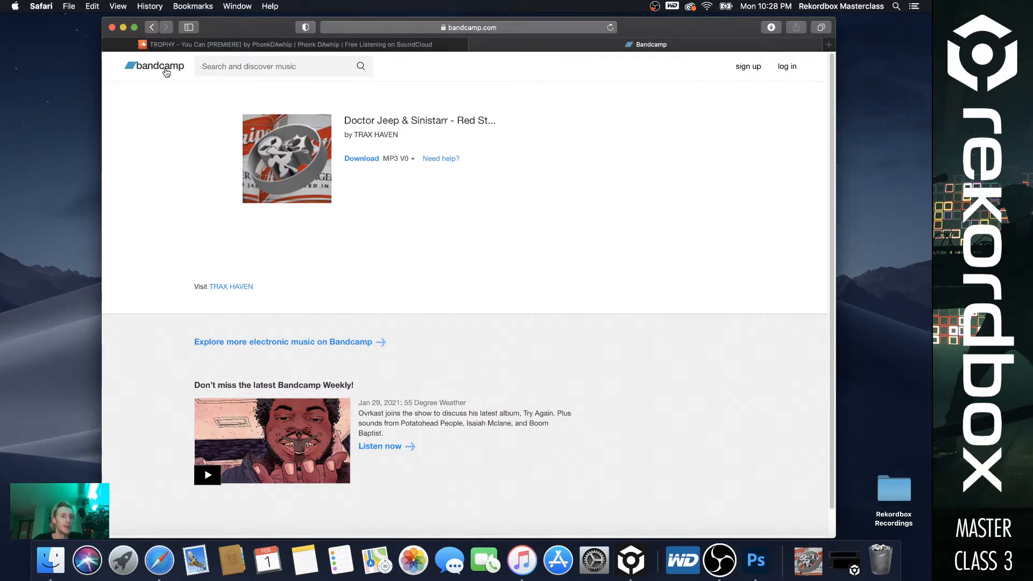
mouse_move(296, 92)
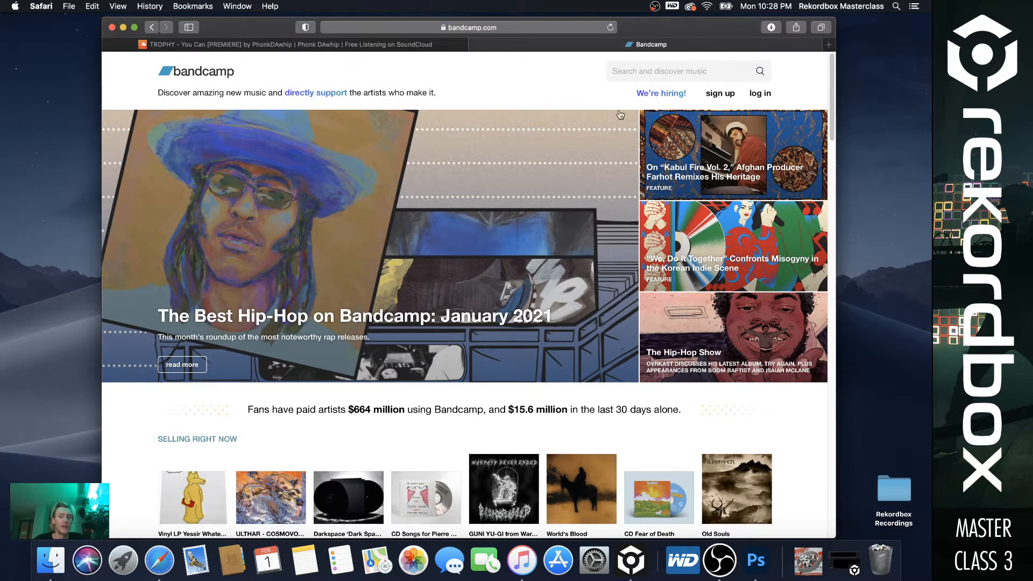
Browse Bandcamp's electronic genre releases, then switch back to the SoundCloud track tab.
left_click(672, 71)
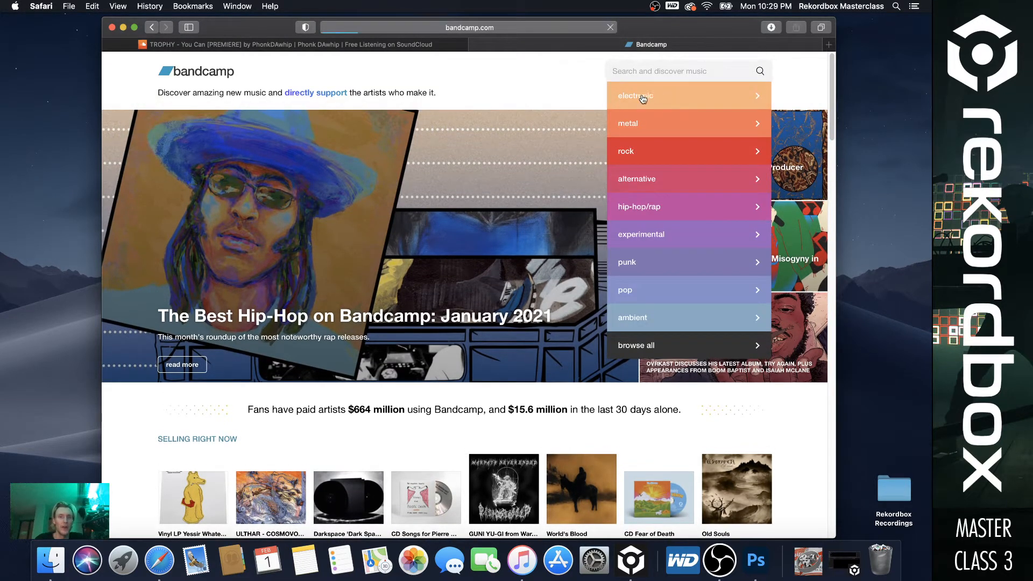
left_click(634, 96)
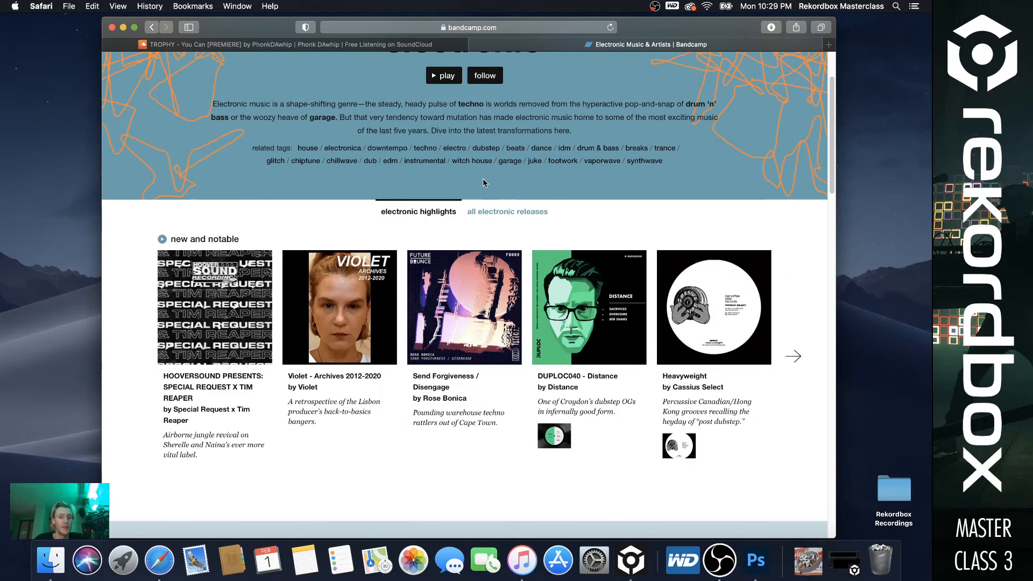
scroll("down", 3)
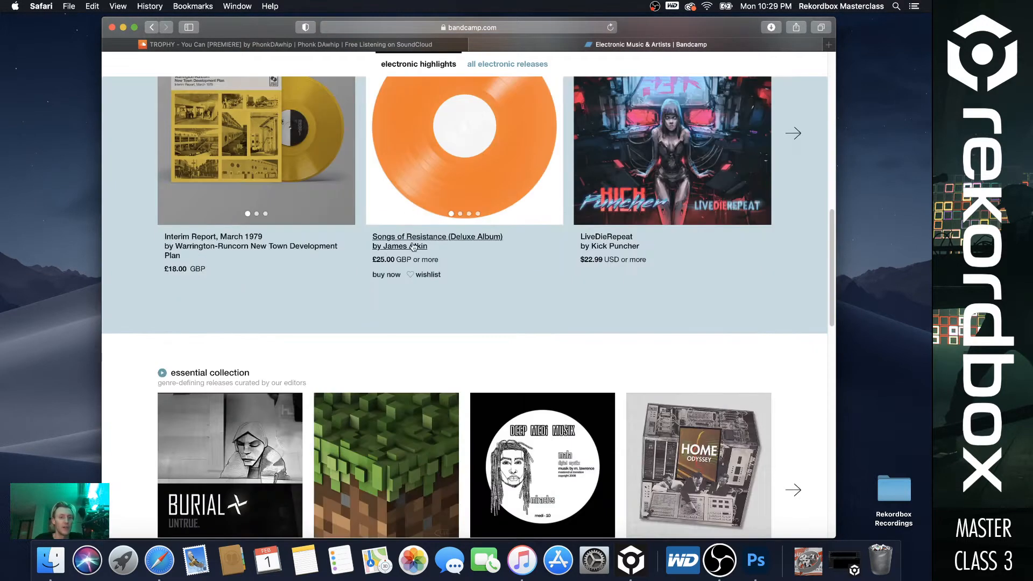
scroll("down", 3)
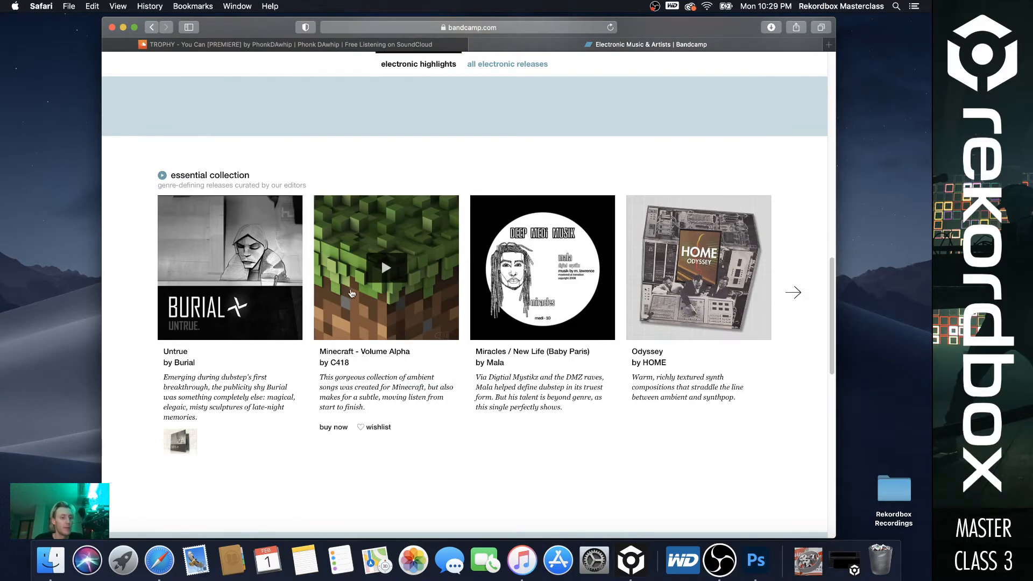
scroll("down", 3)
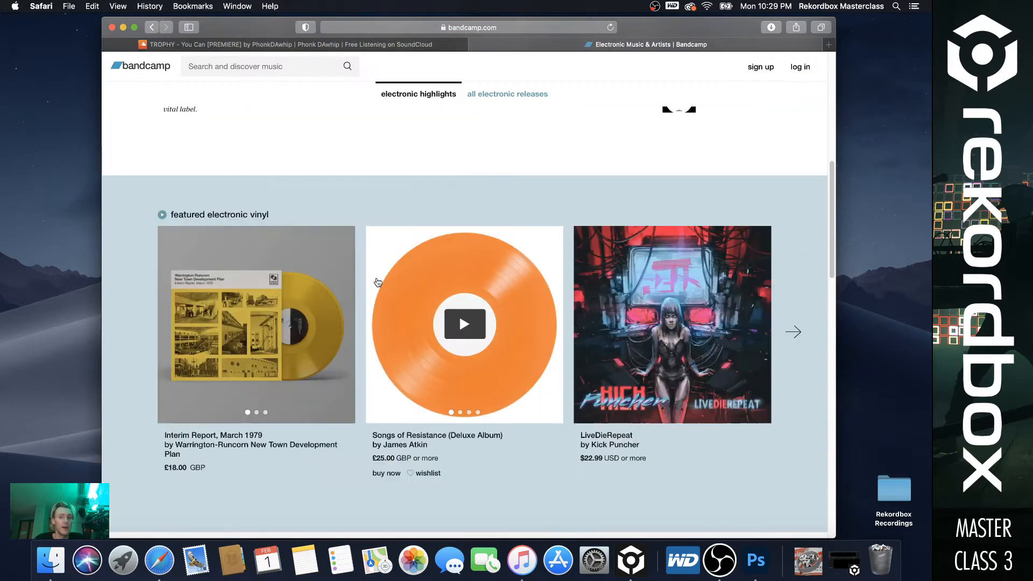
left_click(793, 331)
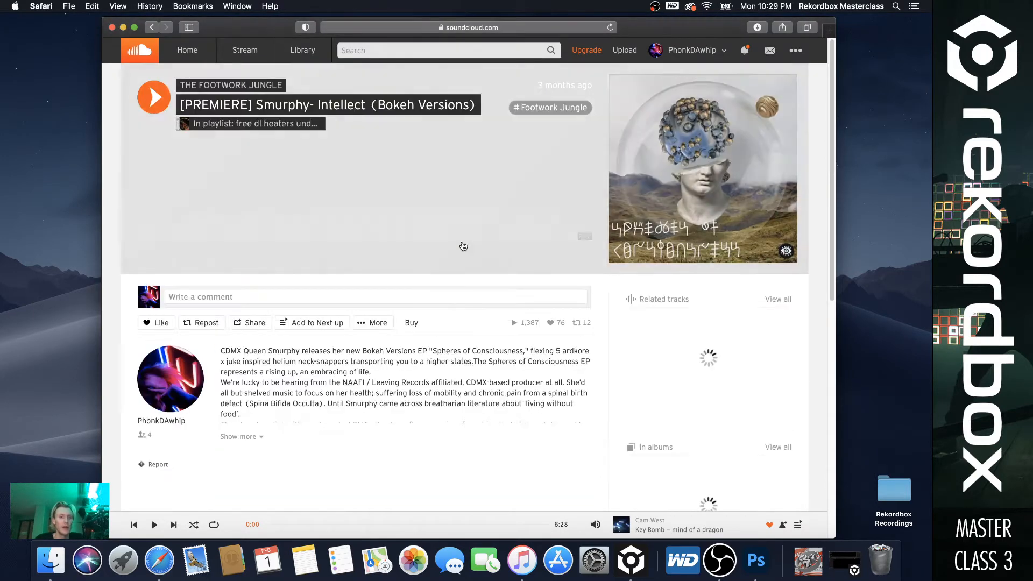
Go to Smurphy's 'Spheres of Consciousness' album page on Bandcamp from the SoundCloud link.
left_click(827, 44)
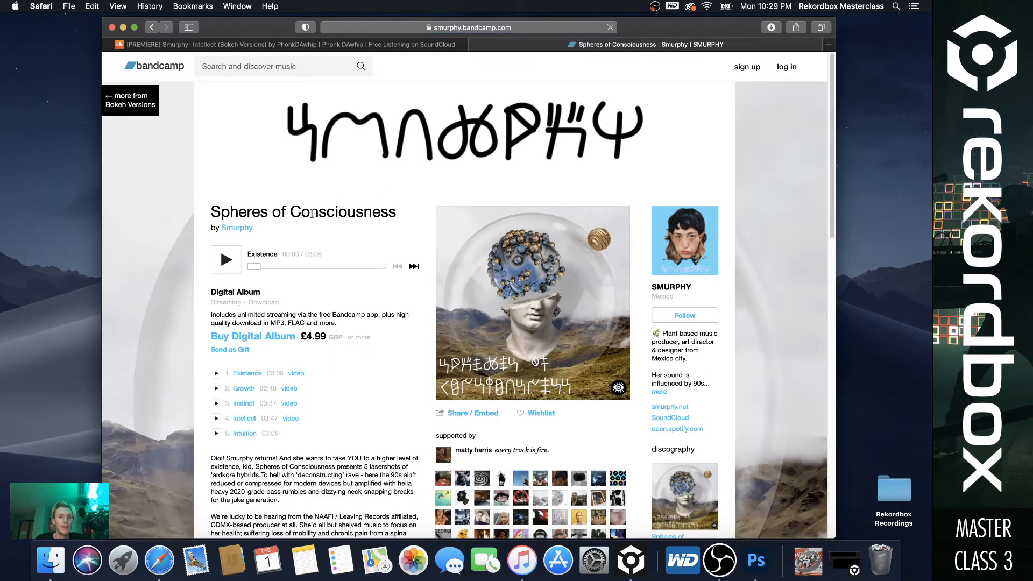
mouse_move(290, 347)
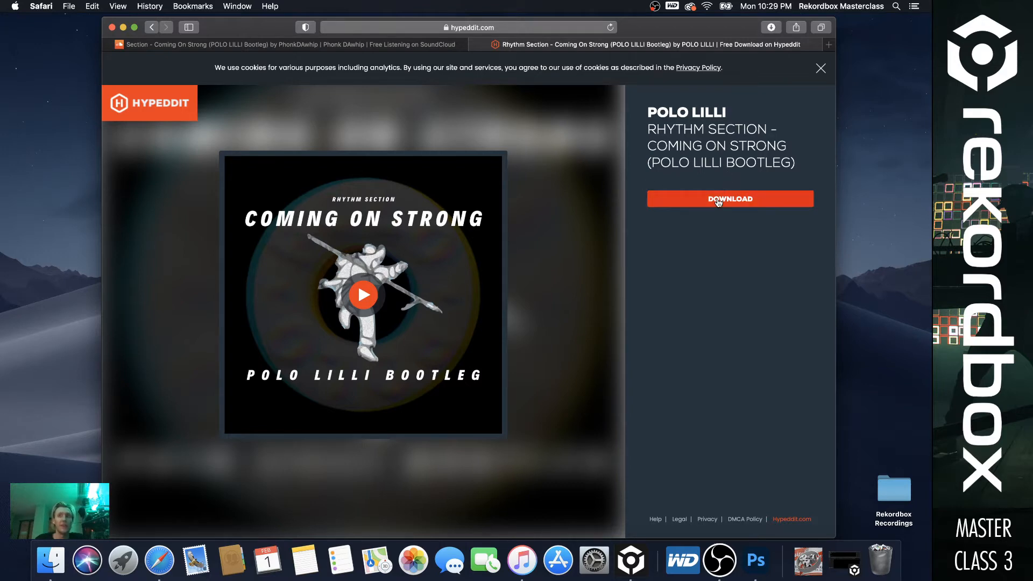
left_click(728, 199)
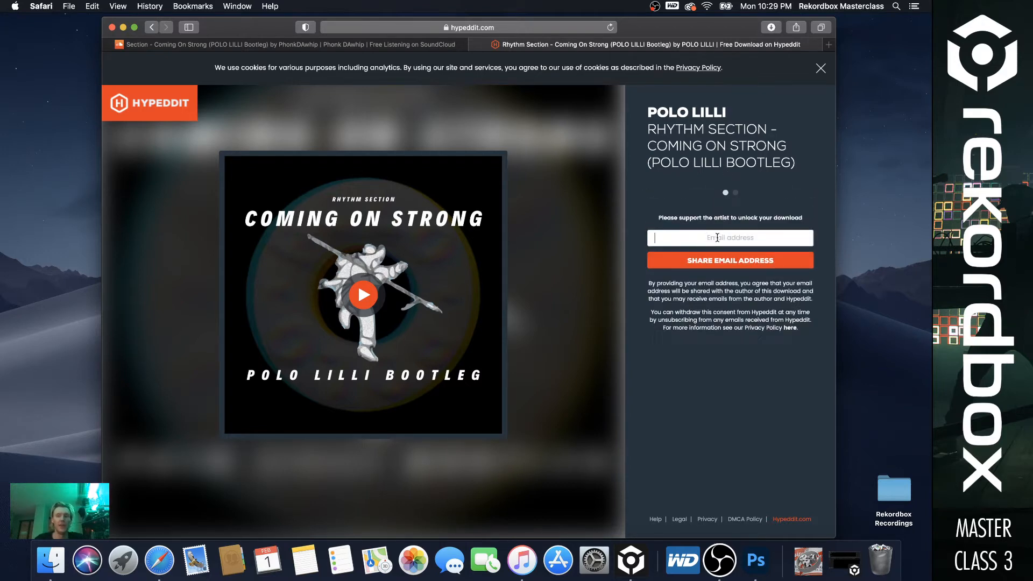
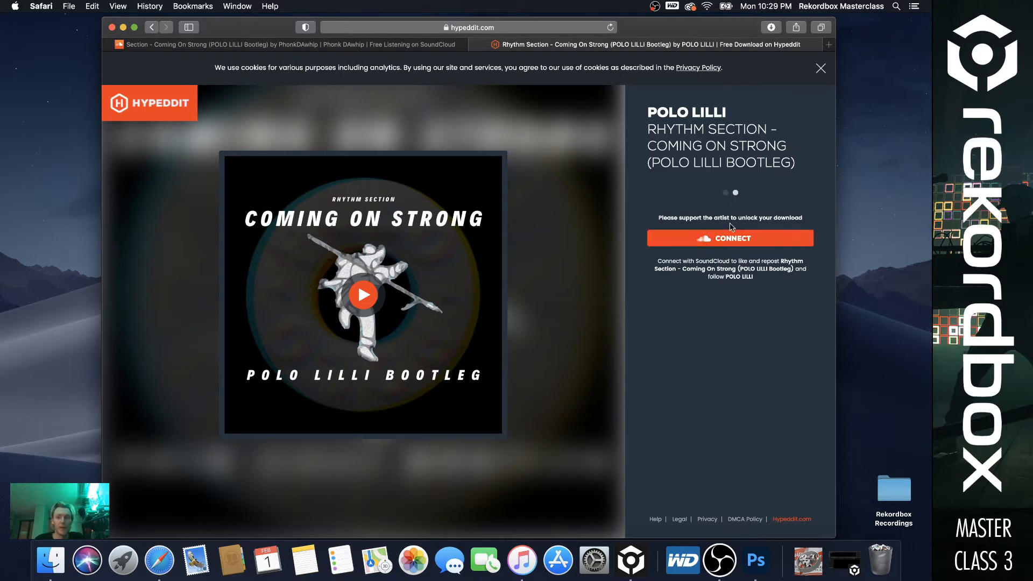
left_click(730, 238)
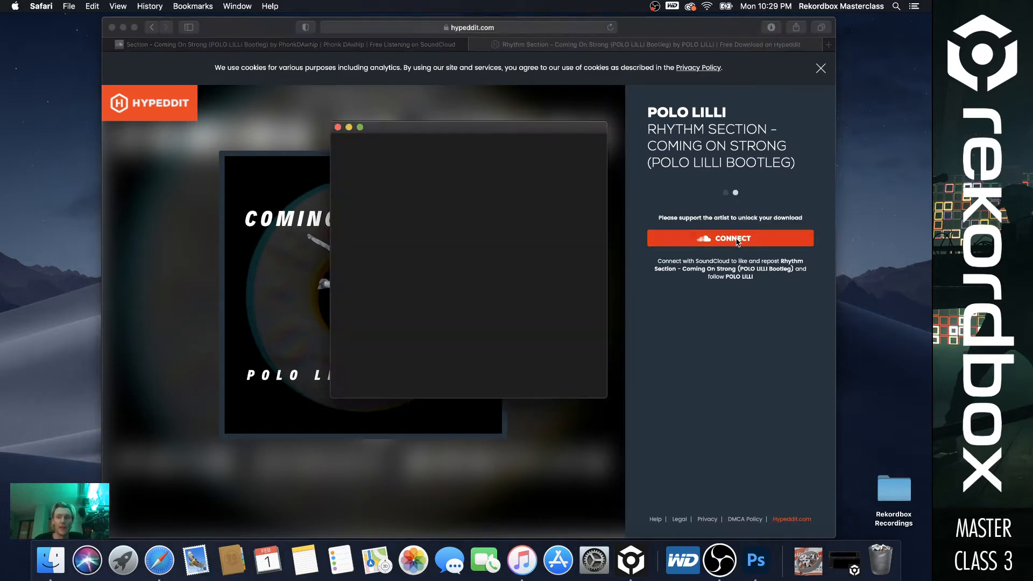
left_click(730, 238)
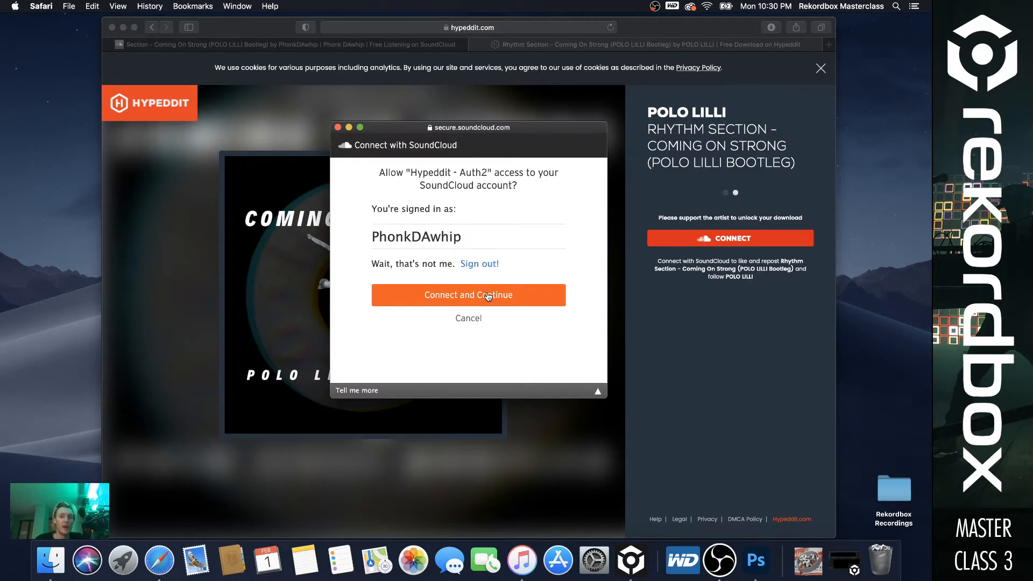
left_click(468, 295)
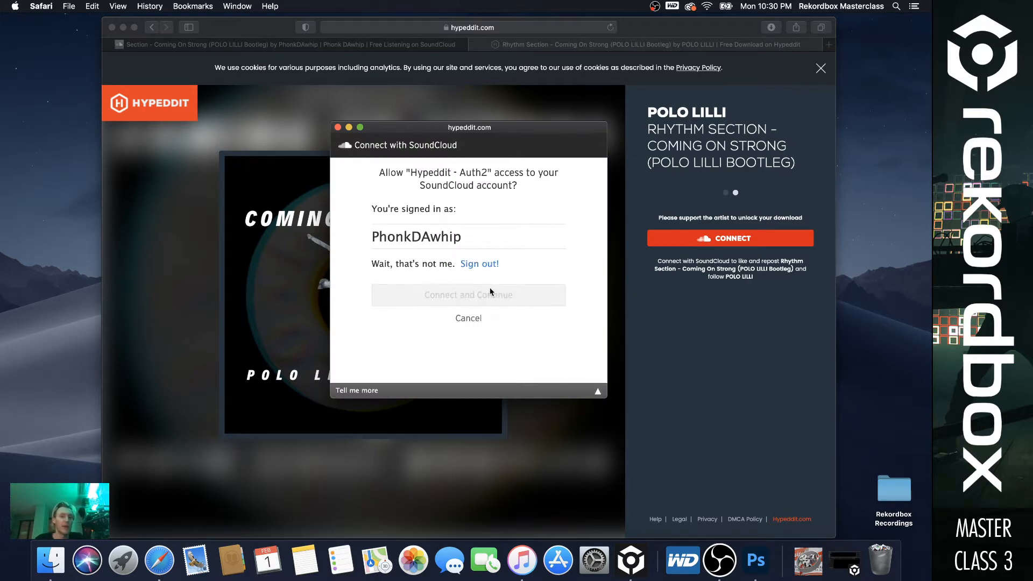
left_click(467, 294)
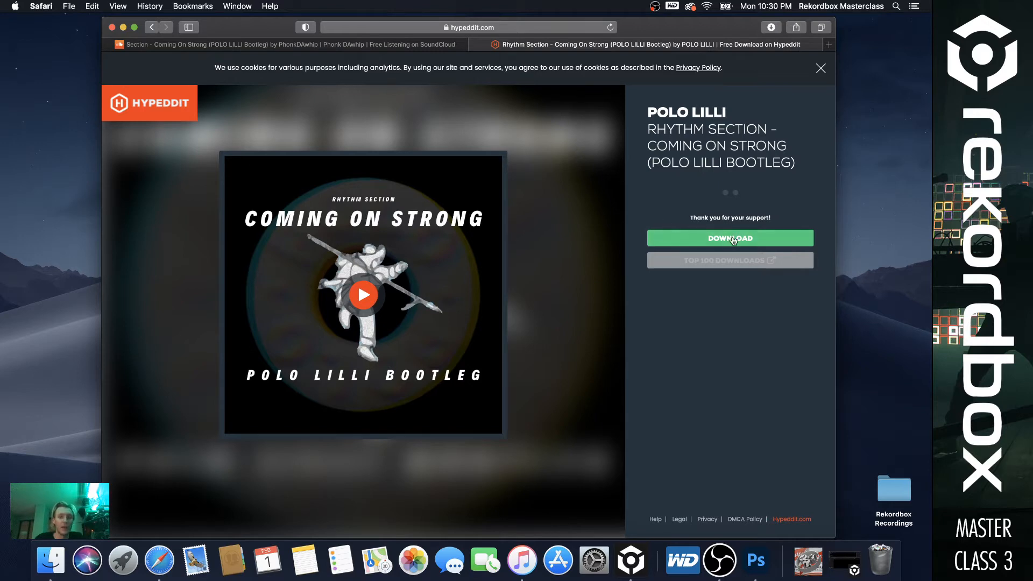
Download the unlocked 'Coming On Strong' track, allow site downloads and dismiss the notice.
left_click(729, 238)
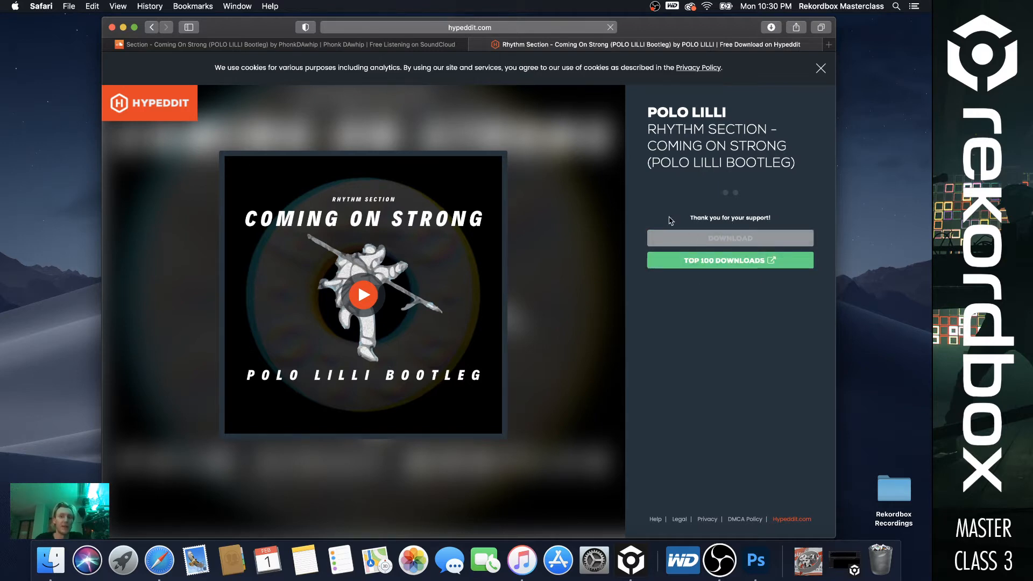
left_click(730, 238)
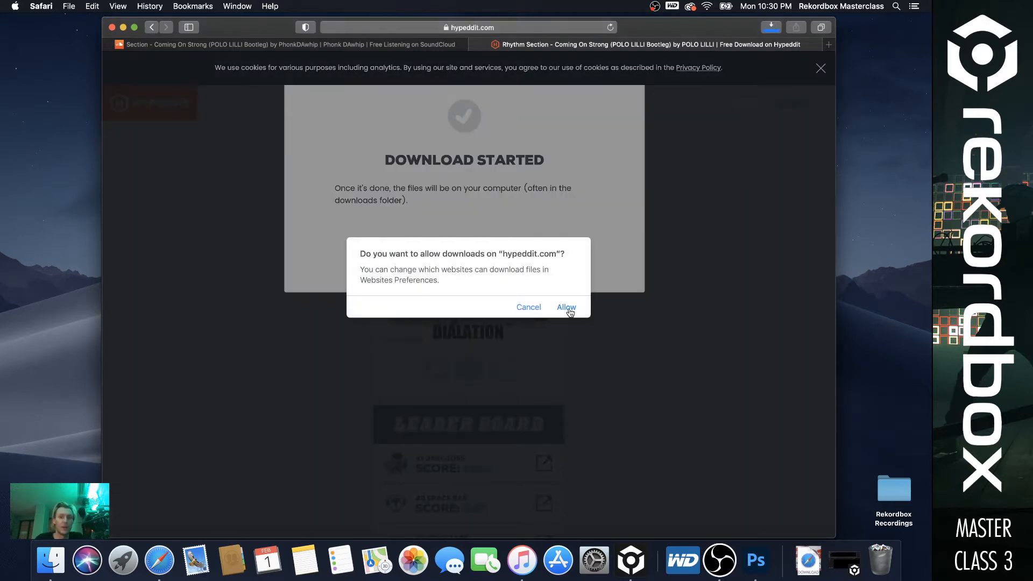
left_click(565, 307)
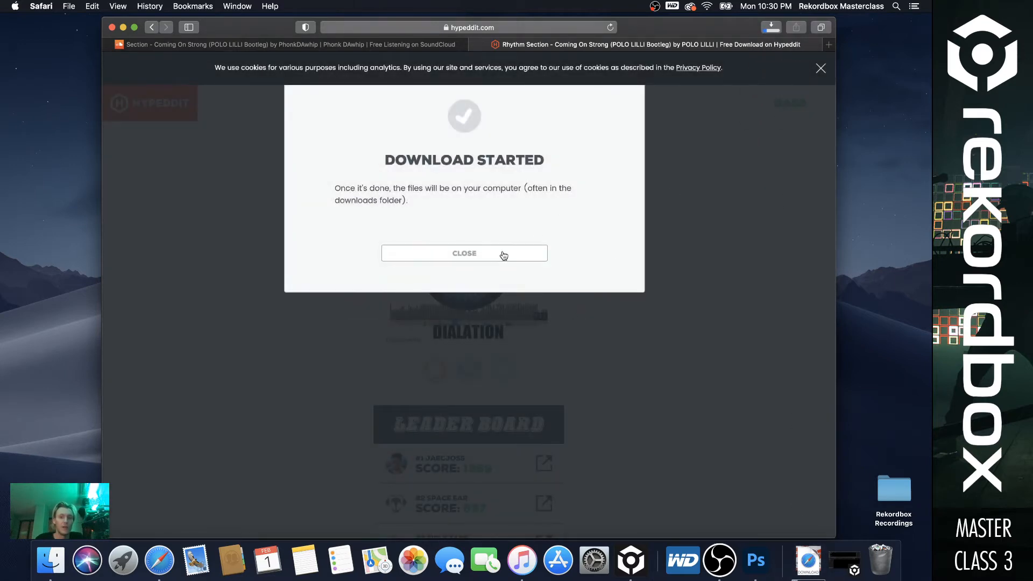
left_click(463, 252)
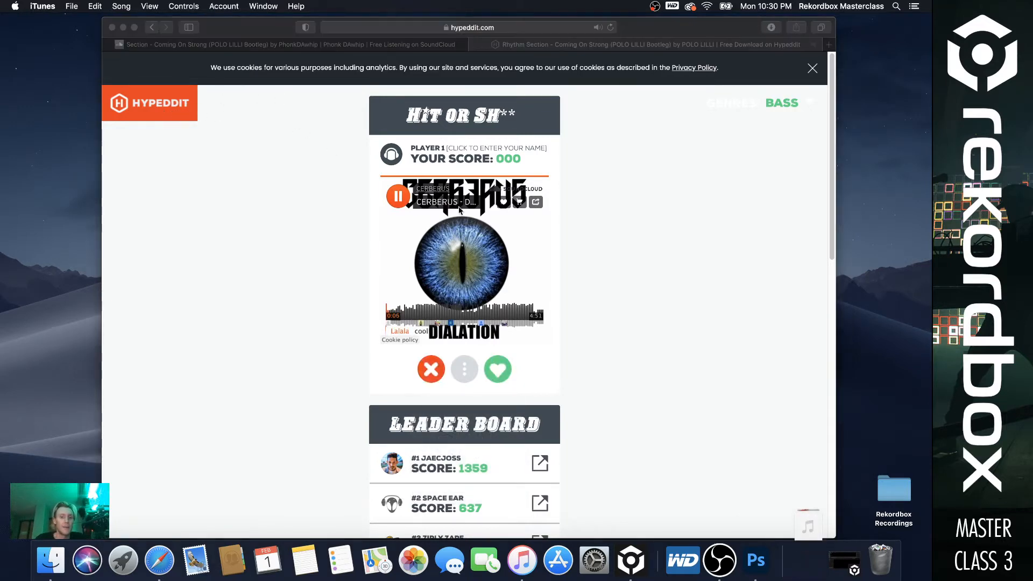
Skip the track playing in Hypeddit's Hit or Sh** rating game.
scroll("down", 3)
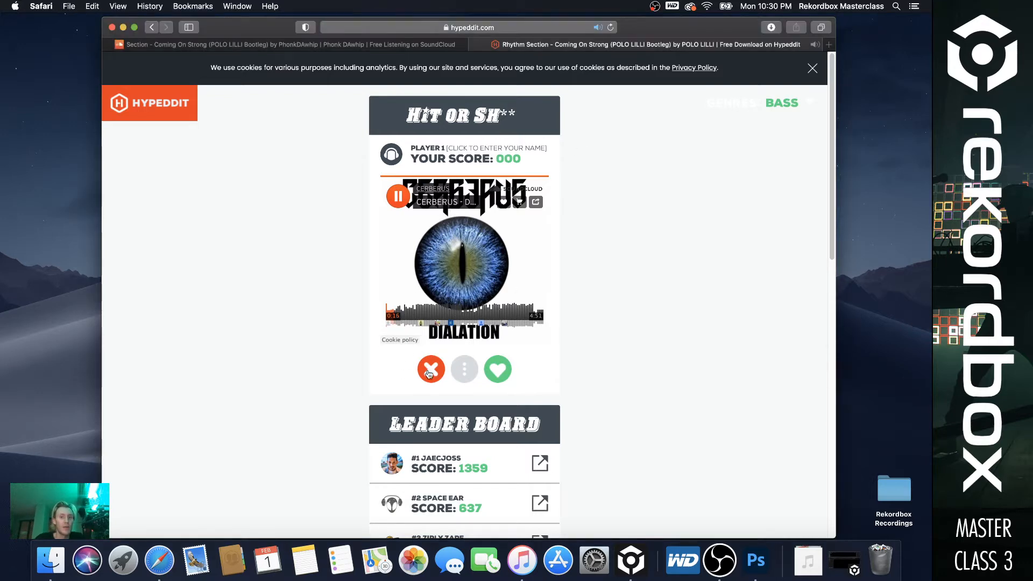
left_click(430, 369)
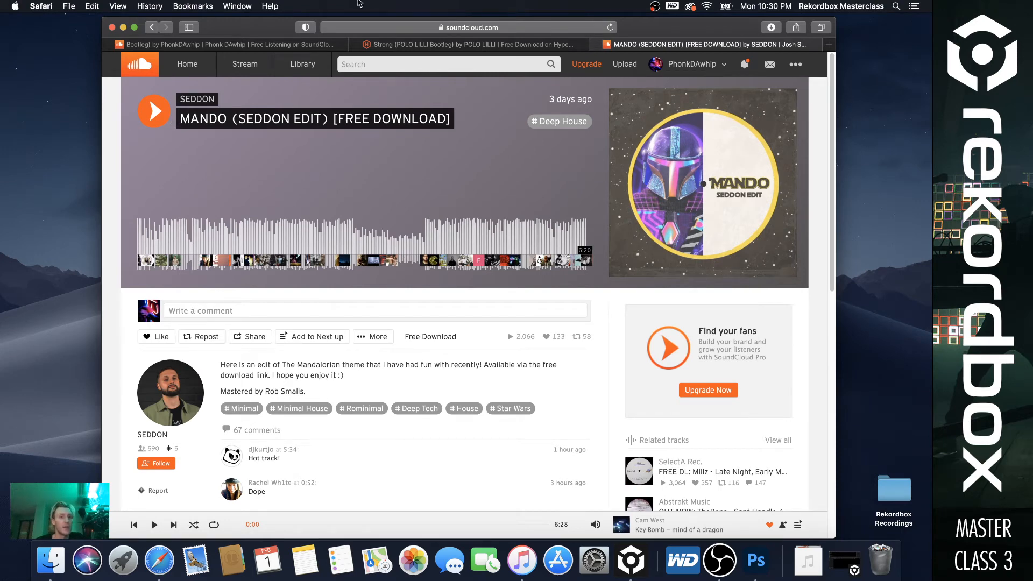
mouse_move(132, 53)
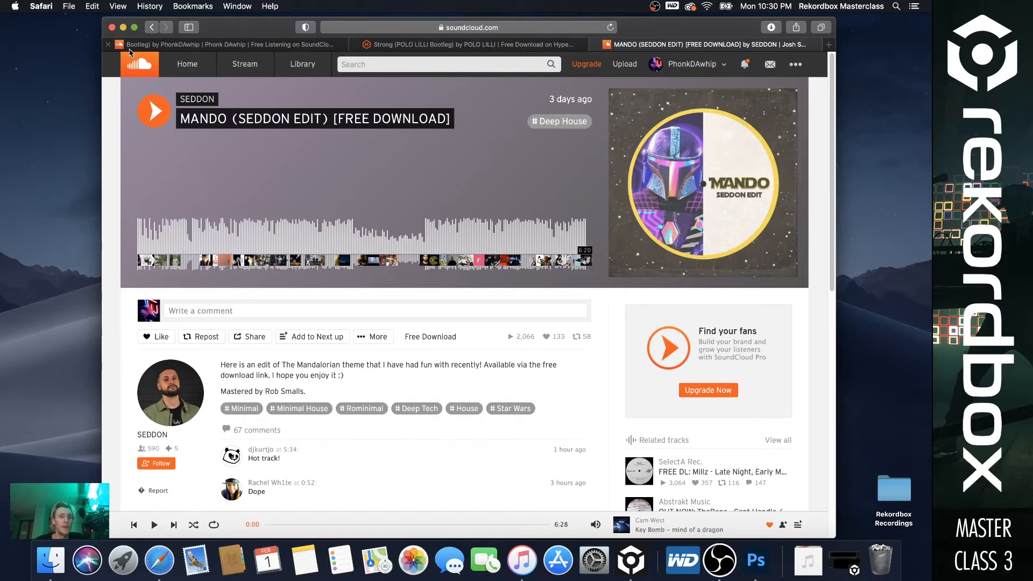
left_click(430, 337)
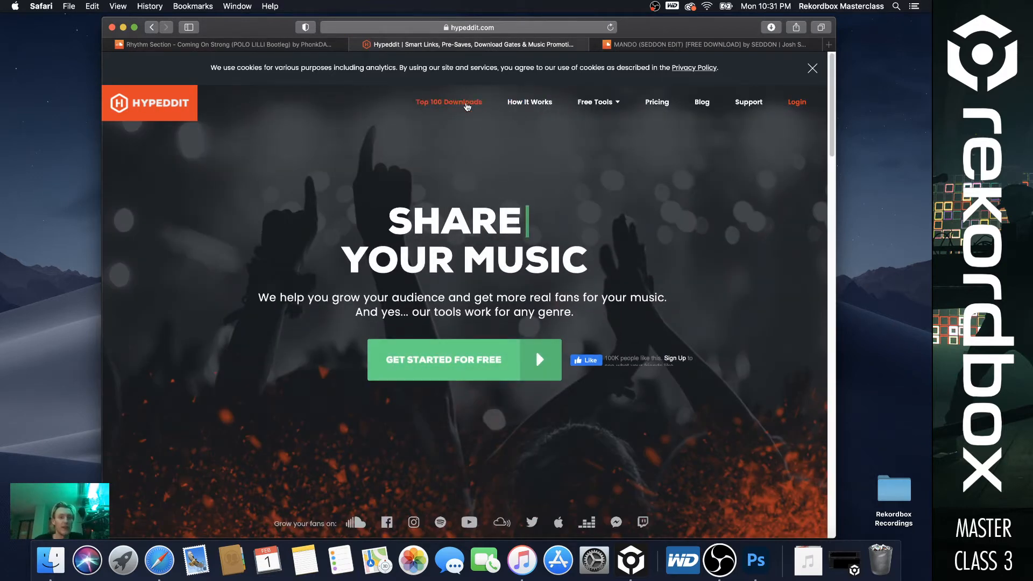
left_click(448, 102)
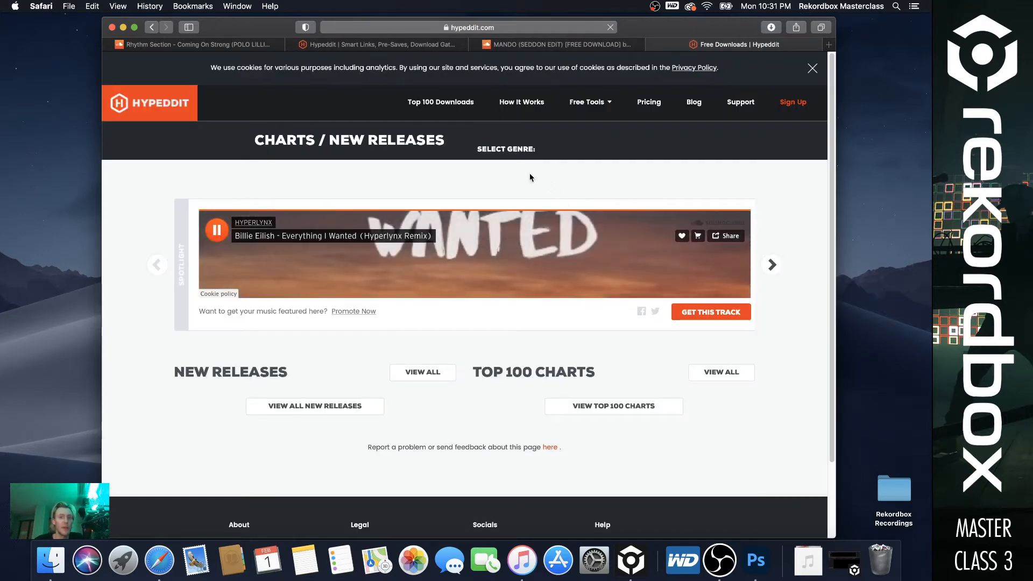
mouse_move(539, 295)
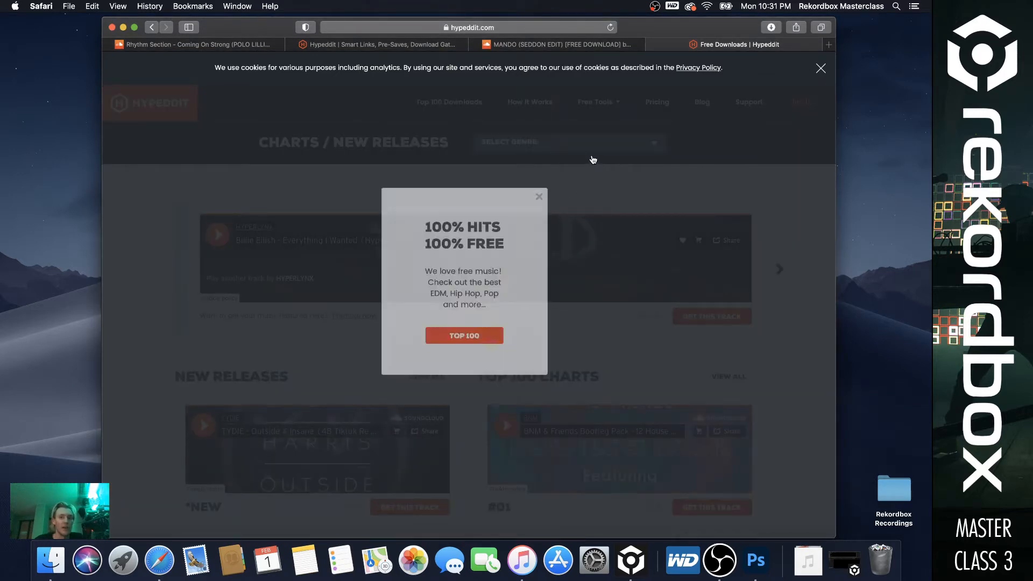
left_click(538, 197)
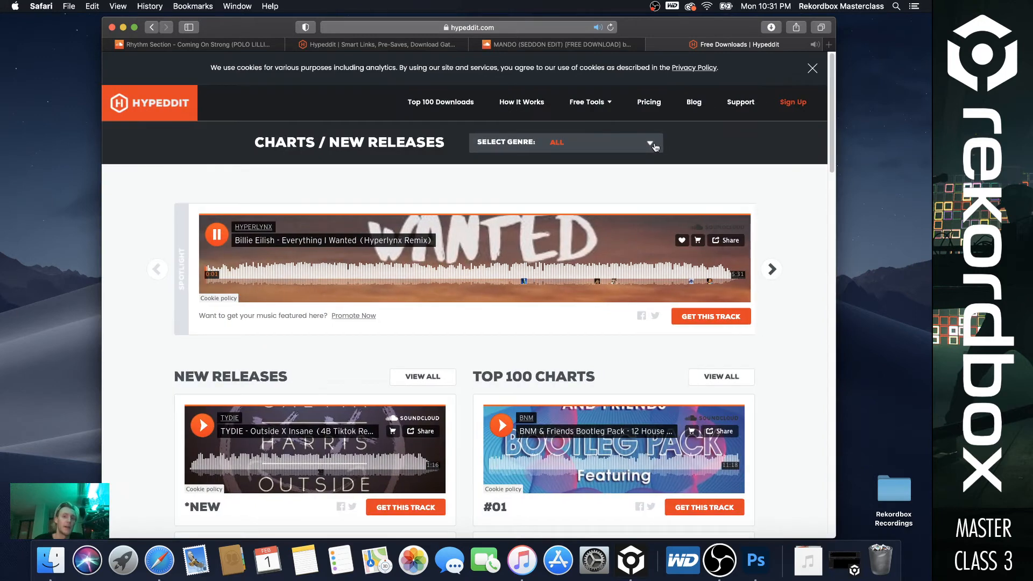
left_click(652, 142)
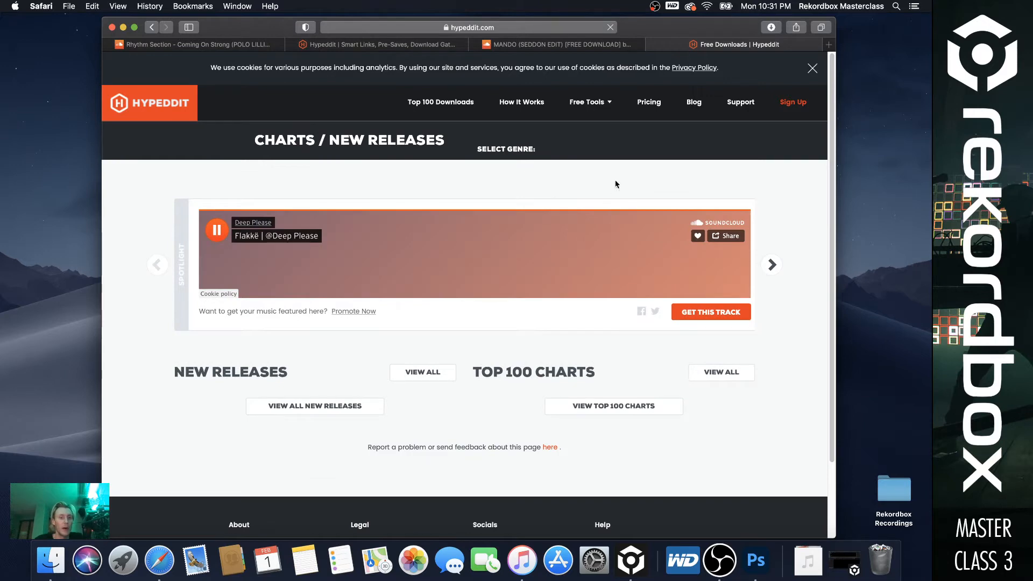
scroll("down", 3)
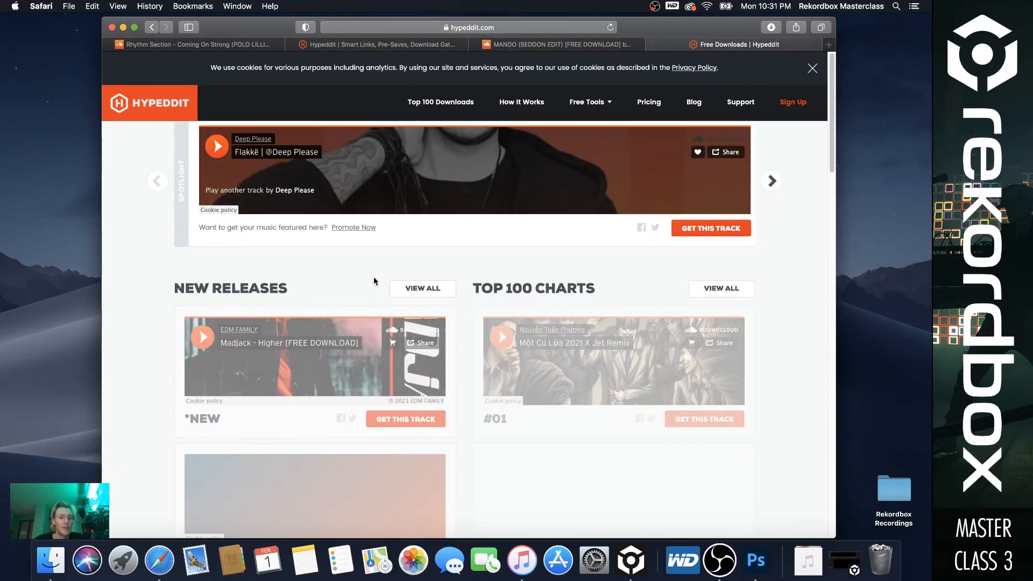
scroll("down", 3)
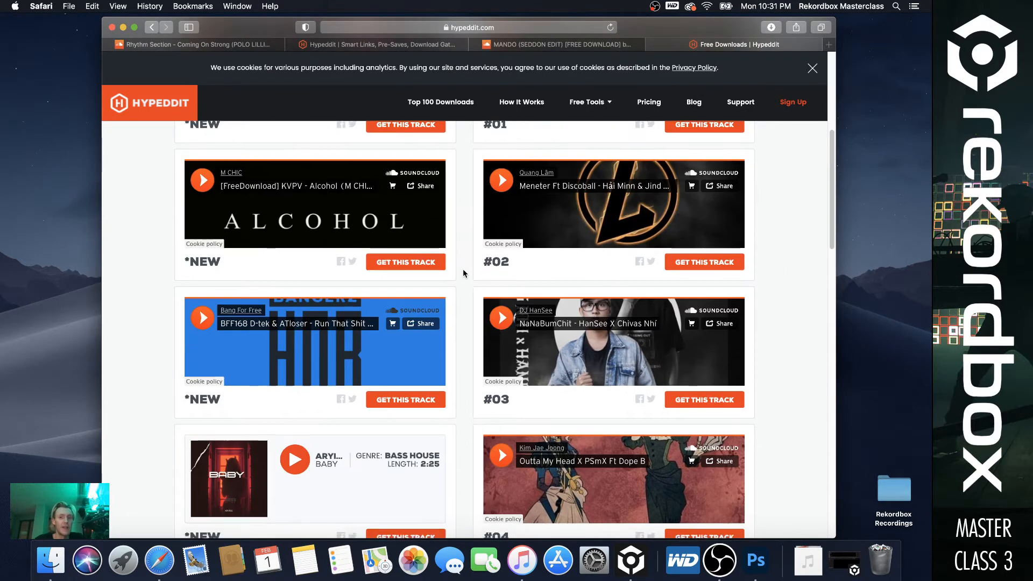
scroll("down", 3)
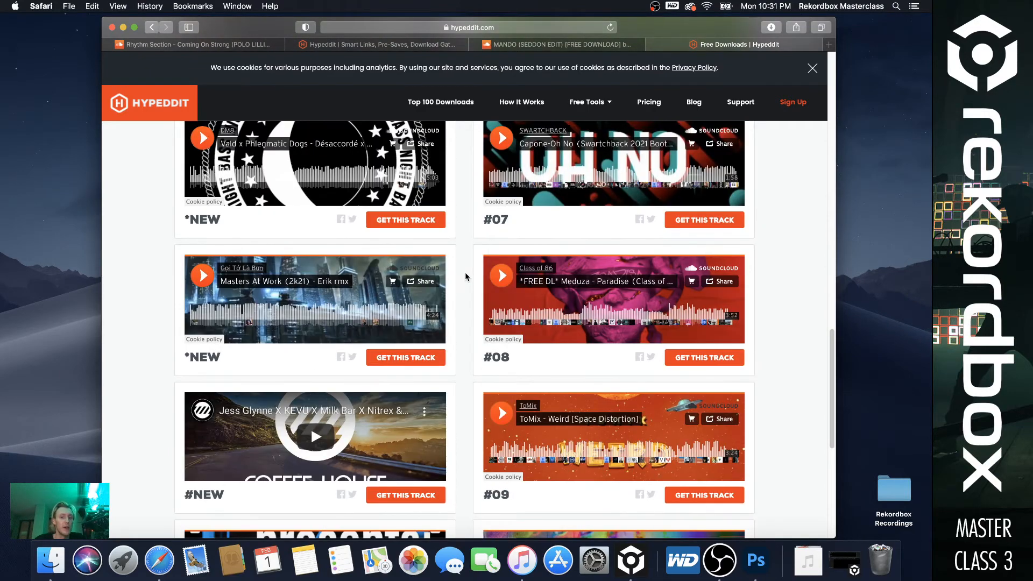
scroll("down", 3)
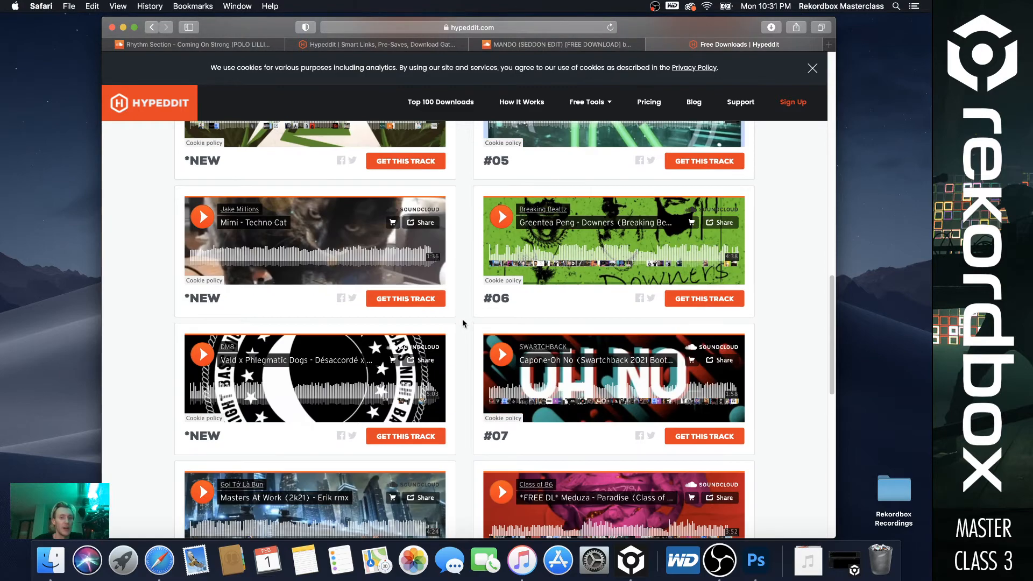
scroll("up", 3)
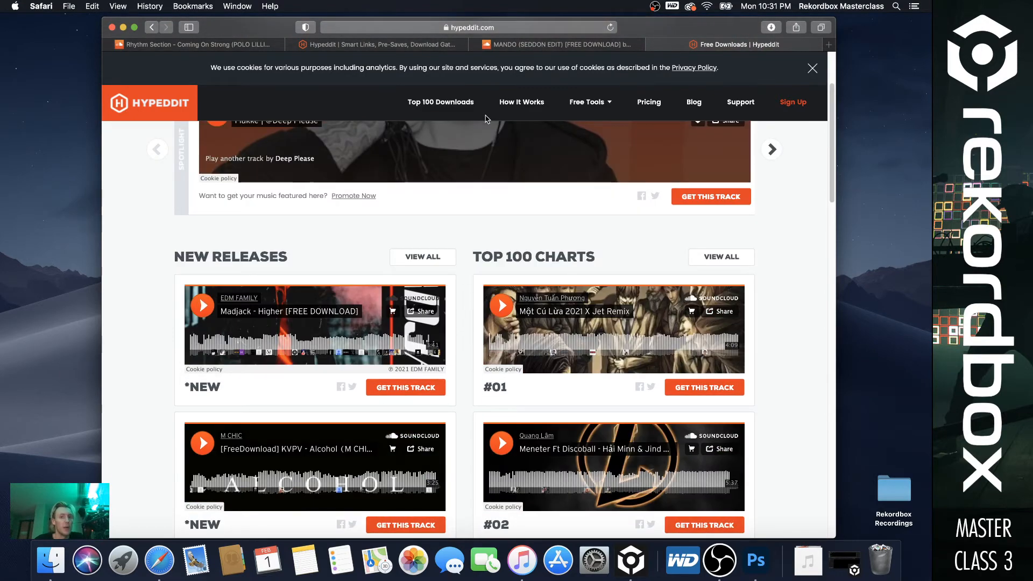
left_click(658, 44)
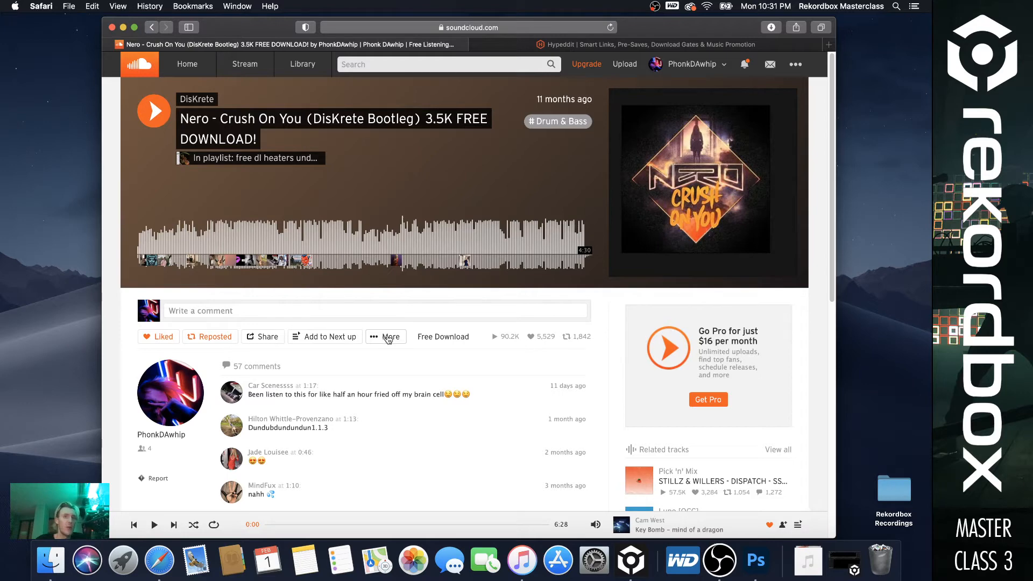
Follow the Nero bootleg's free download link, connect SoundCloud on Hypeddit, download it and dismiss the notice.
left_click(385, 337)
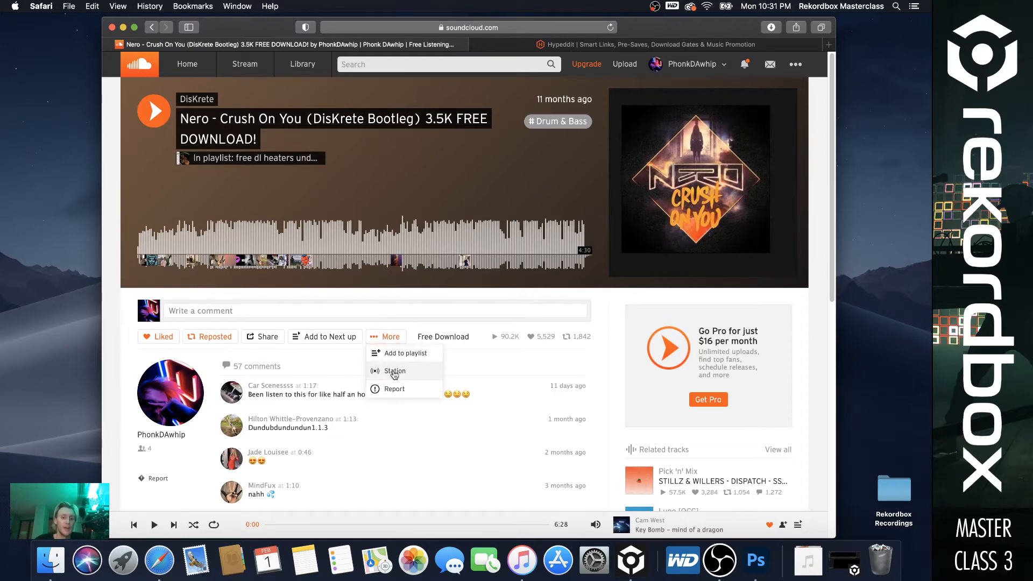
left_click(387, 337)
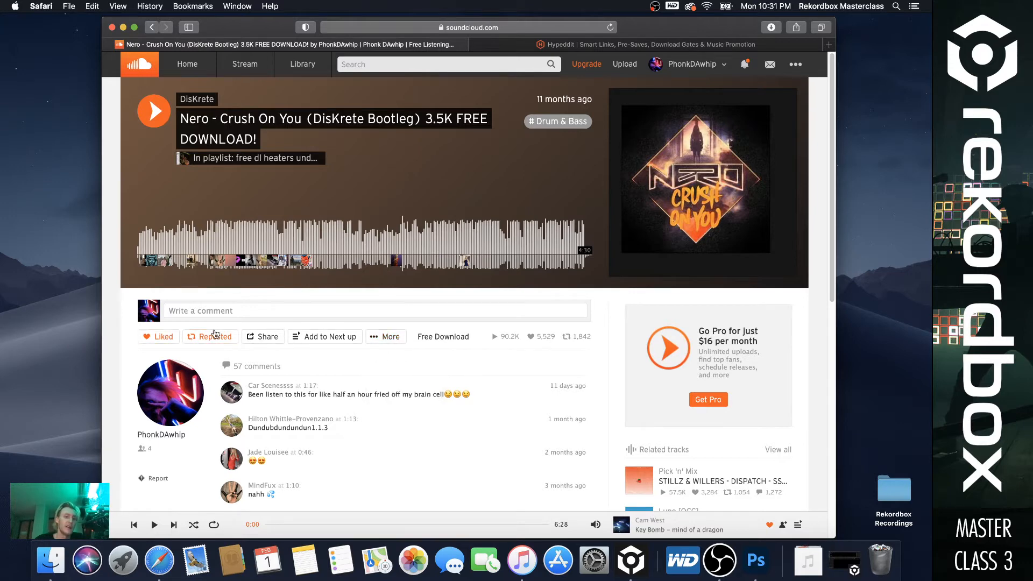
left_click(828, 44)
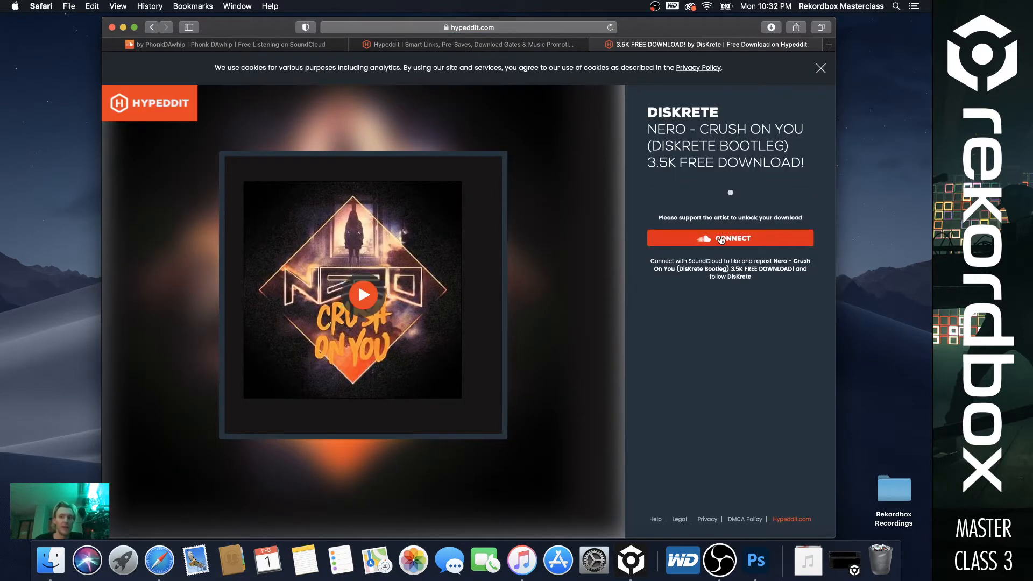
left_click(729, 238)
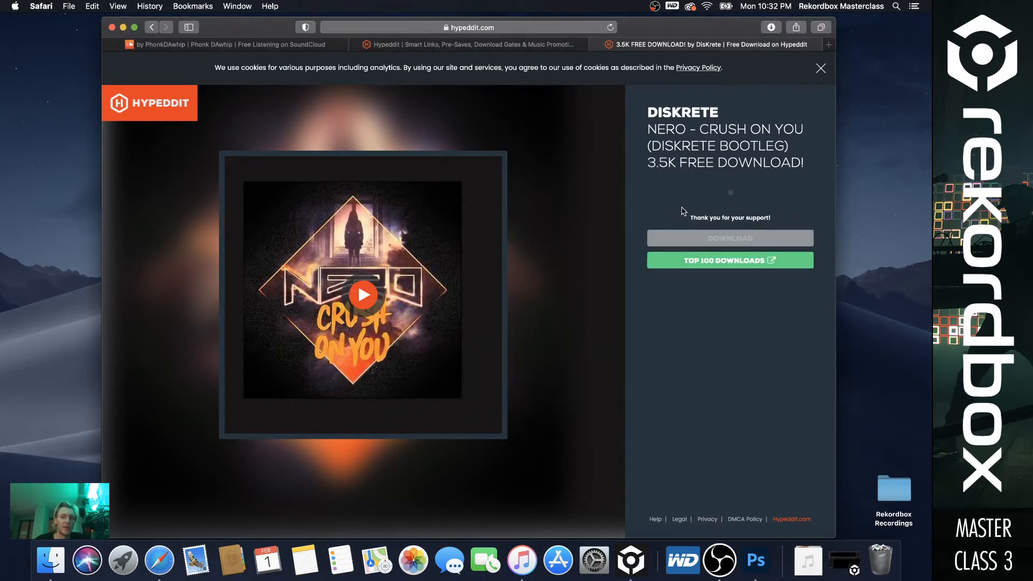
left_click(729, 238)
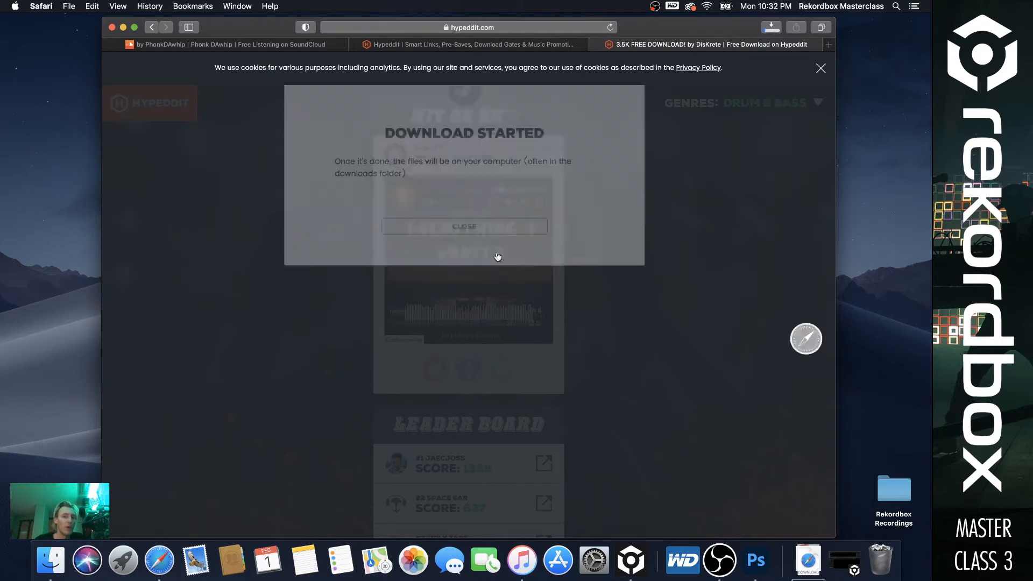
left_click(463, 226)
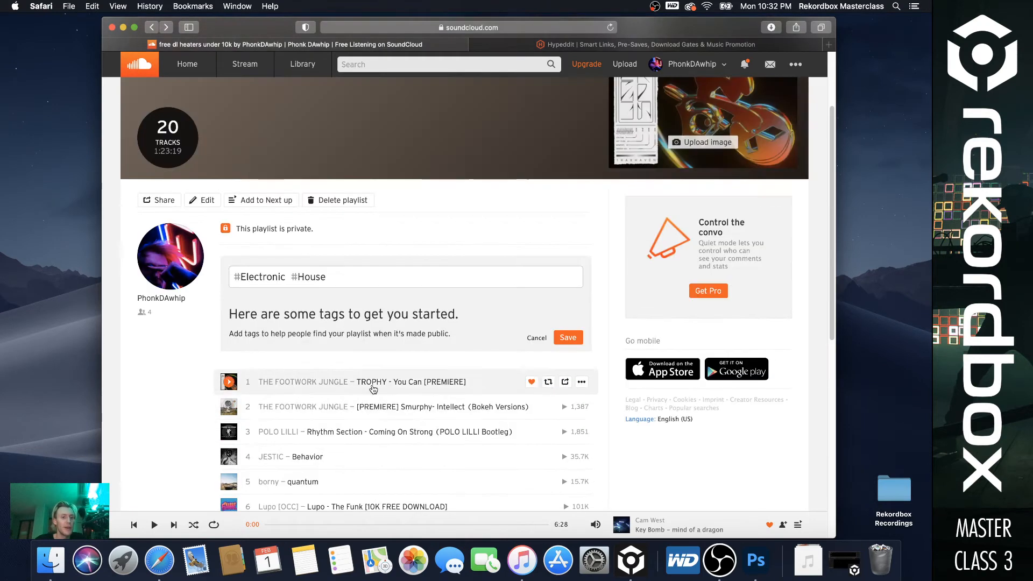
Scroll down the playlist to review all 20 tracks.
scroll("down", 3)
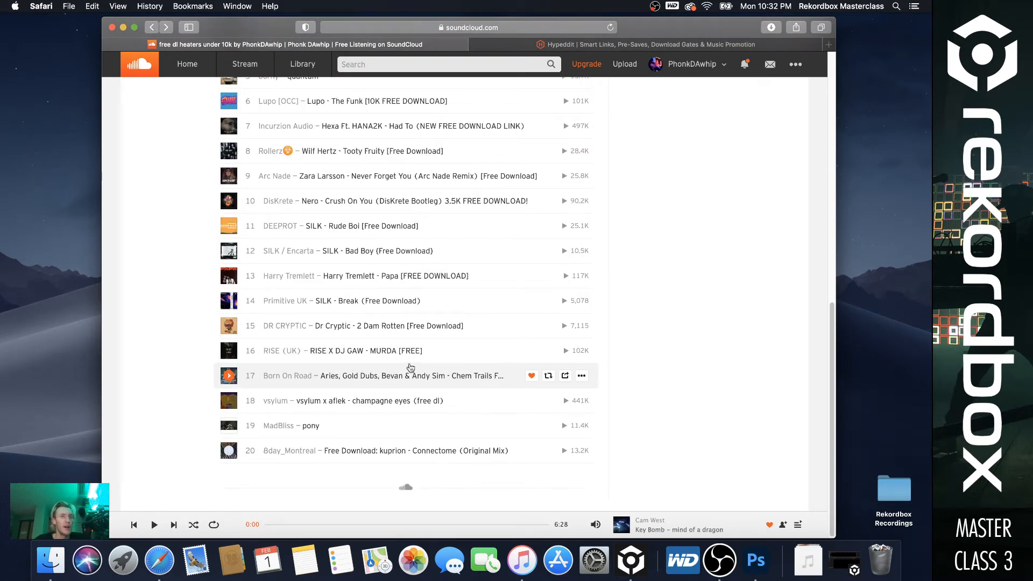
scroll("down", 3)
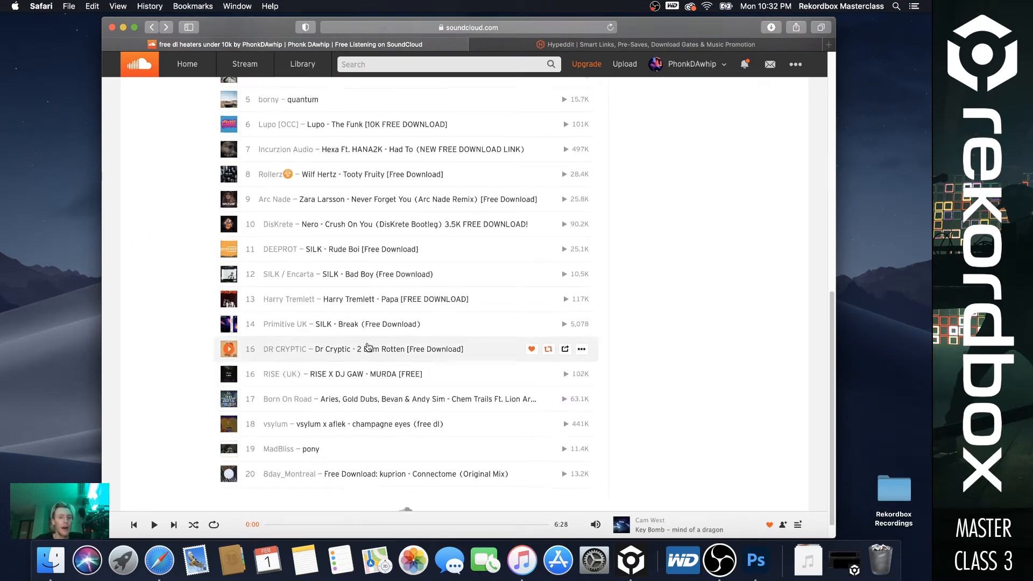
scroll("down", 3)
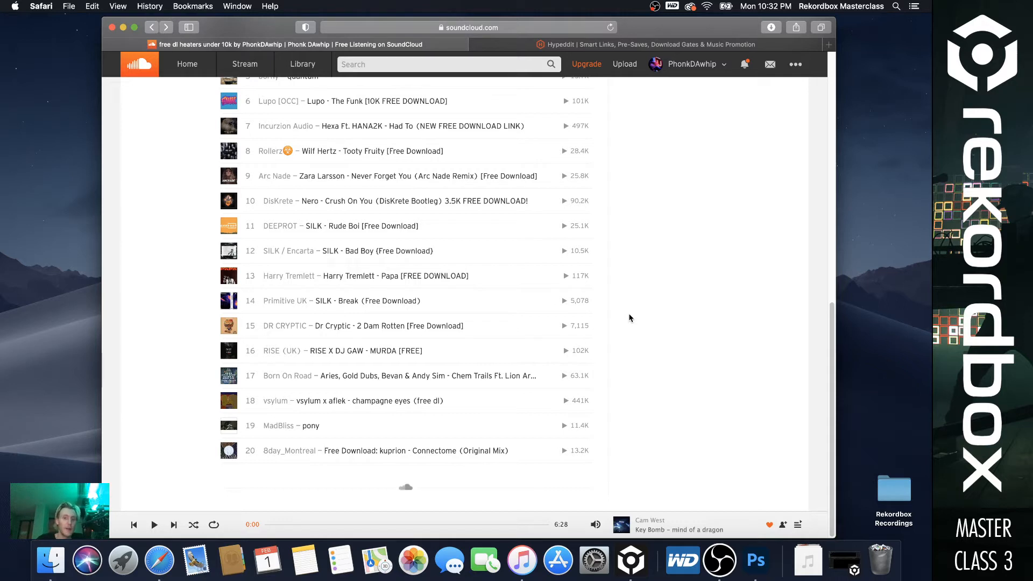
mouse_move(178, 299)
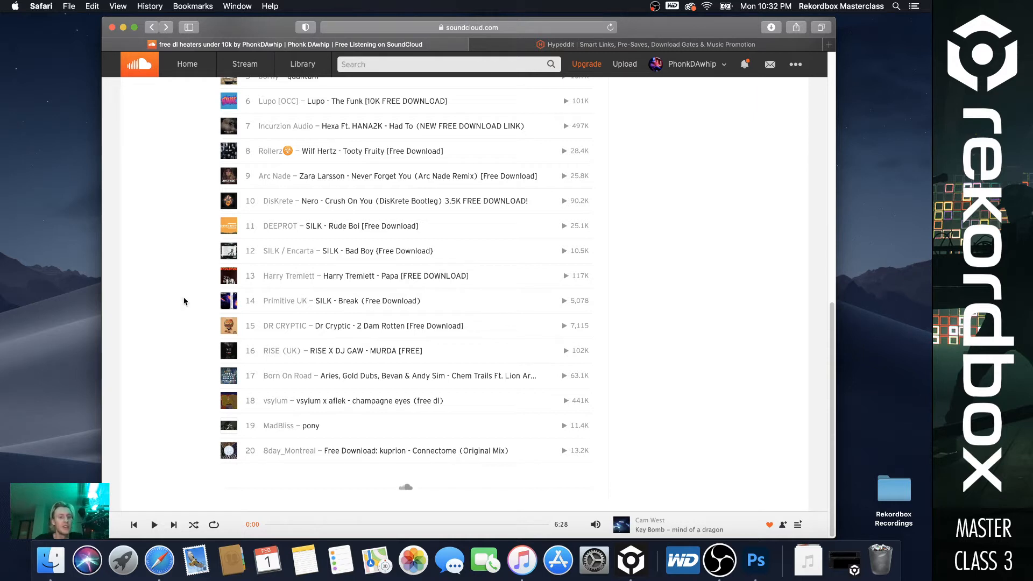
mouse_move(264, 350)
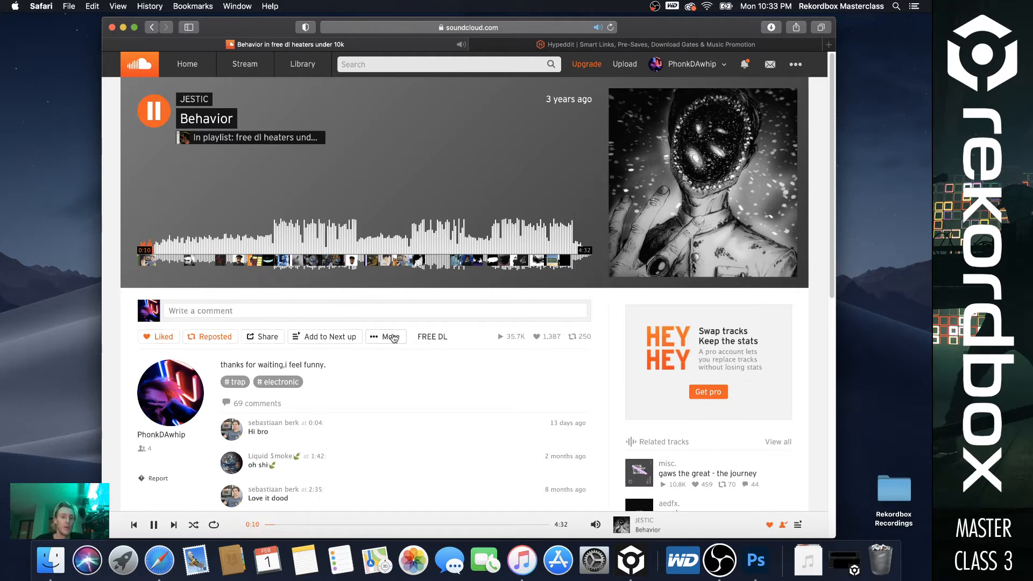
Download the 'Behavior' file via More, allow it, pause playback and return to the playlist.
left_click(386, 336)
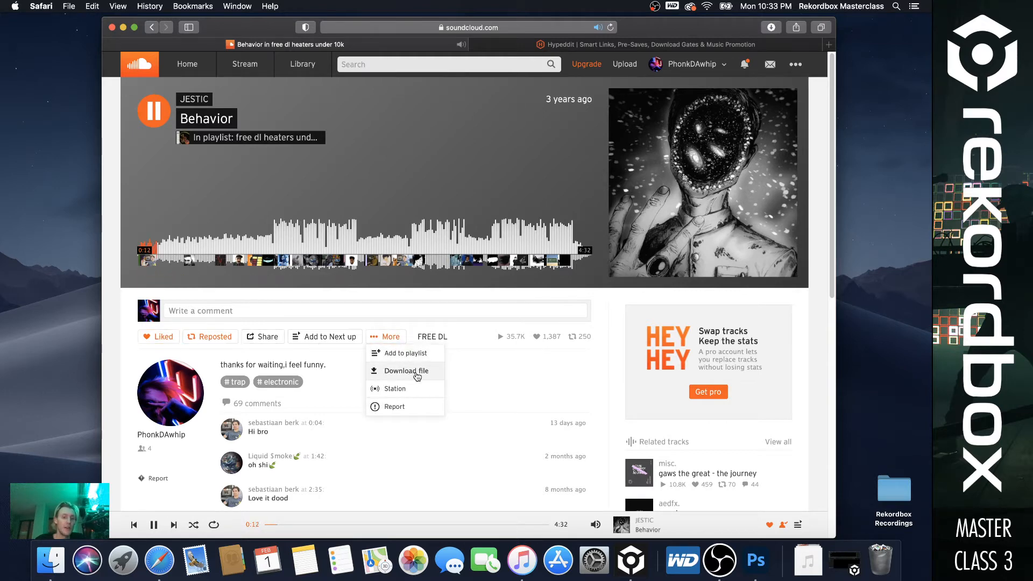
left_click(407, 370)
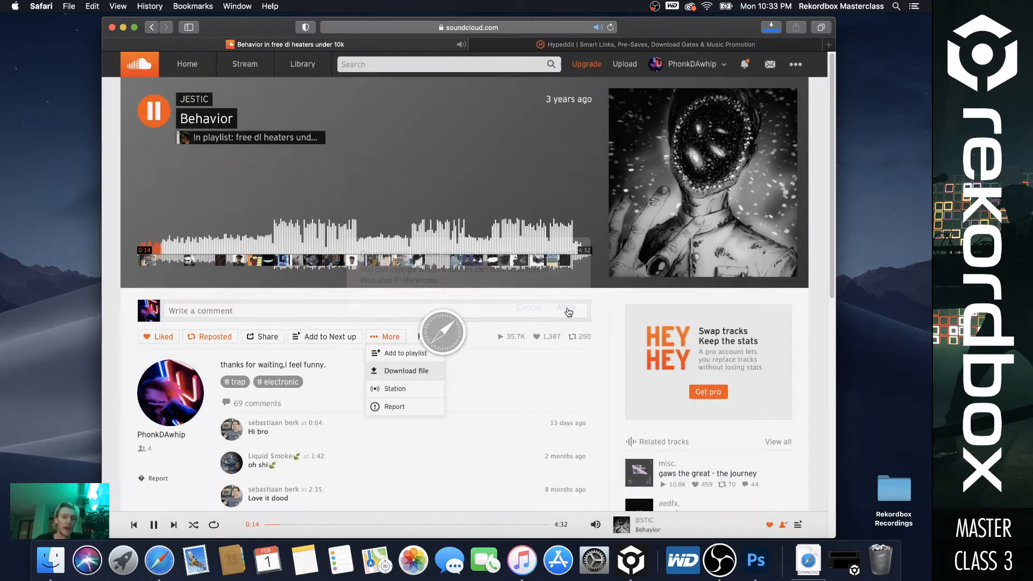
left_click(565, 307)
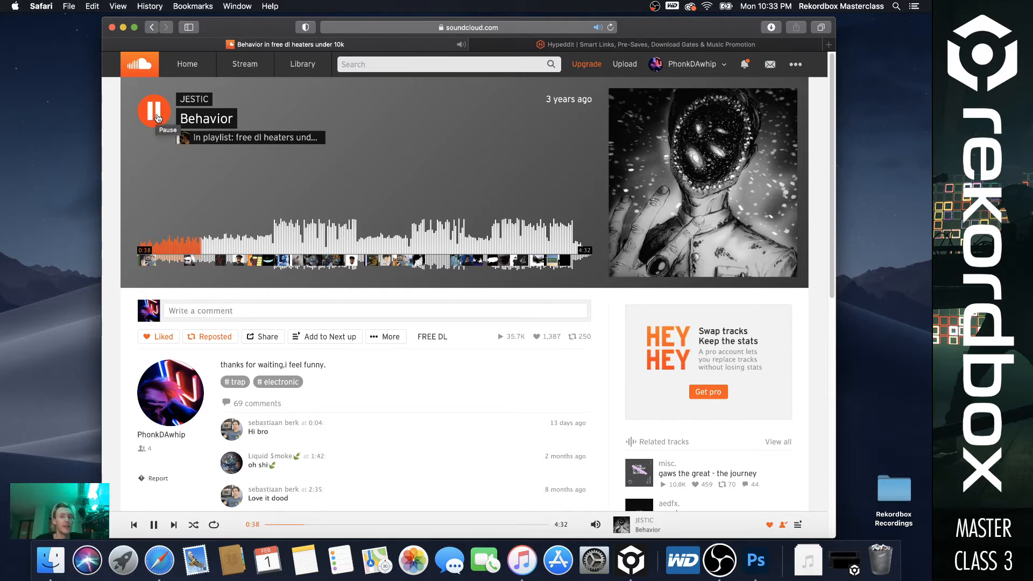
left_click(155, 110)
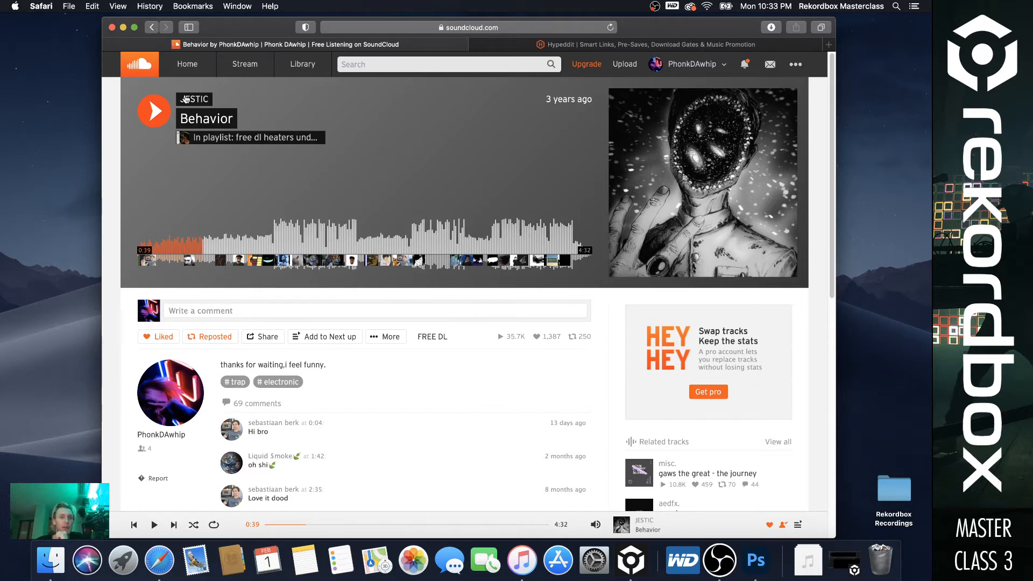
left_click(250, 138)
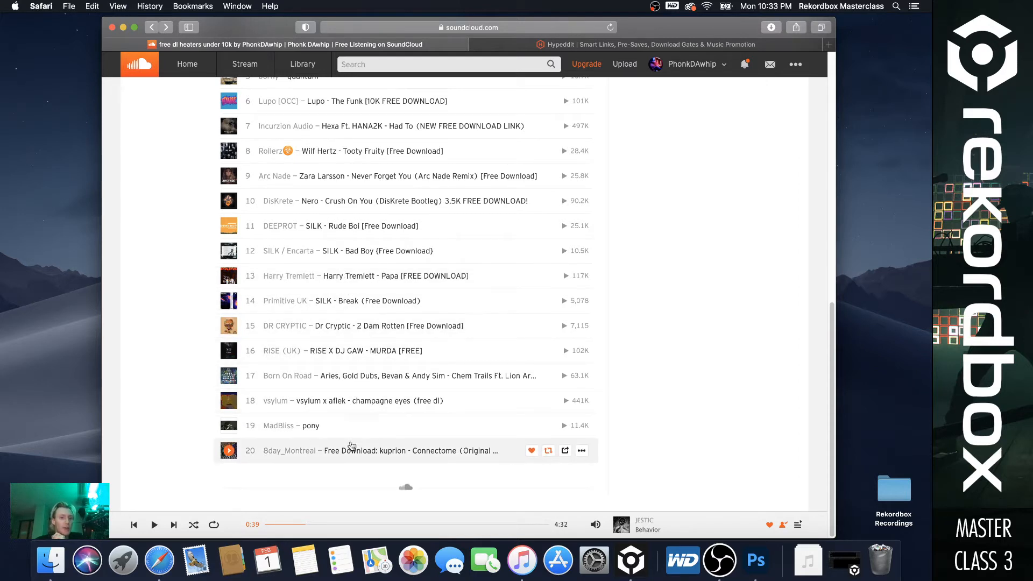
mouse_move(370, 380)
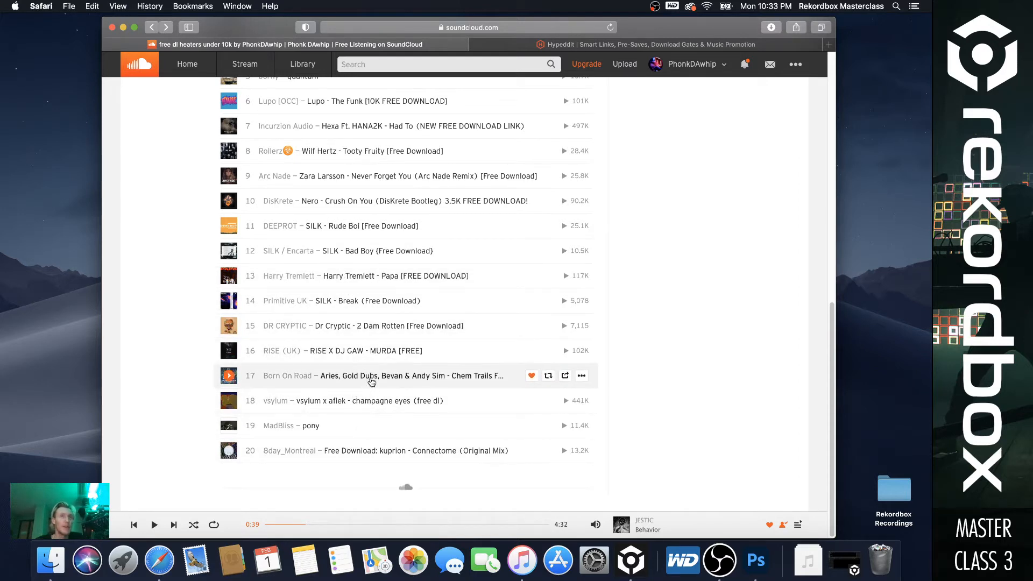
mouse_move(364, 368)
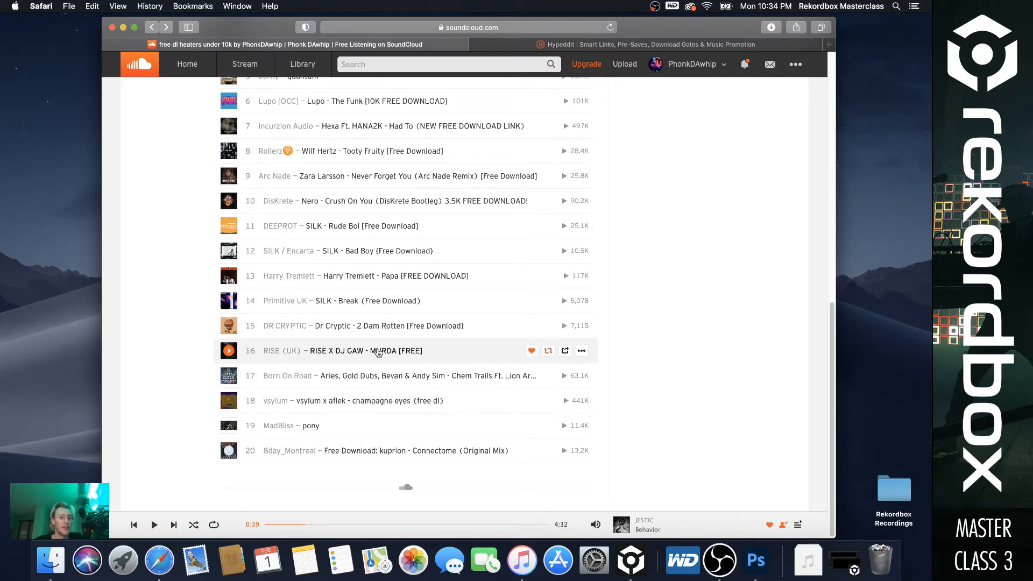
mouse_move(405, 275)
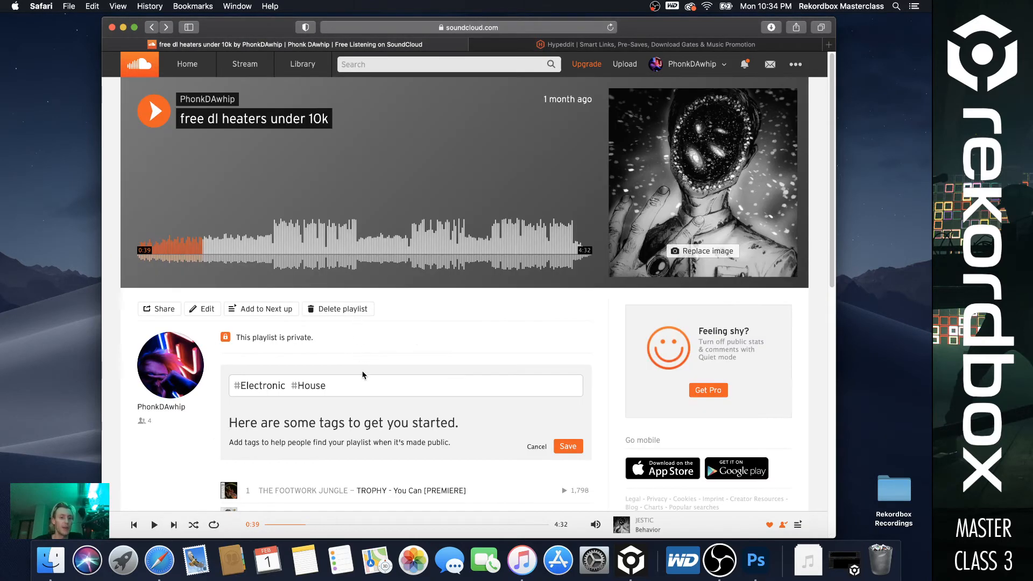
scroll("down", 3)
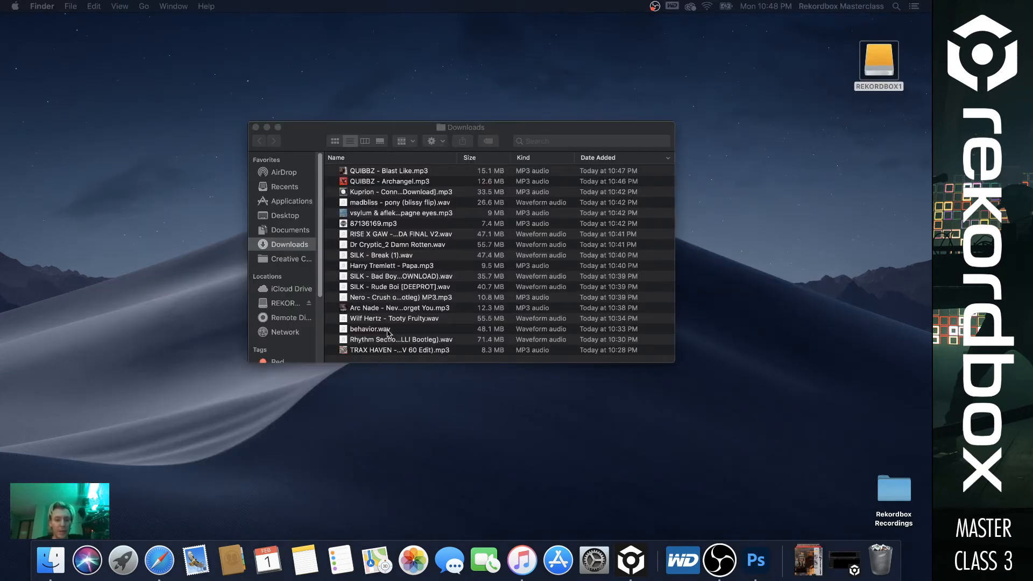
mouse_move(375, 250)
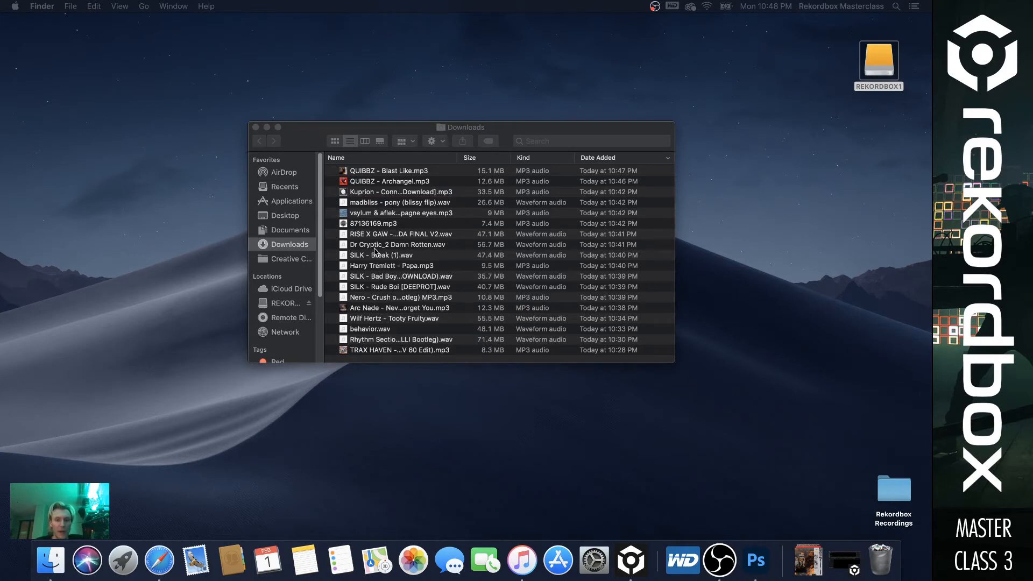
mouse_move(392, 162)
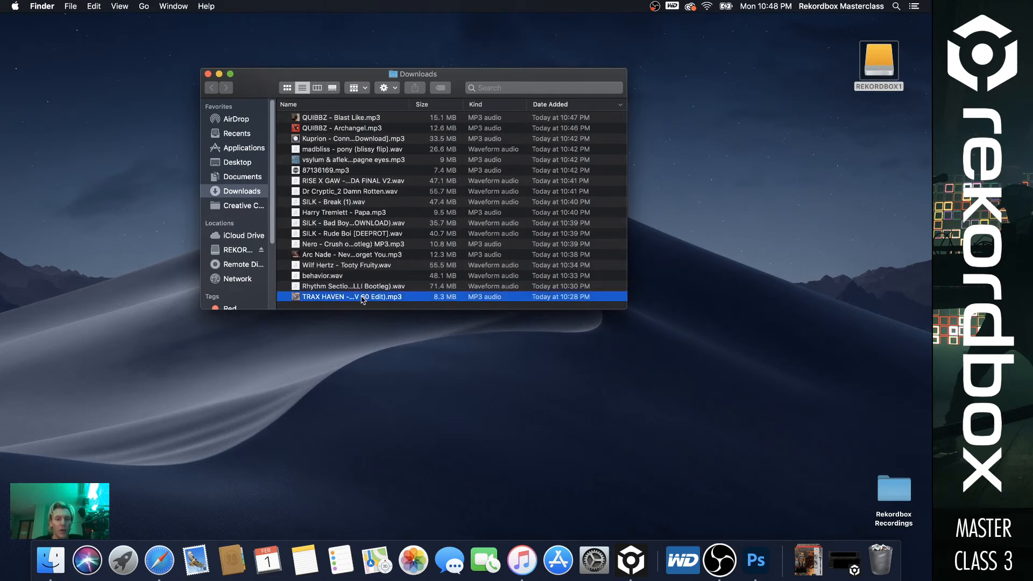
Select all downloaded files, then look through individual tracks such as Archangel and Blast Like.
key("cmd+a")
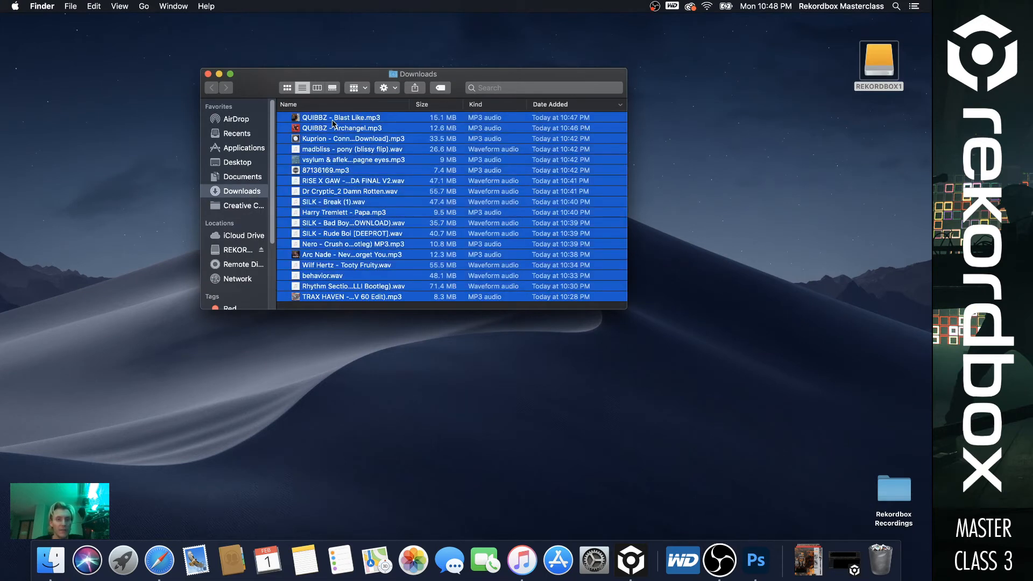
mouse_move(467, 206)
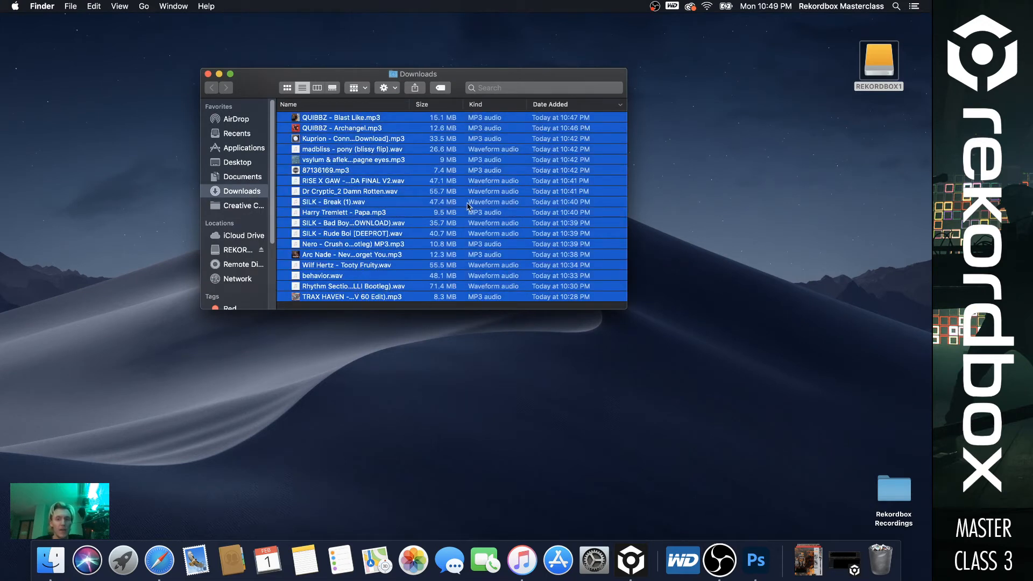
left_click(353, 149)
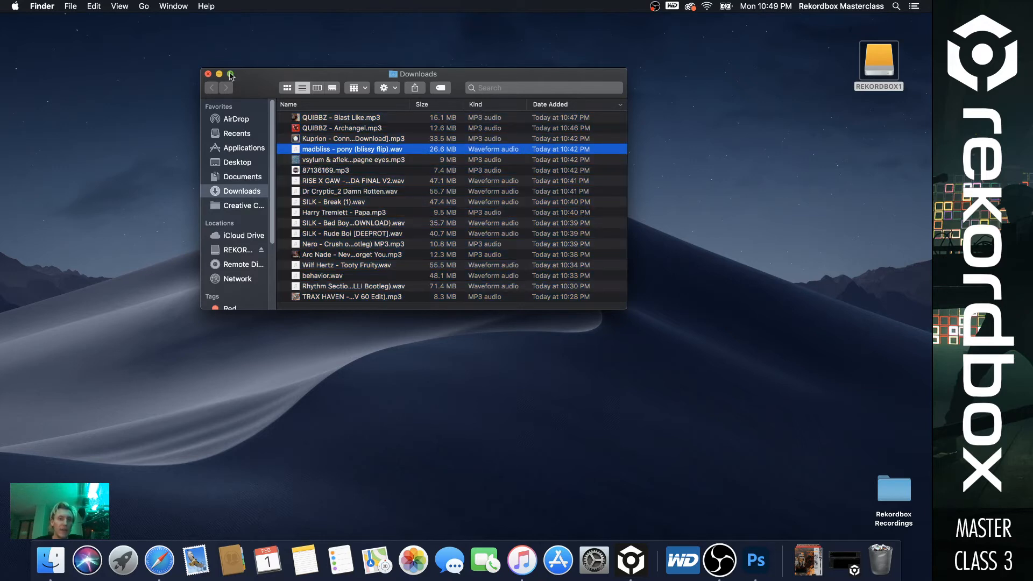
left_click(208, 74)
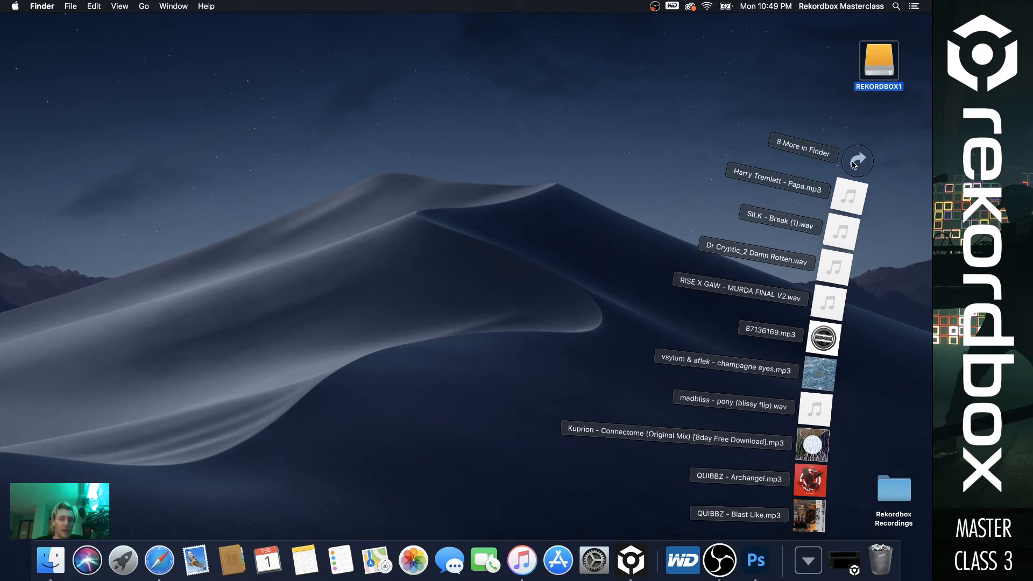
left_click(801, 151)
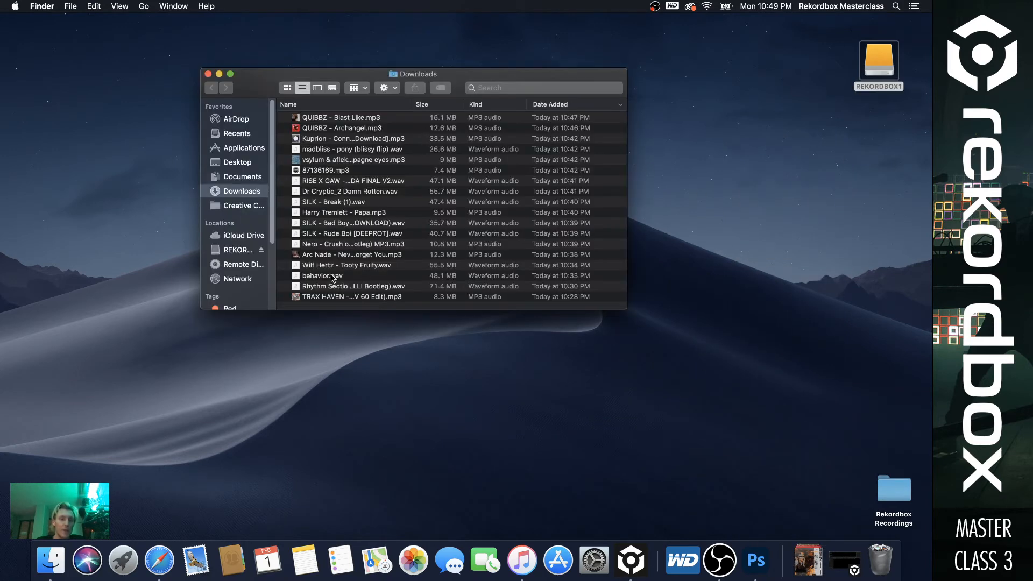
left_click(342, 128)
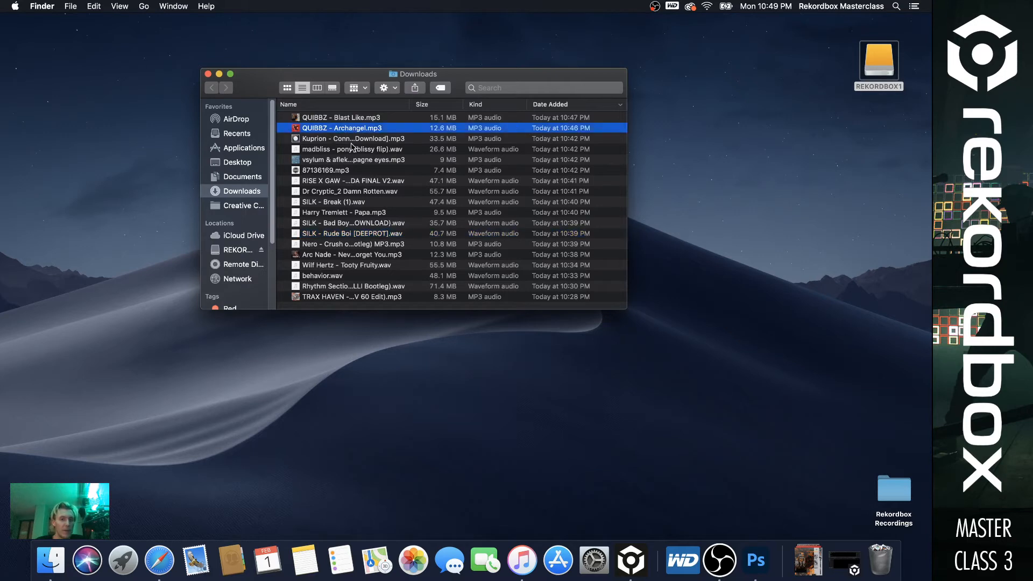
left_click(343, 117)
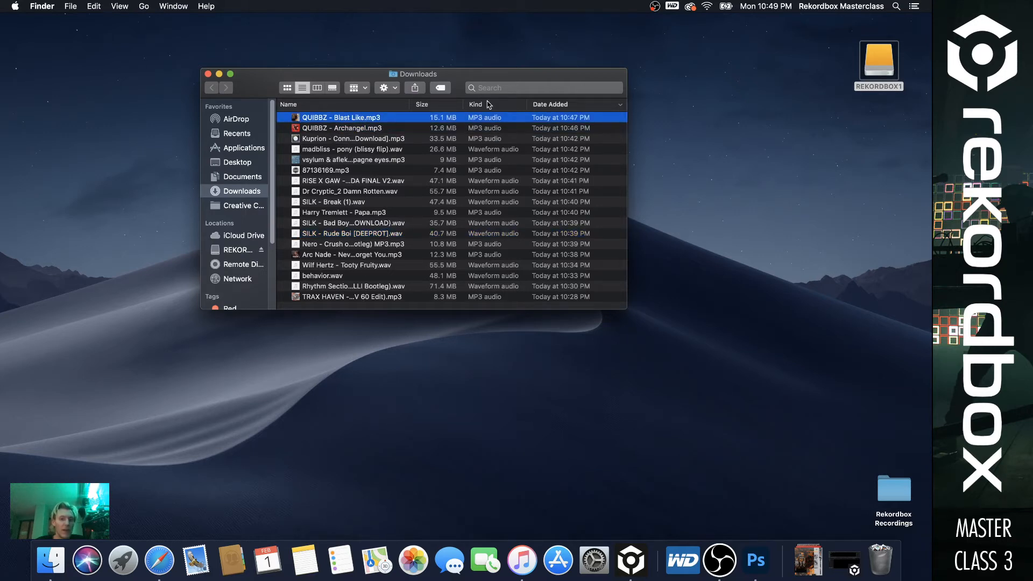
Sort Downloads by Kind so the WAVs and MP3s (behavior, Kuprion, Nero) group separately.
left_click(475, 104)
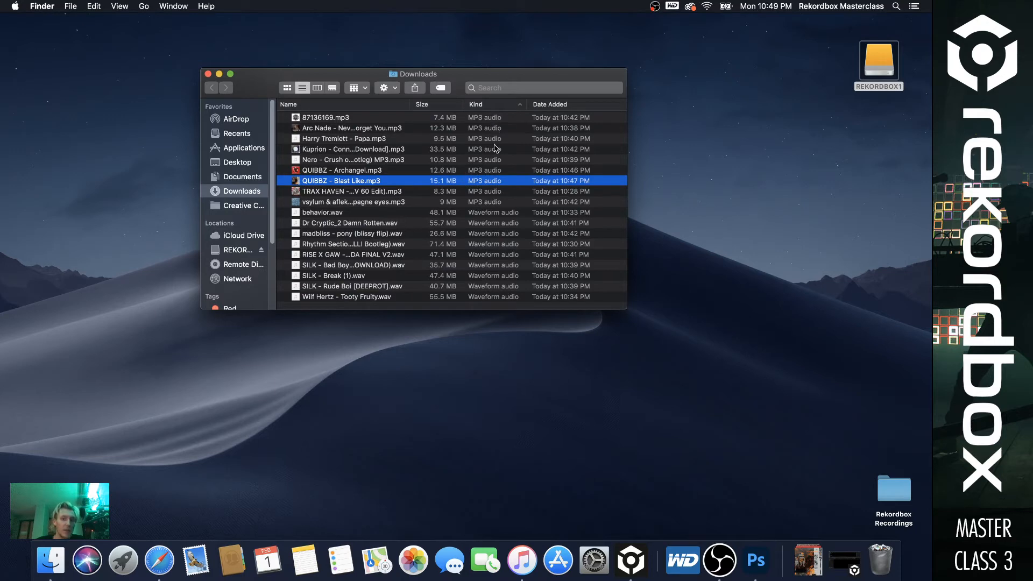
left_click(322, 212)
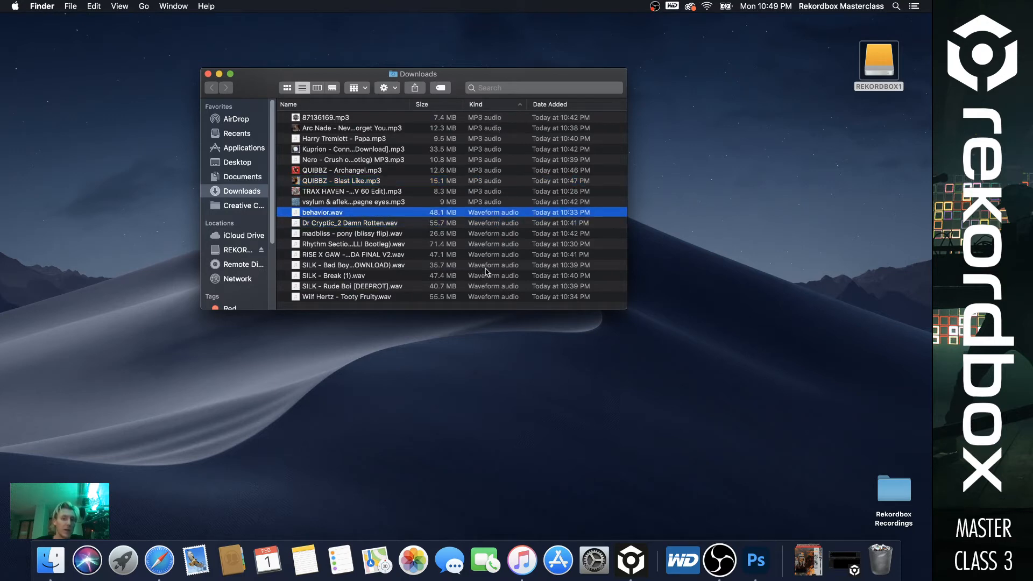
left_click(345, 296)
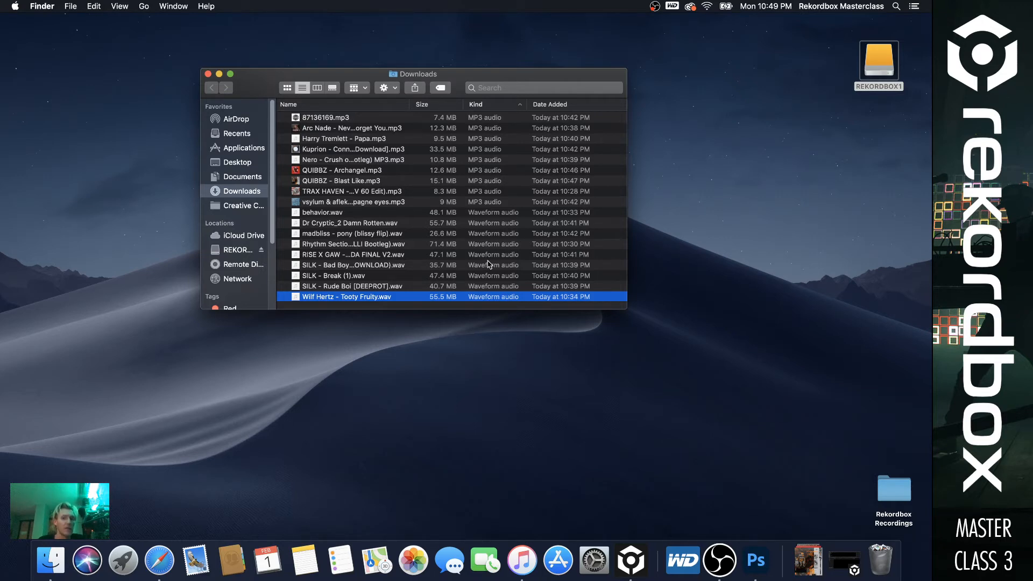
mouse_move(449, 219)
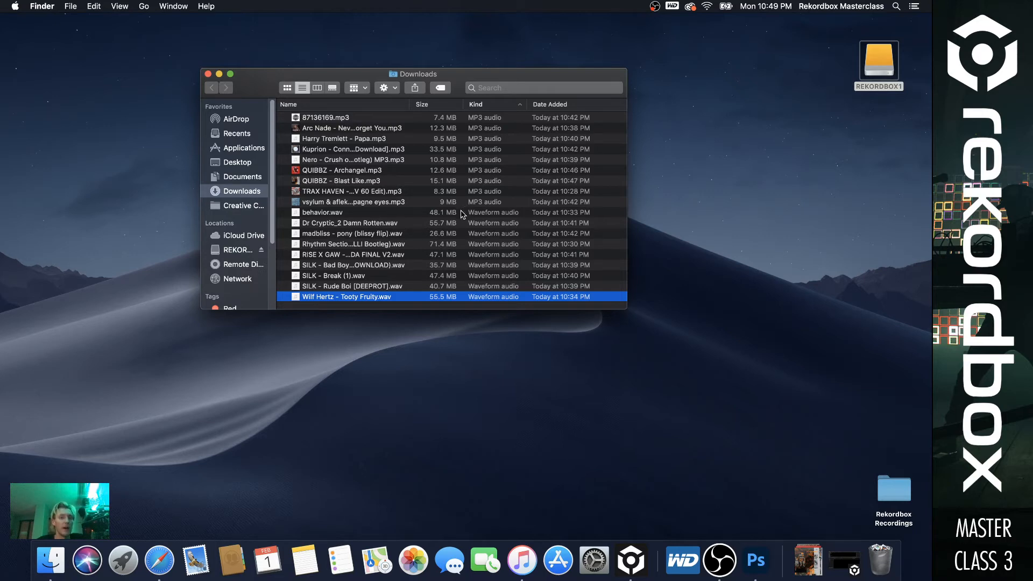
left_click(352, 212)
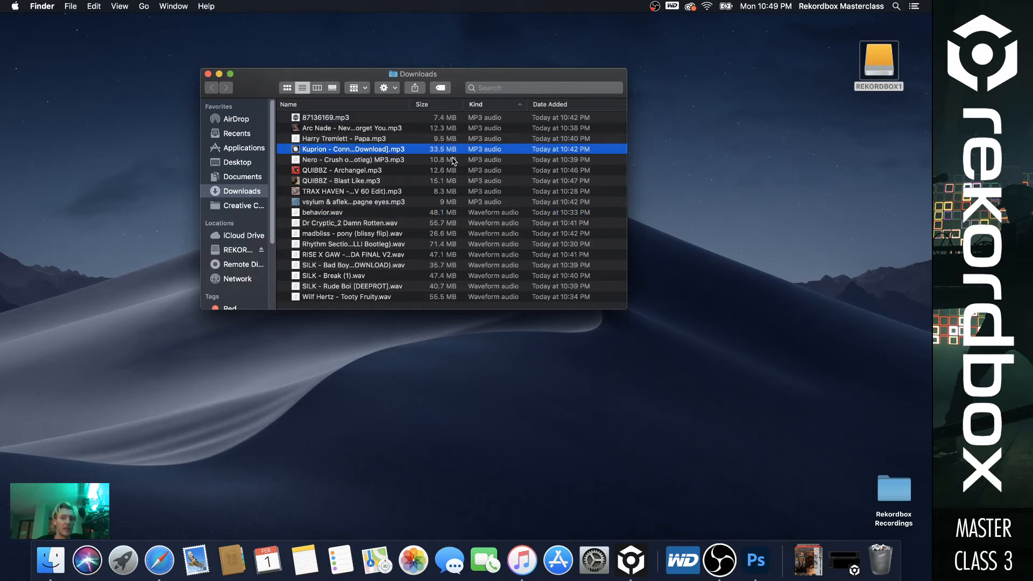
left_click(352, 160)
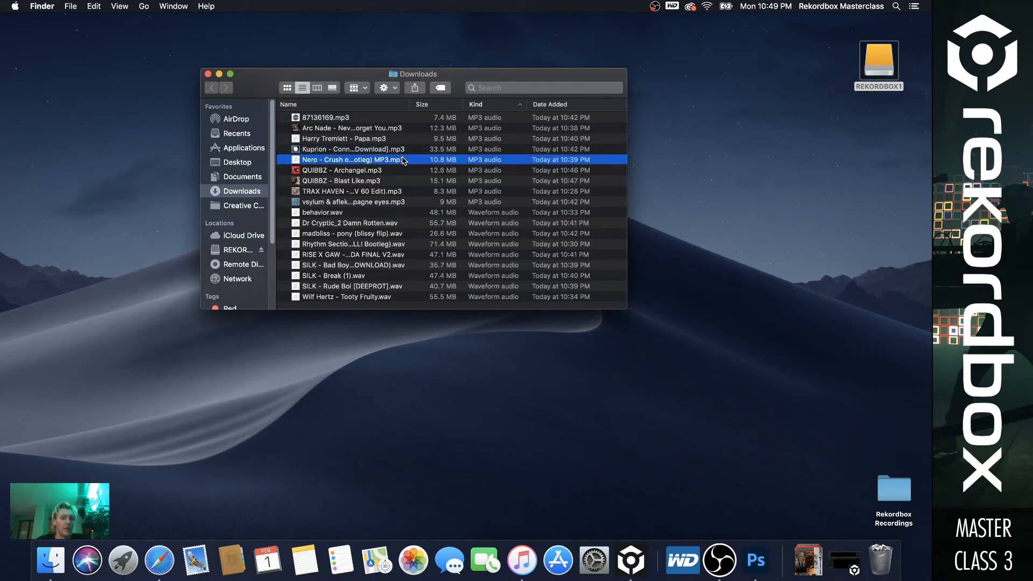
left_click(341, 180)
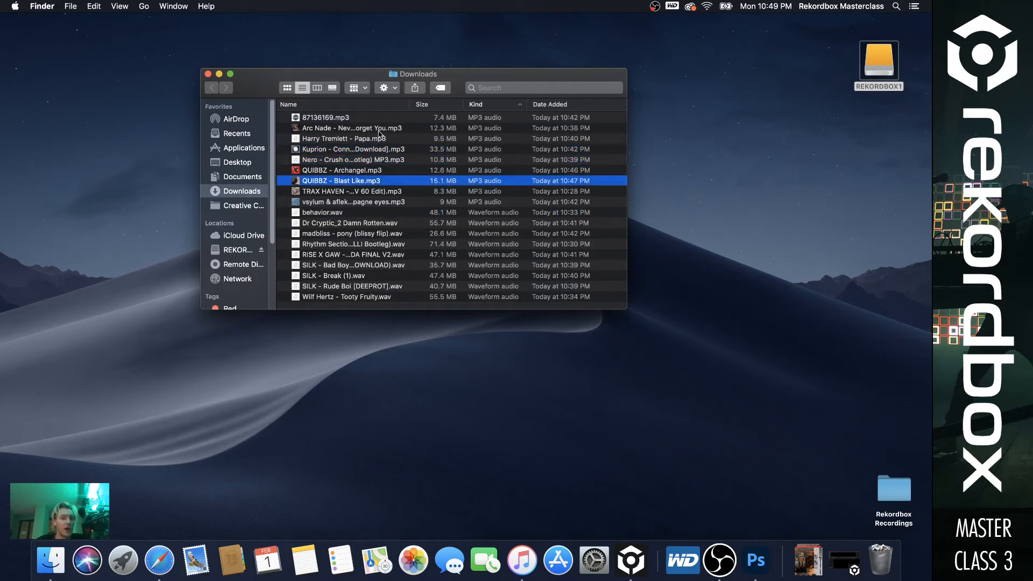
mouse_move(521, 560)
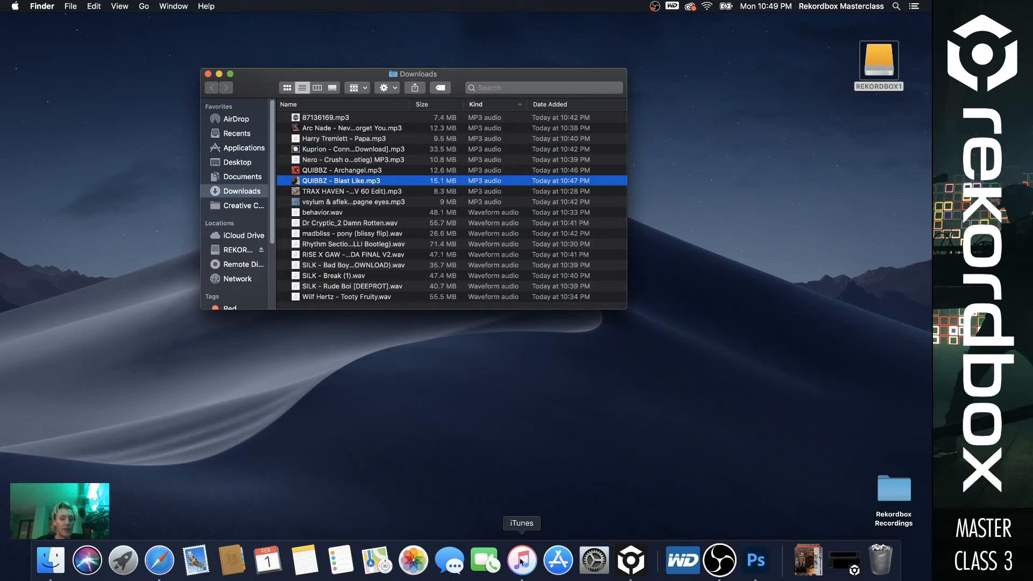
Switch to iTunes' Songs view of the 18 tracks and bring up the column chooser.
left_click(521, 561)
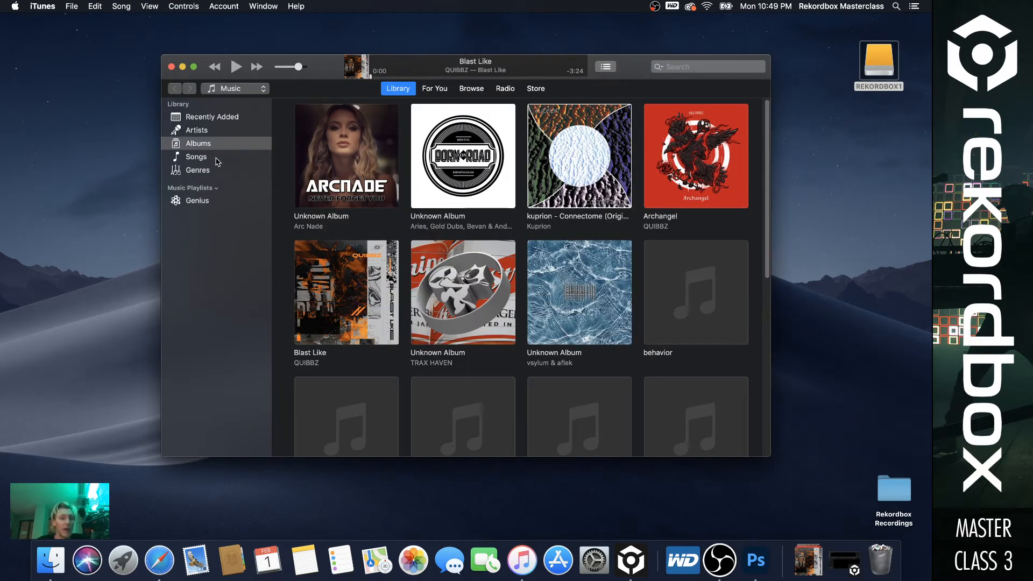
left_click(196, 156)
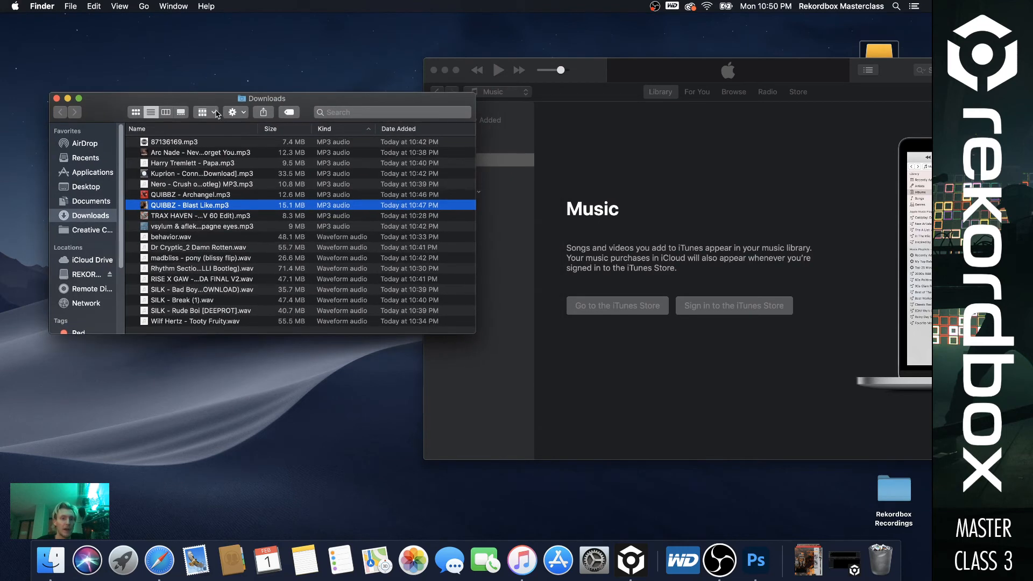
left_click(171, 236)
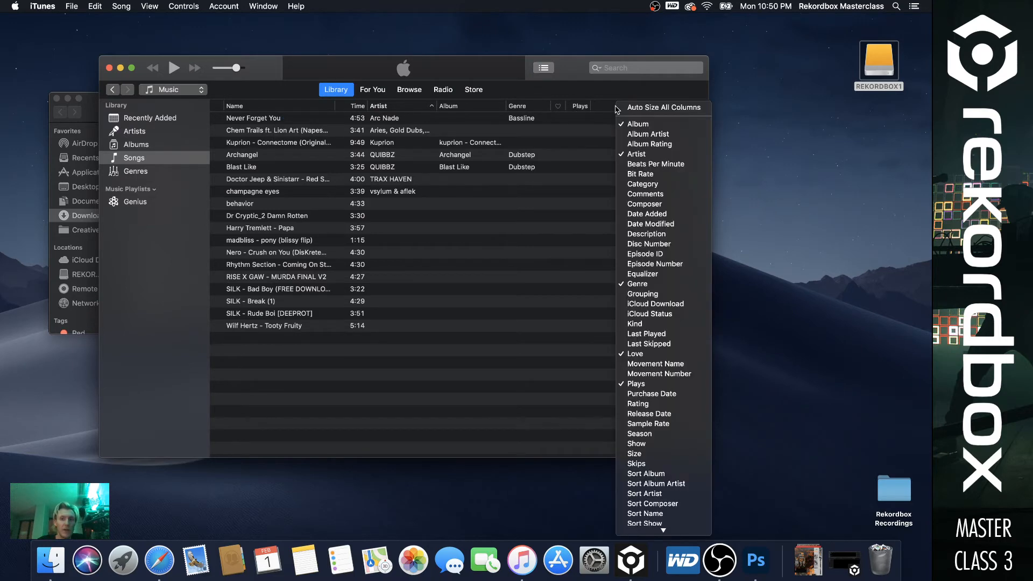
mouse_move(645, 221)
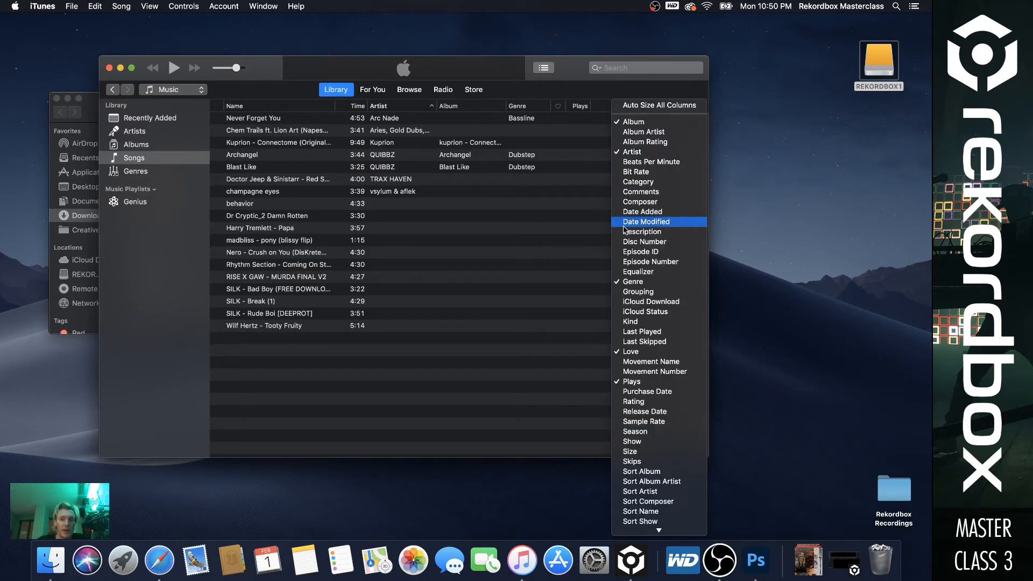
mouse_move(646, 441)
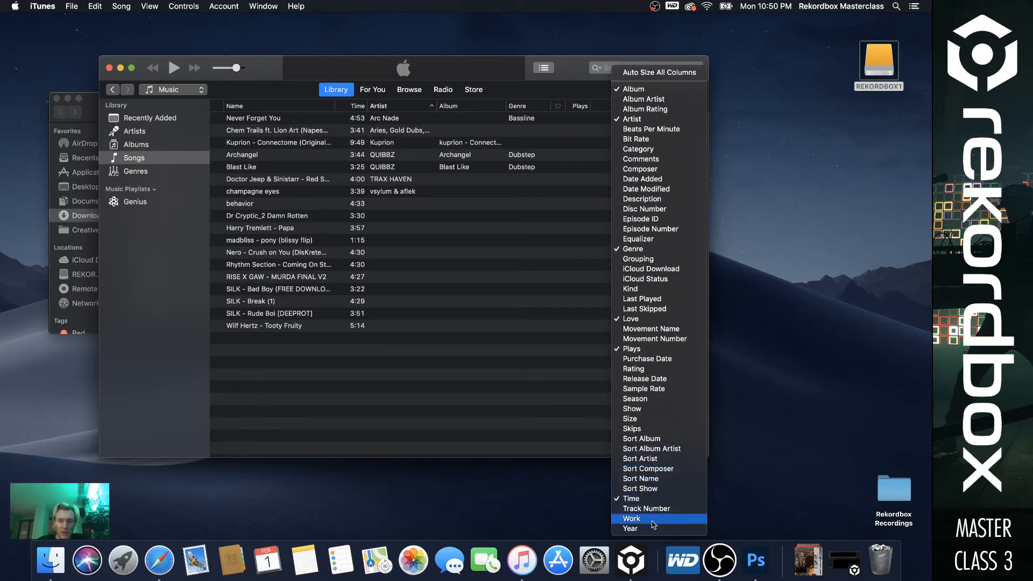
mouse_move(651, 388)
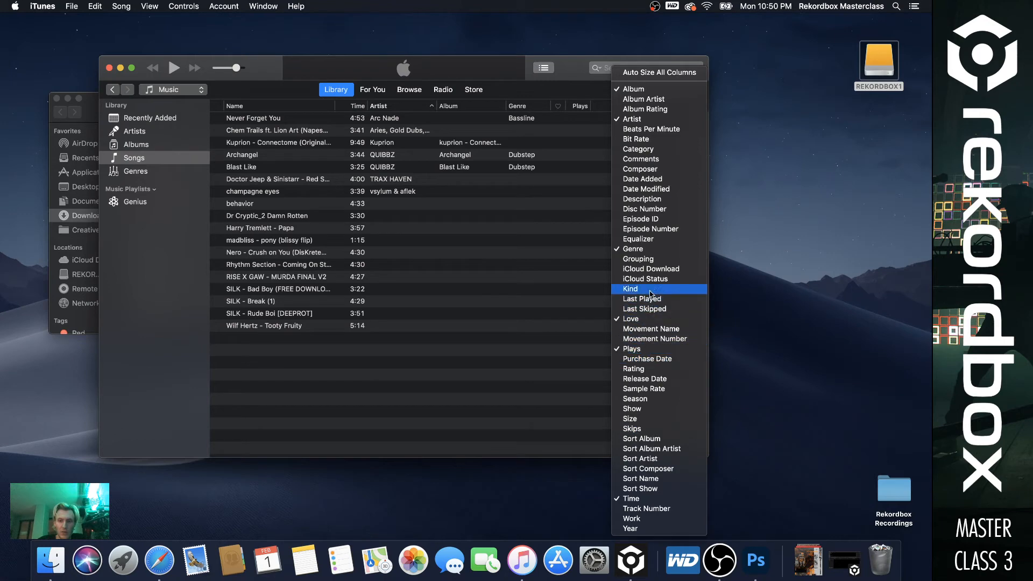
Add a Kind column to the song list and look through File, Edit and the general preferences.
left_click(630, 289)
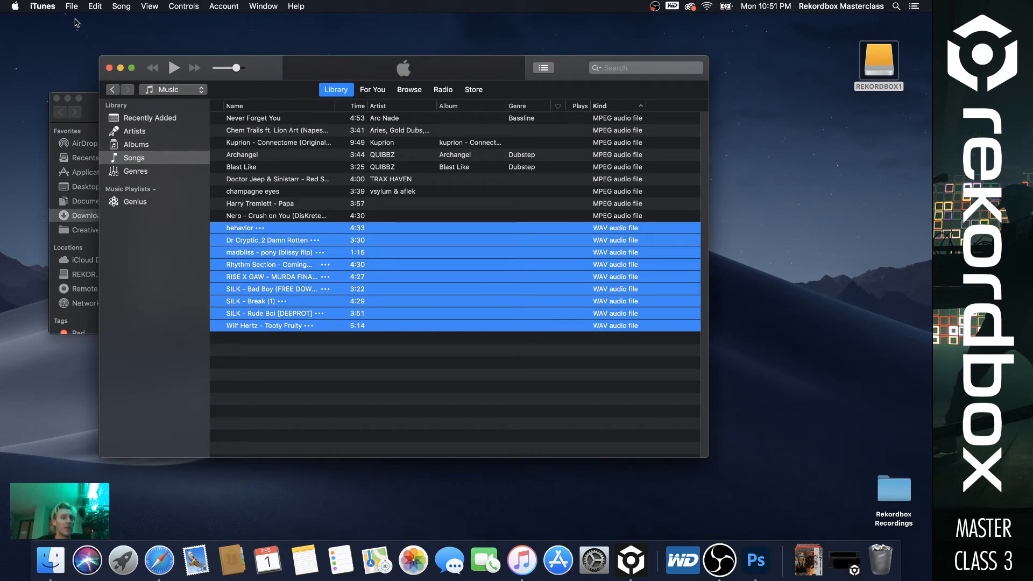
left_click(71, 6)
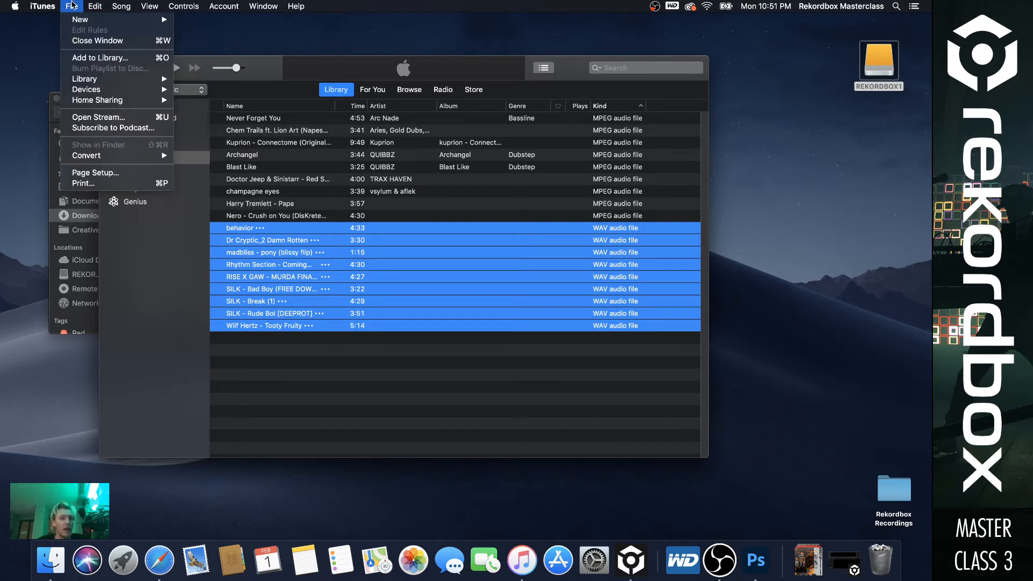
left_click(94, 6)
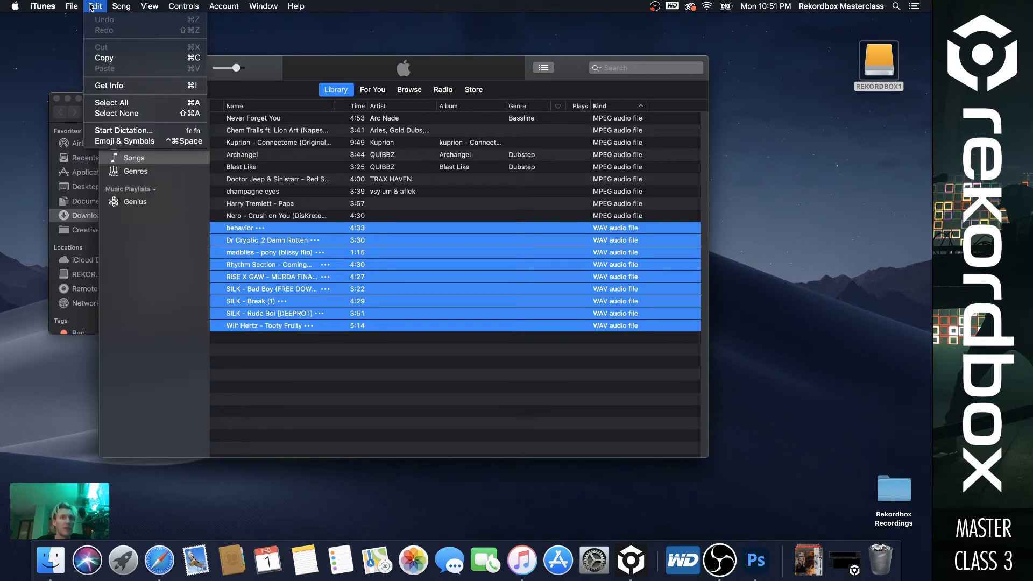
left_click(71, 6)
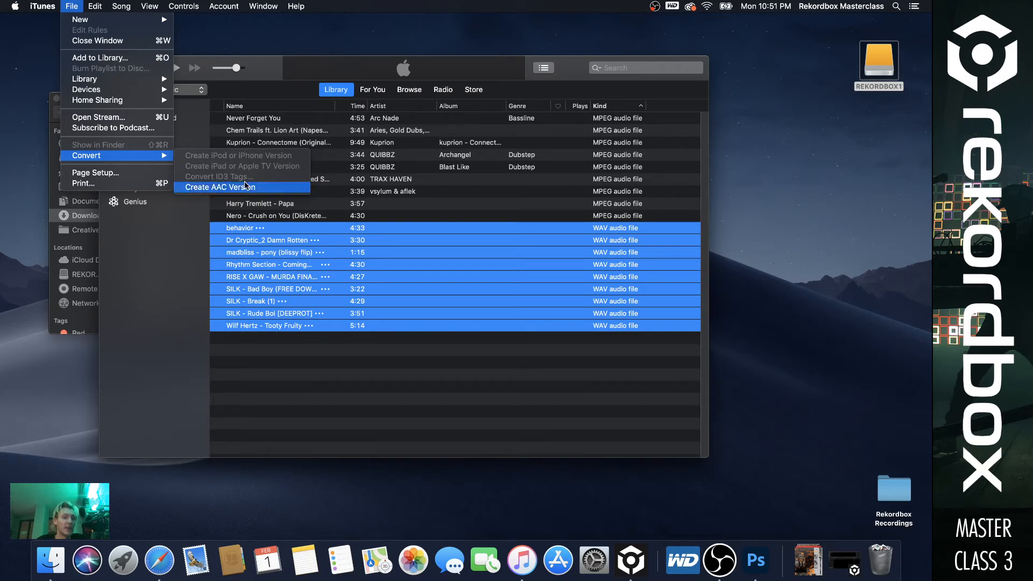
mouse_move(229, 191)
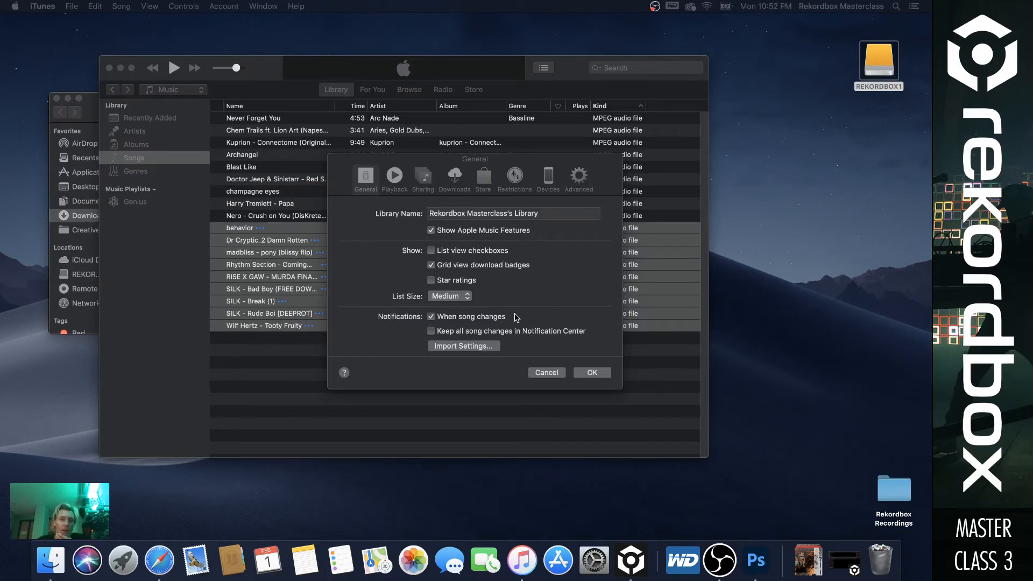
left_click(590, 372)
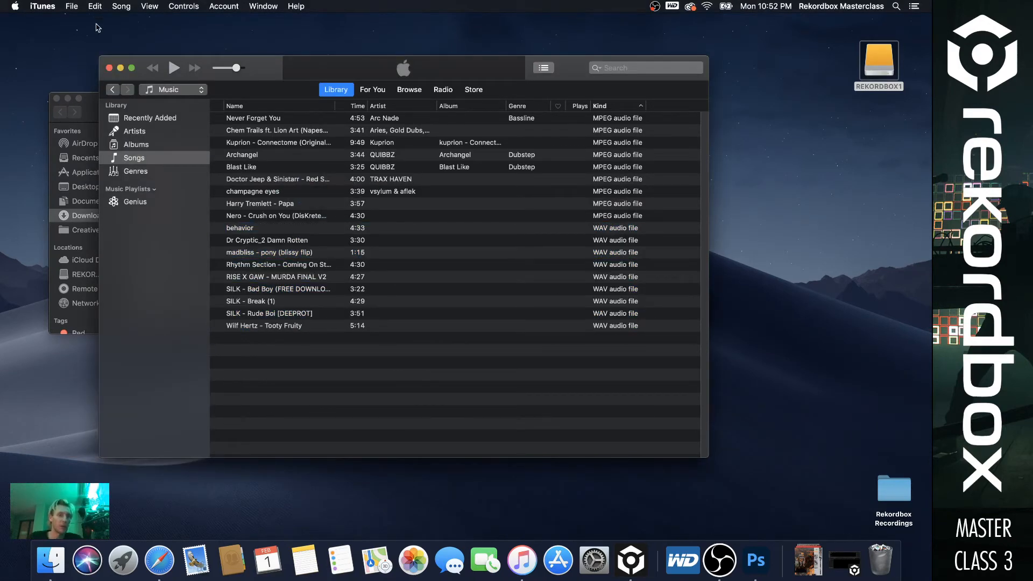
Select the block of nine WAV tracks and check the File > Convert options for them.
left_click(71, 6)
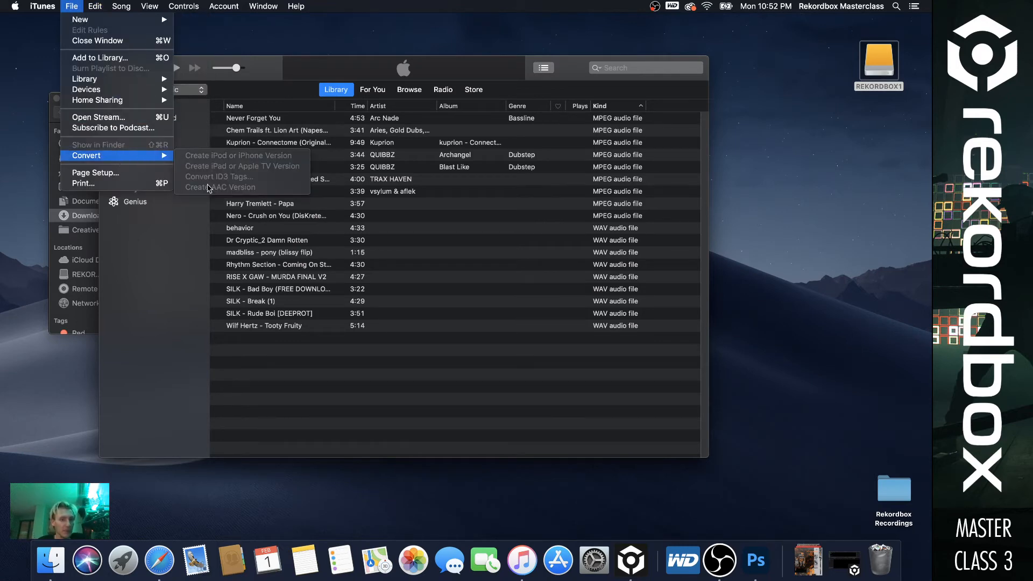
mouse_move(311, 355)
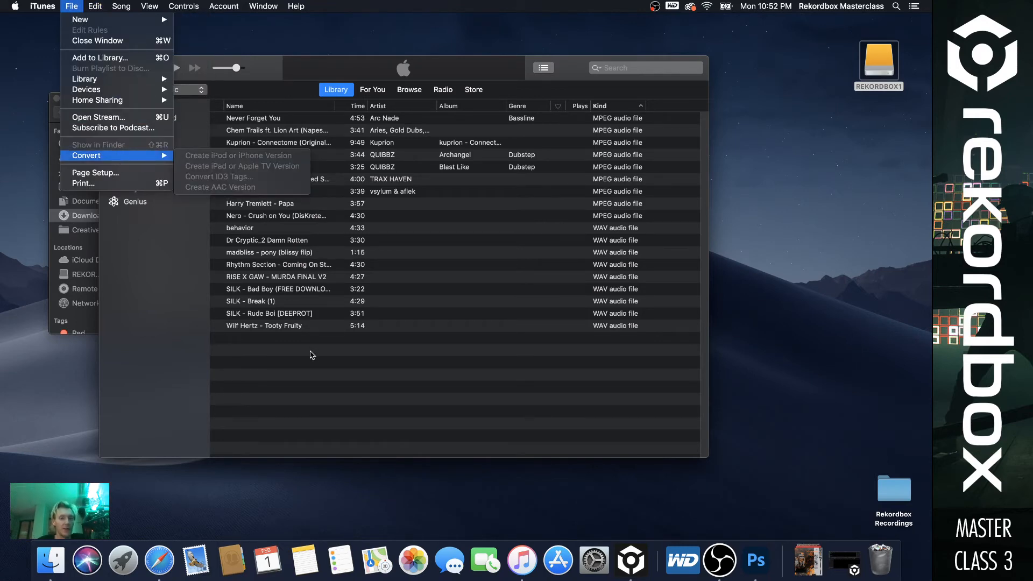
right_click(264, 325)
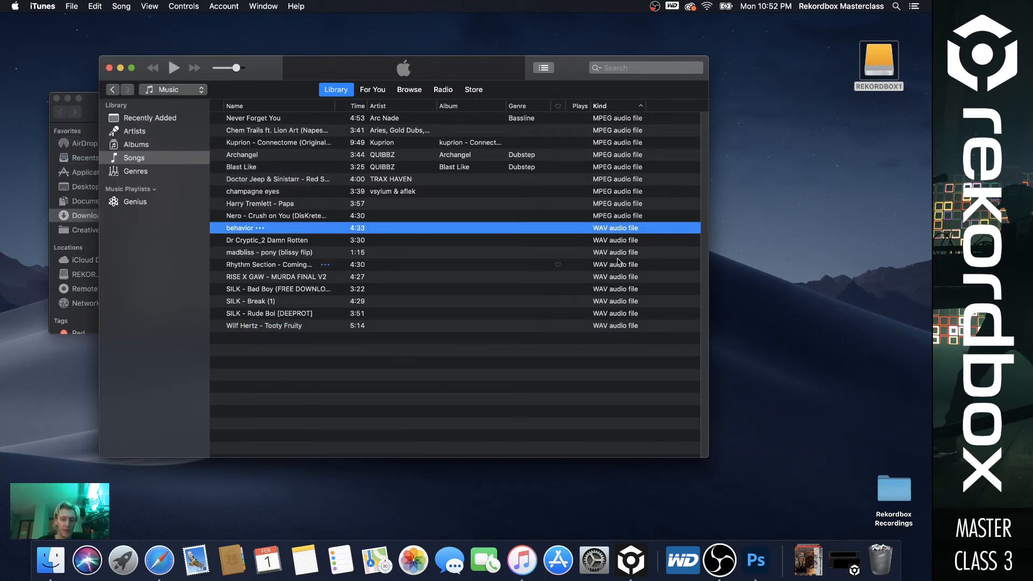
left_click(276, 325)
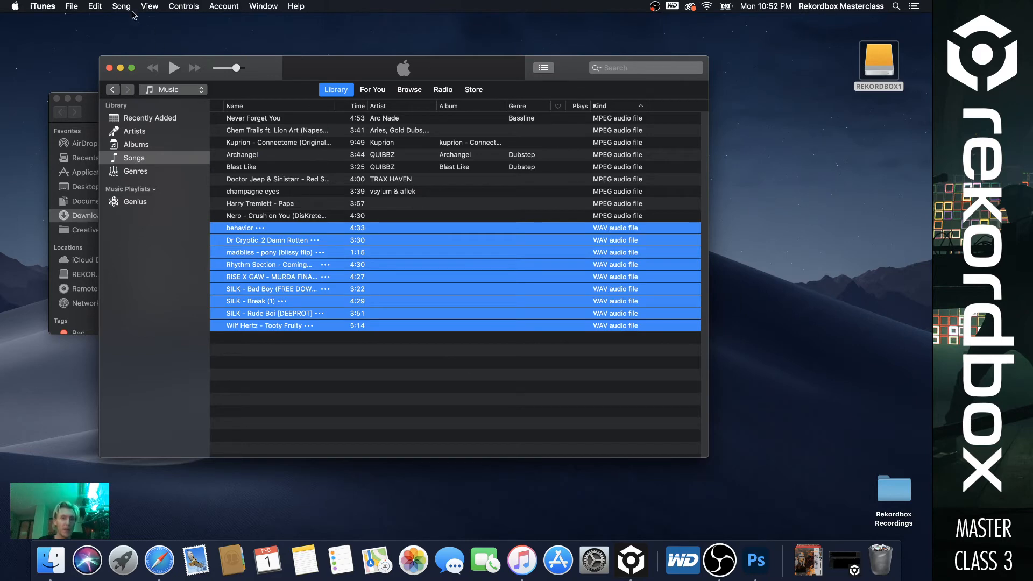
left_click(71, 5)
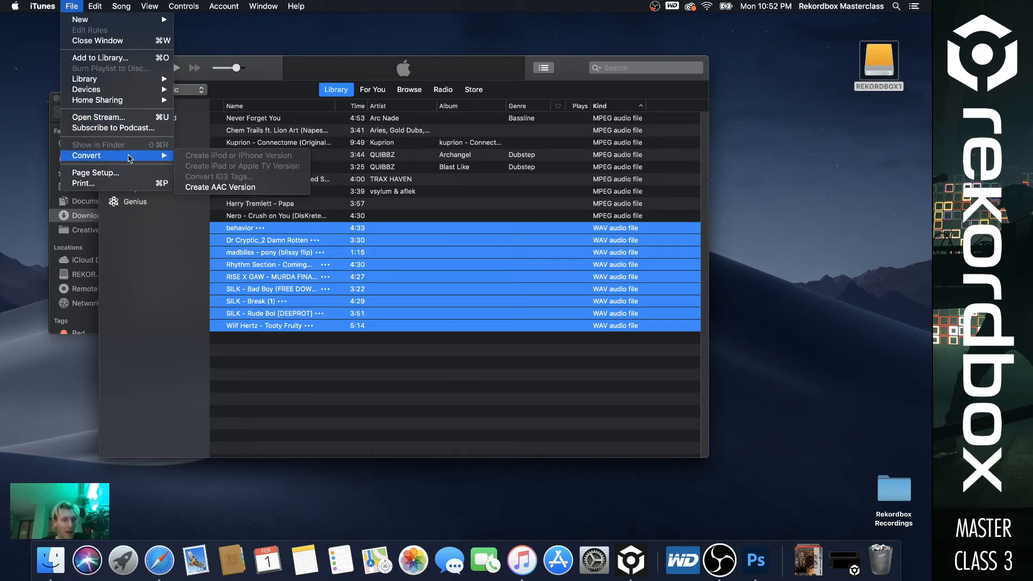
mouse_move(220, 187)
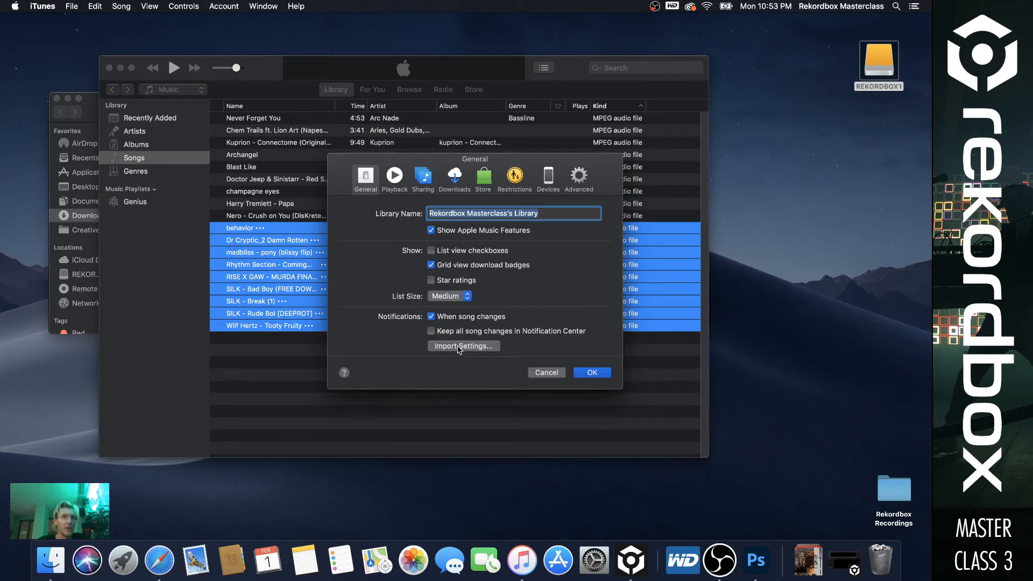
In Import Settings choose the MP3 Encoder with a Custom setting.
left_click(463, 345)
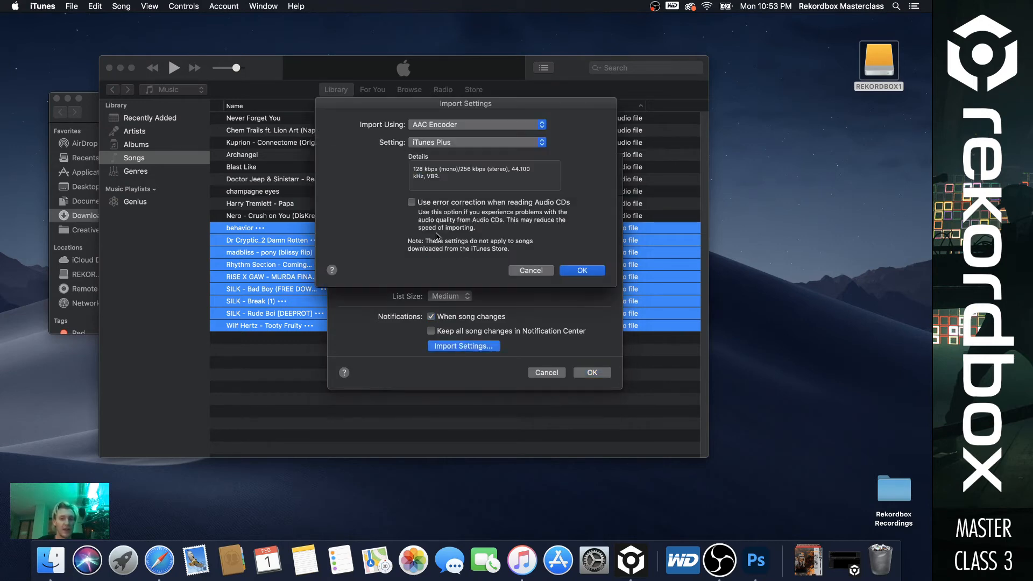
left_click(475, 124)
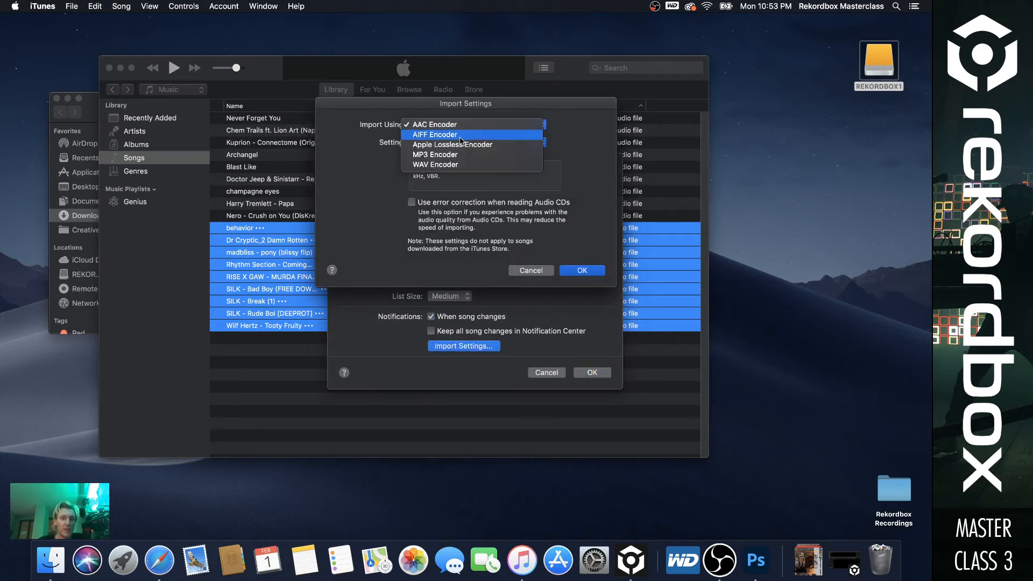
left_click(434, 154)
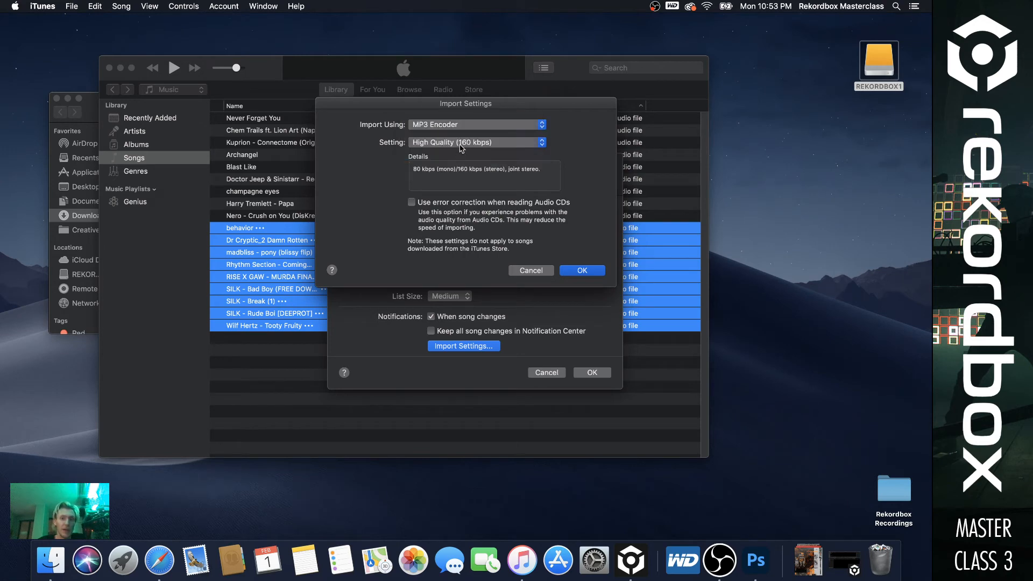
left_click(474, 142)
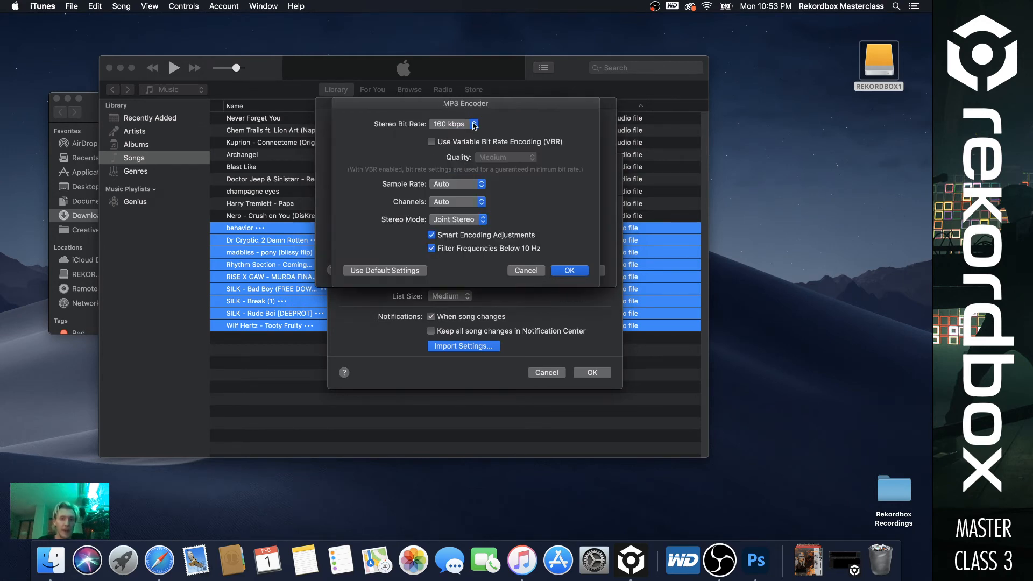
Set stereo bit rate 320 kbps, Medium quality, VBR off, and confirm the import settings.
left_click(453, 124)
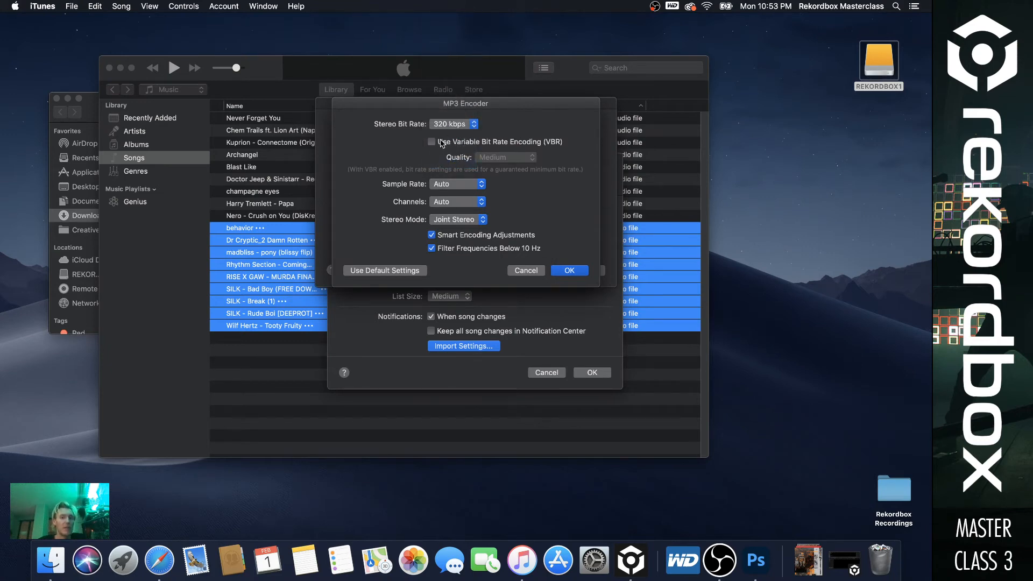
mouse_move(440, 144)
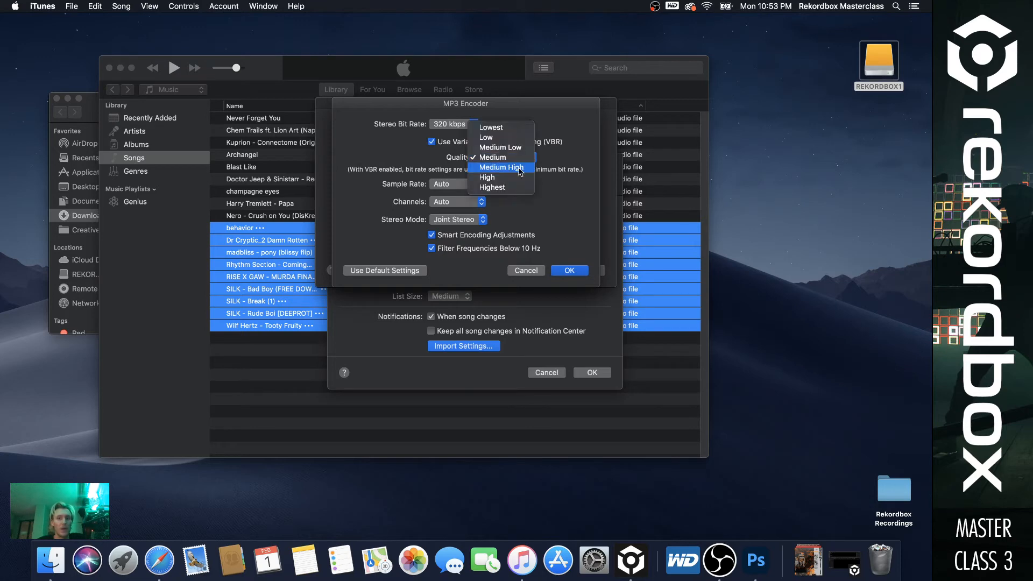
left_click(491, 156)
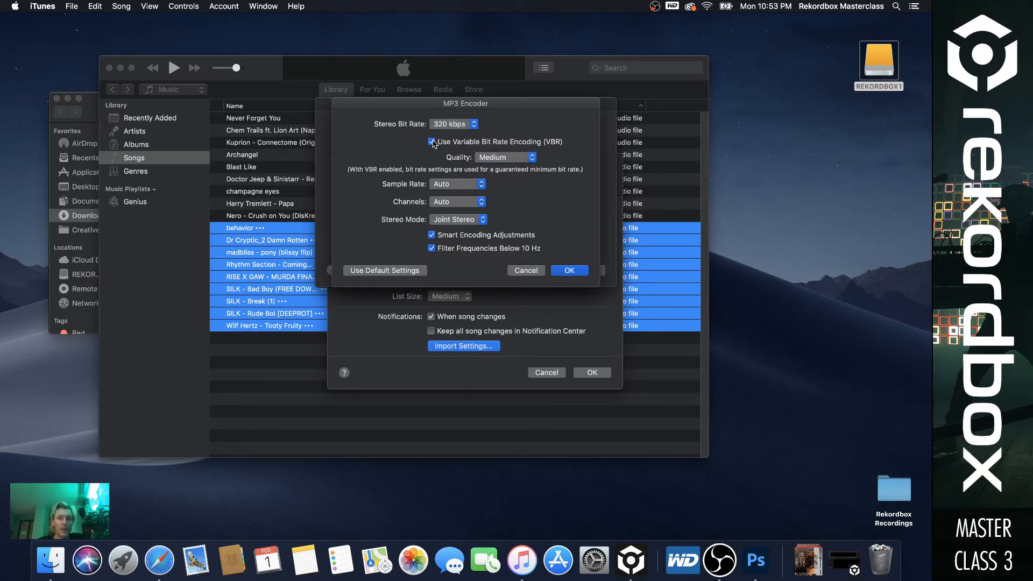
left_click(432, 141)
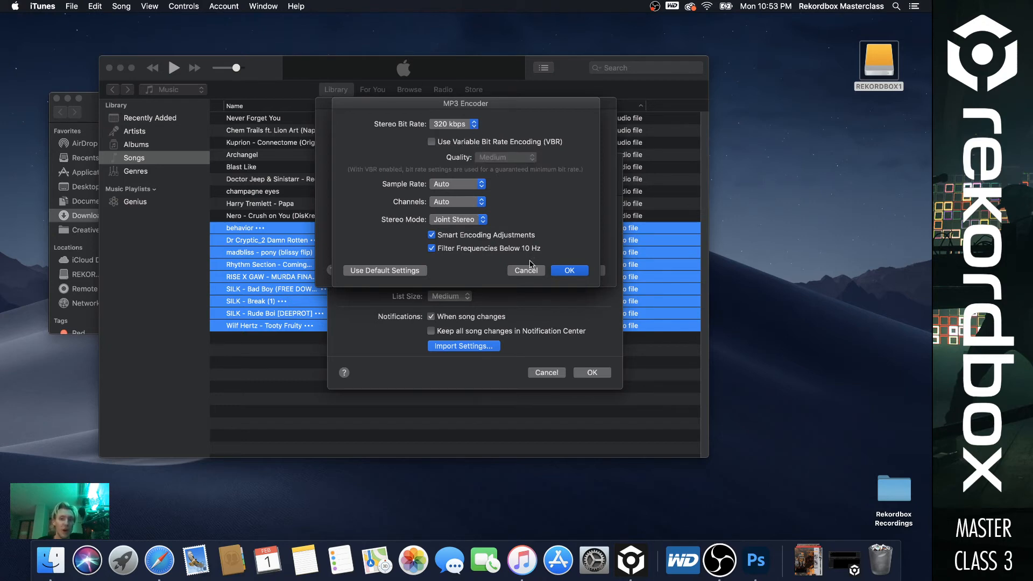
left_click(568, 270)
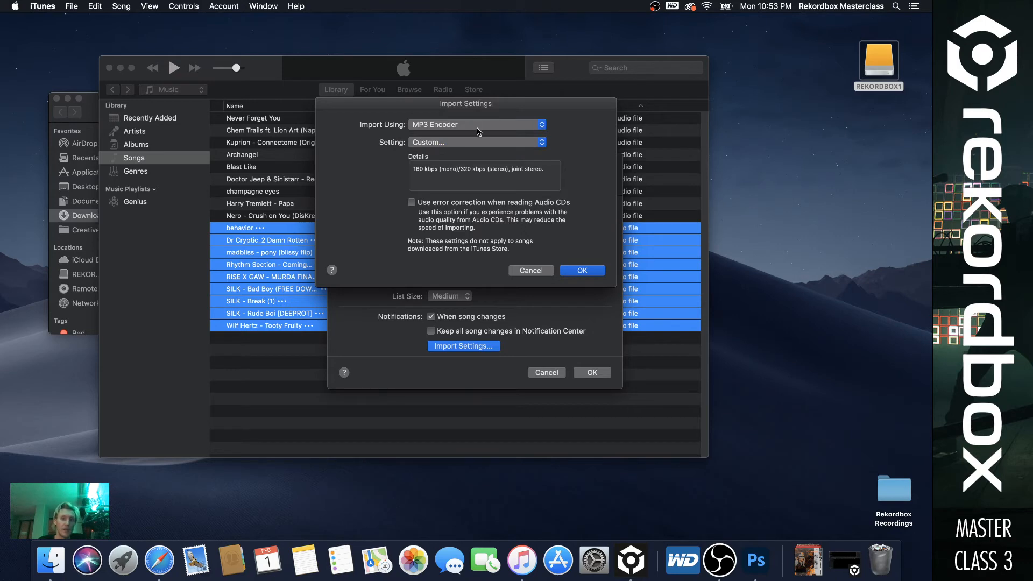
left_click(581, 270)
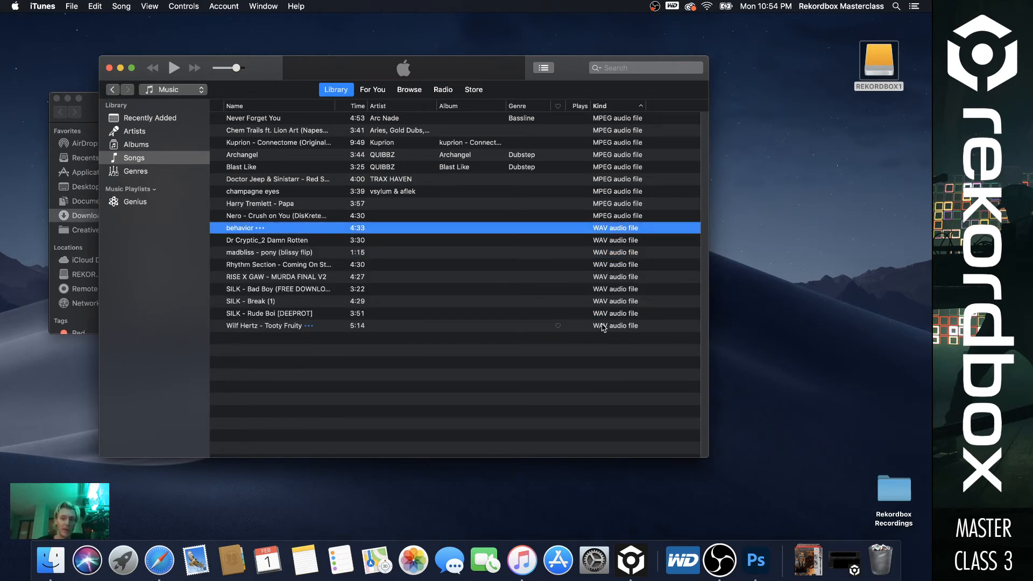
Create MP3 versions of the nine selected WAV tracks via File > Convert.
left_click(71, 6)
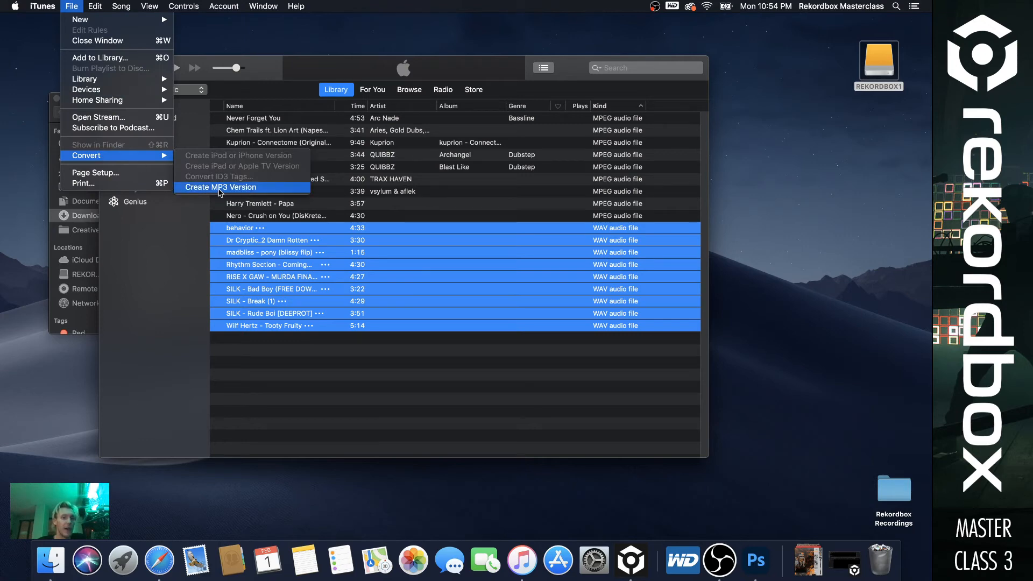
left_click(220, 188)
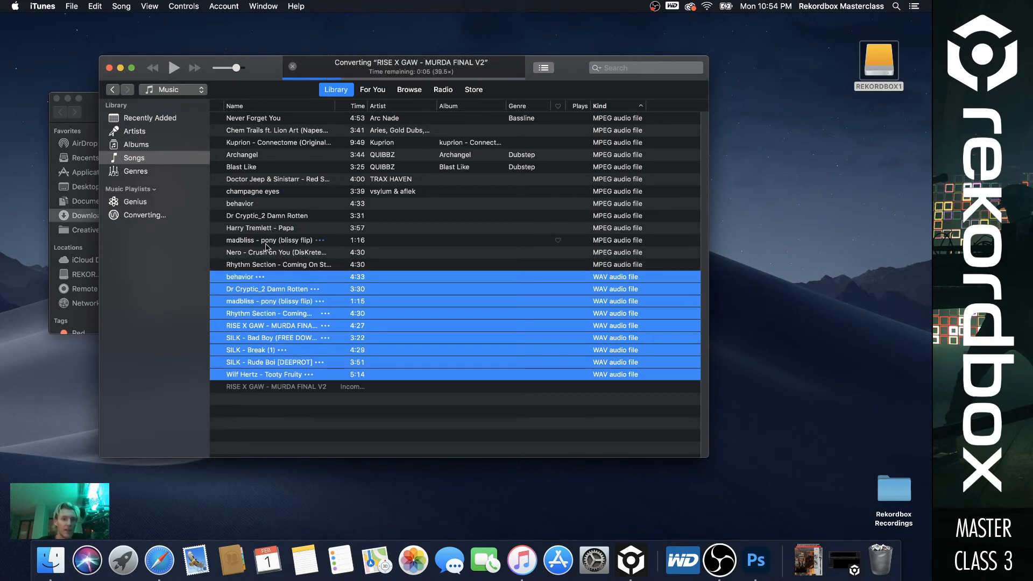
mouse_move(563, 270)
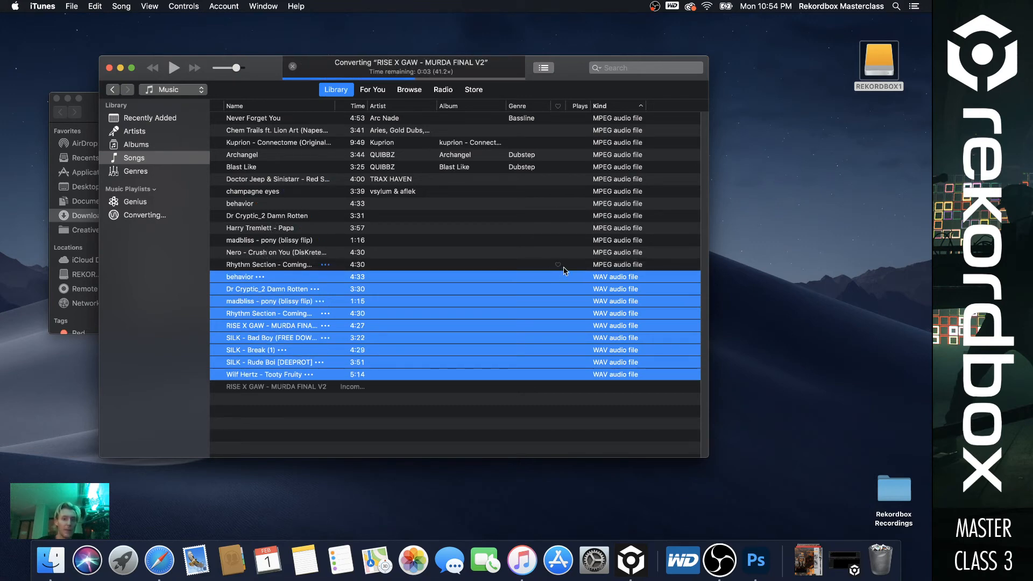
mouse_move(282, 268)
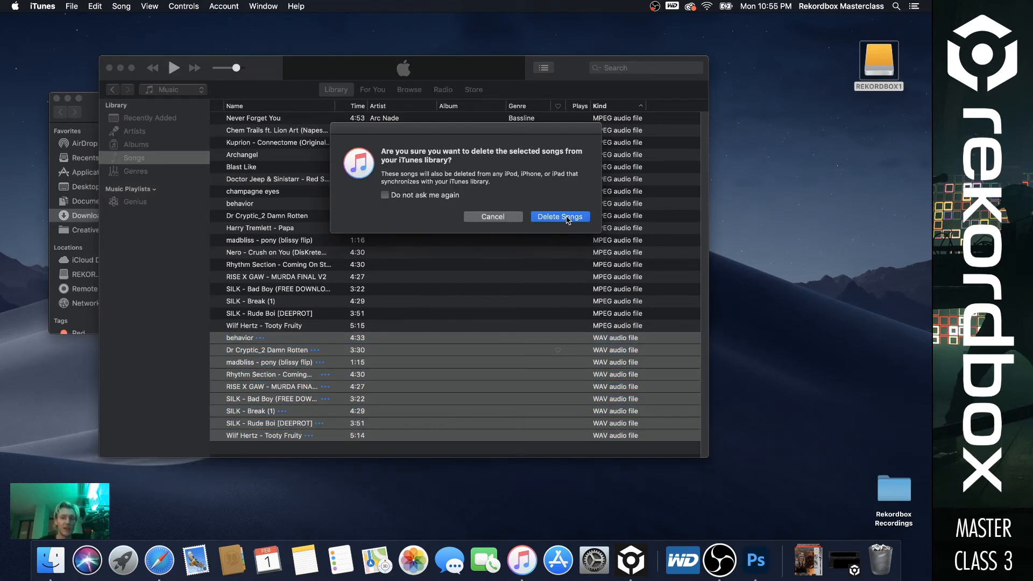
Confirm deleting the original WAV songs so only MPEG audio files remain in the library.
left_click(559, 216)
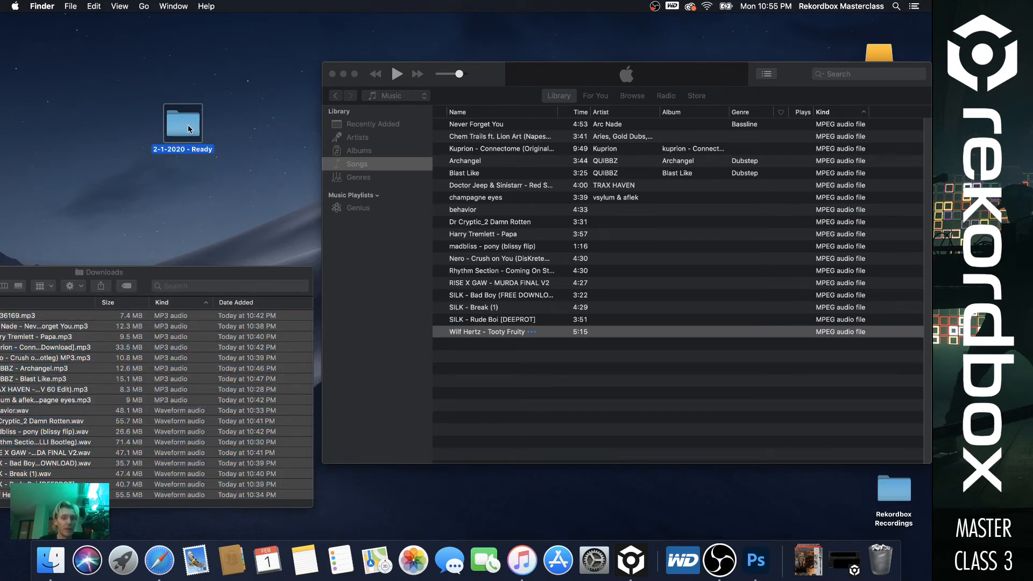
Copy every library track into the '2-1-2020 - Ready' folder and show it as a list.
double_click(182, 122)
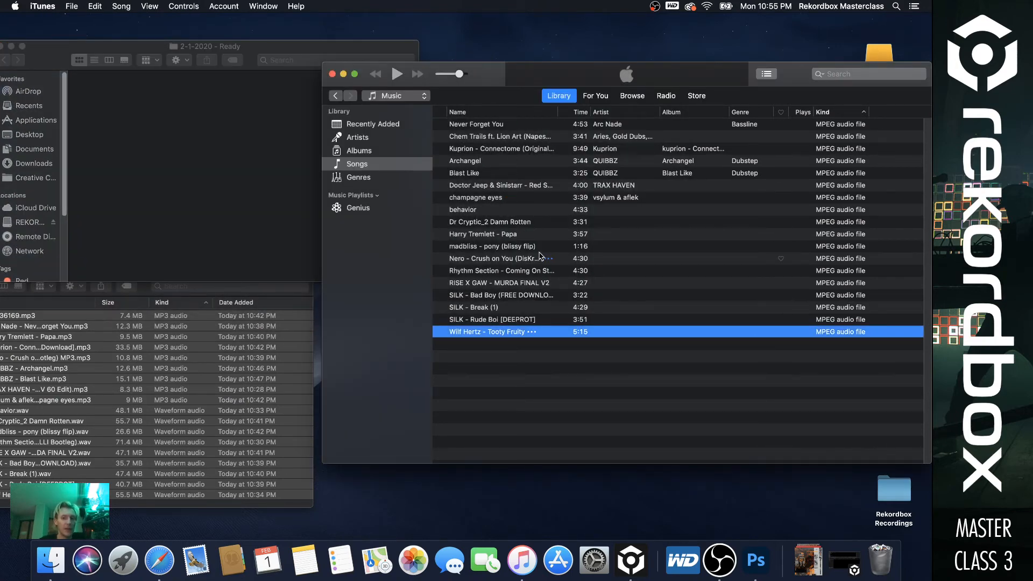
left_click(490, 221)
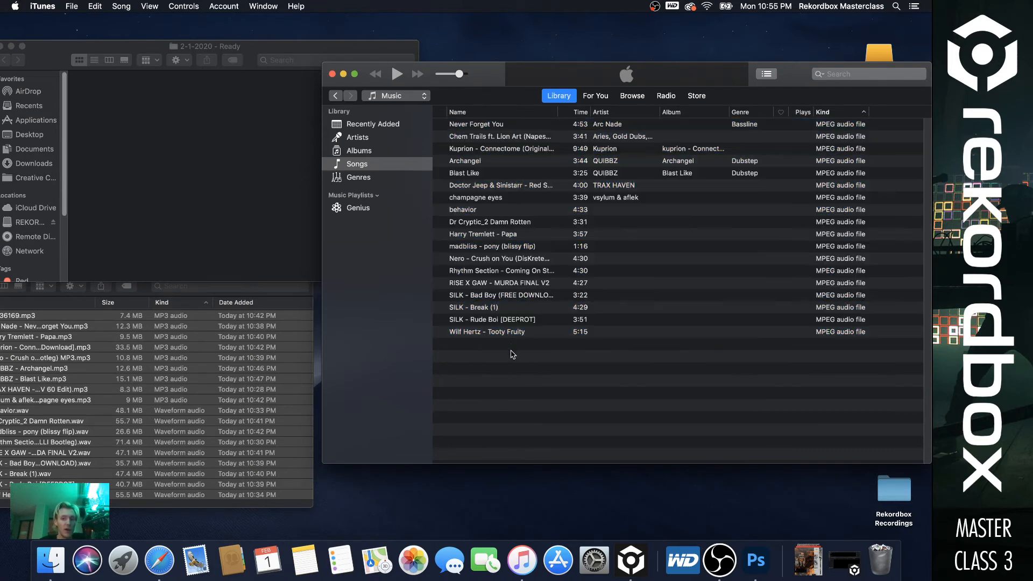
left_click(488, 331)
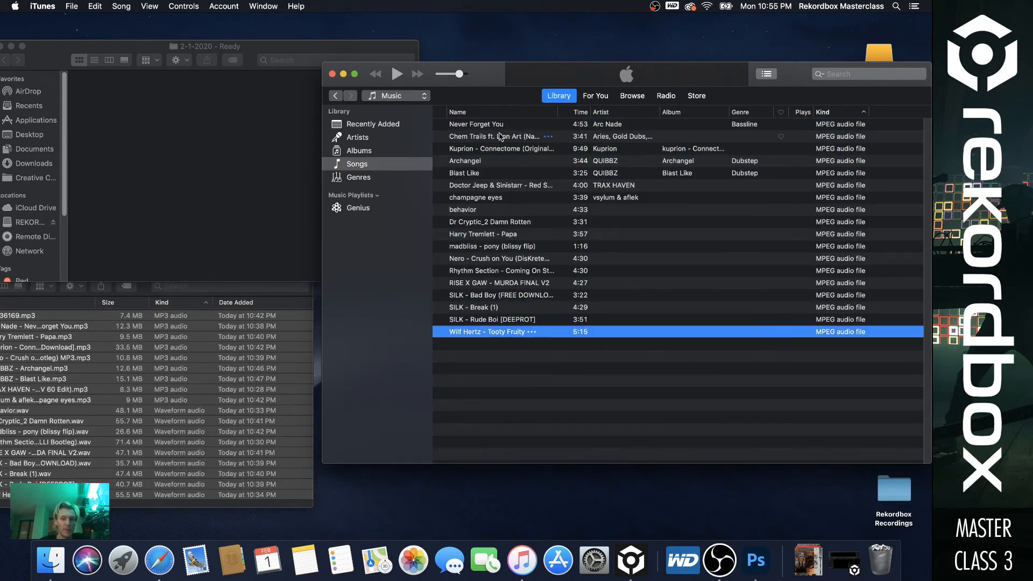
key("cmd+a")
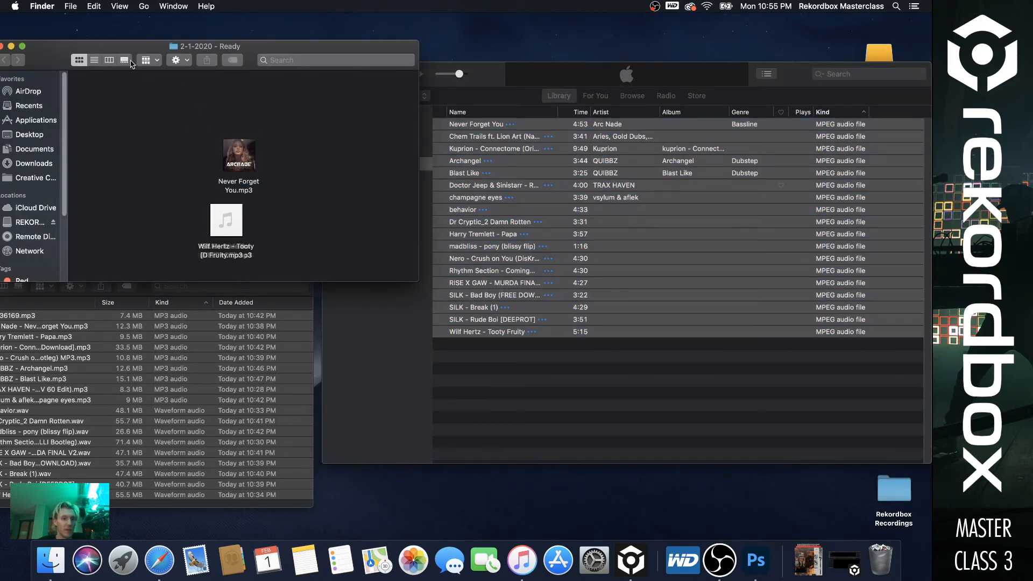
left_click(94, 60)
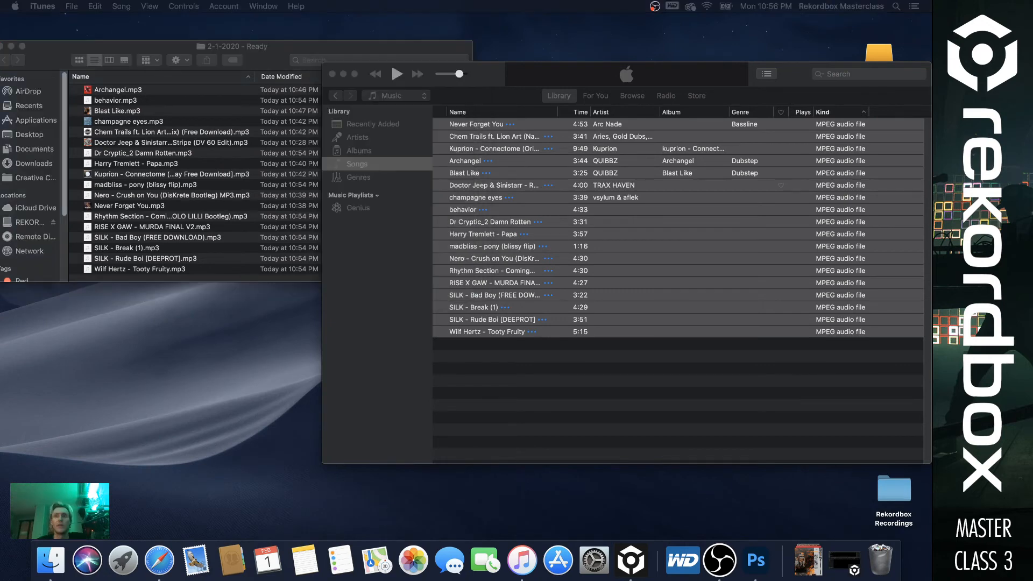
mouse_move(482, 67)
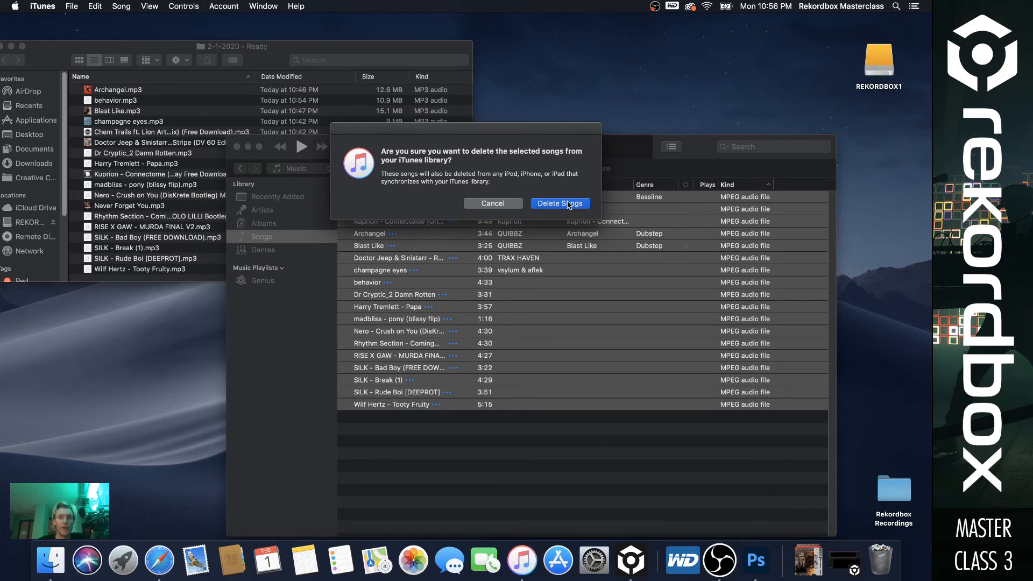
Confirm deleting all songs from the iTunes library.
left_click(559, 202)
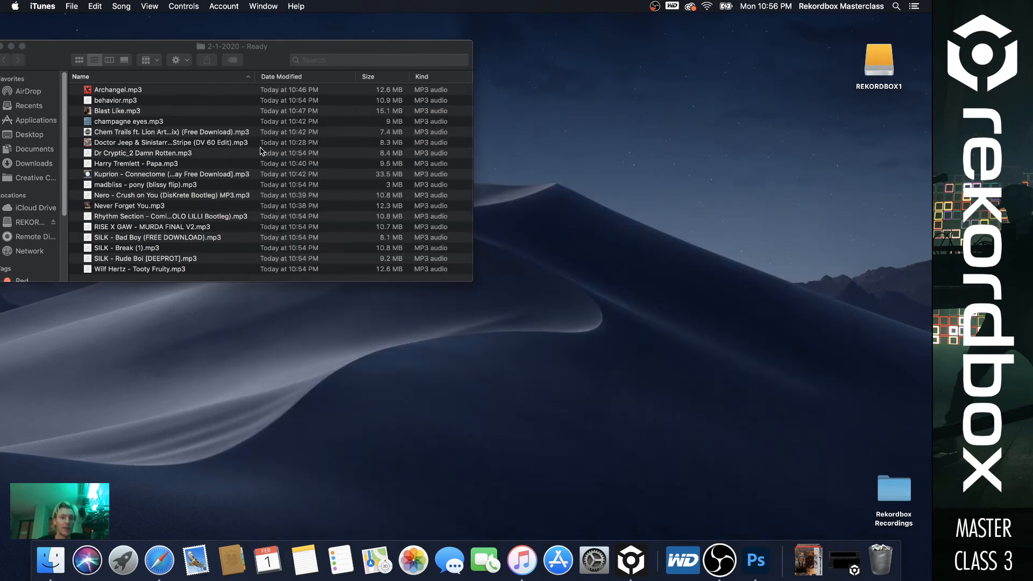
mouse_move(473, 282)
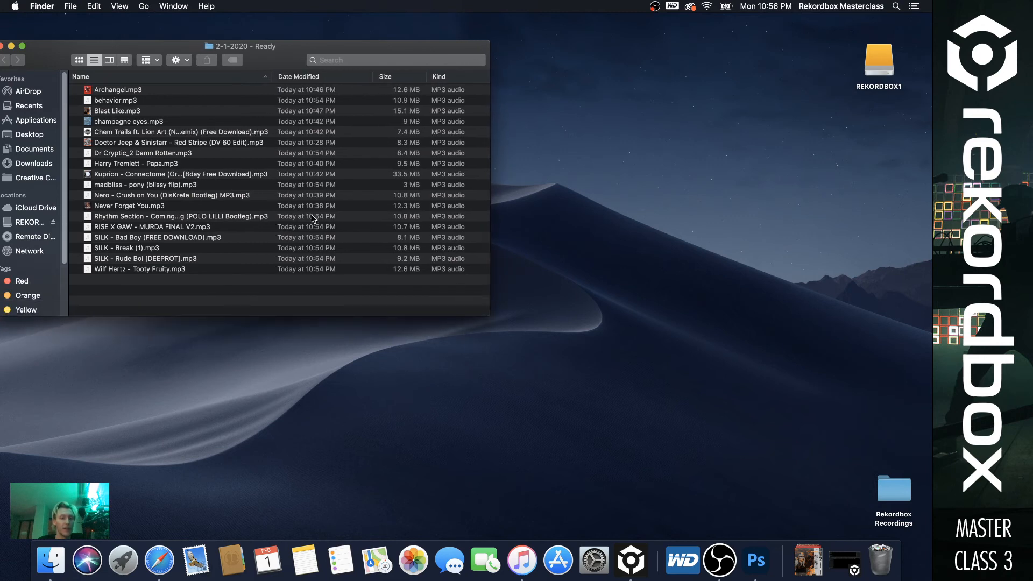
mouse_move(500, 297)
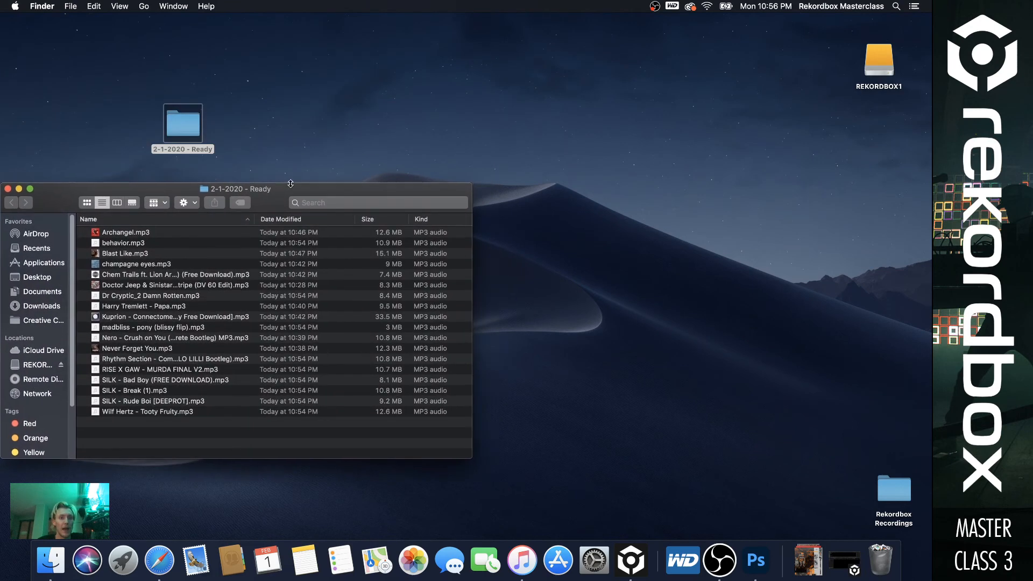
mouse_move(833, 92)
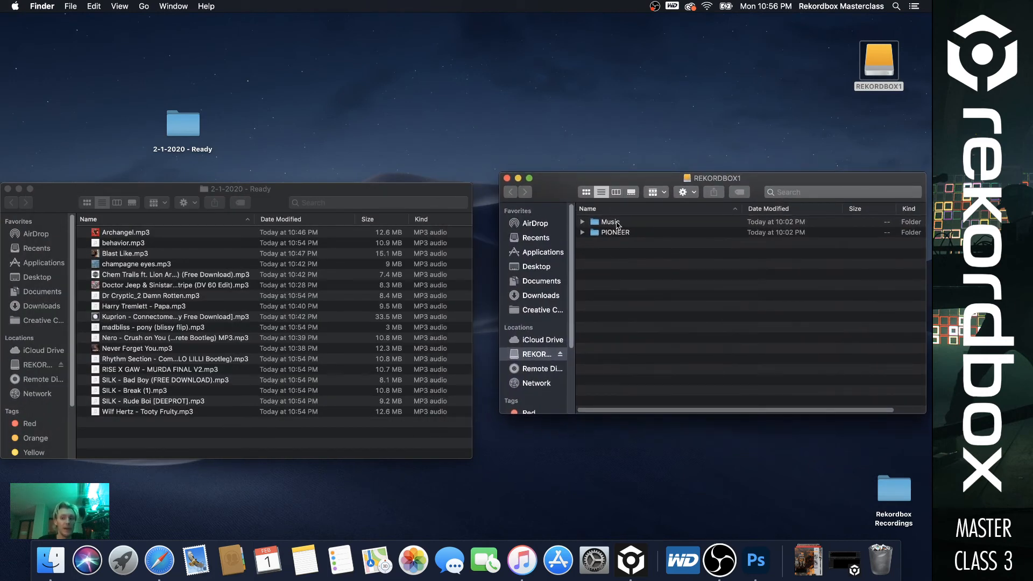
Copy all 18 MP3s from the Ready folder into REKORDBOX1's Music folder and close the Ready window.
double_click(608, 221)
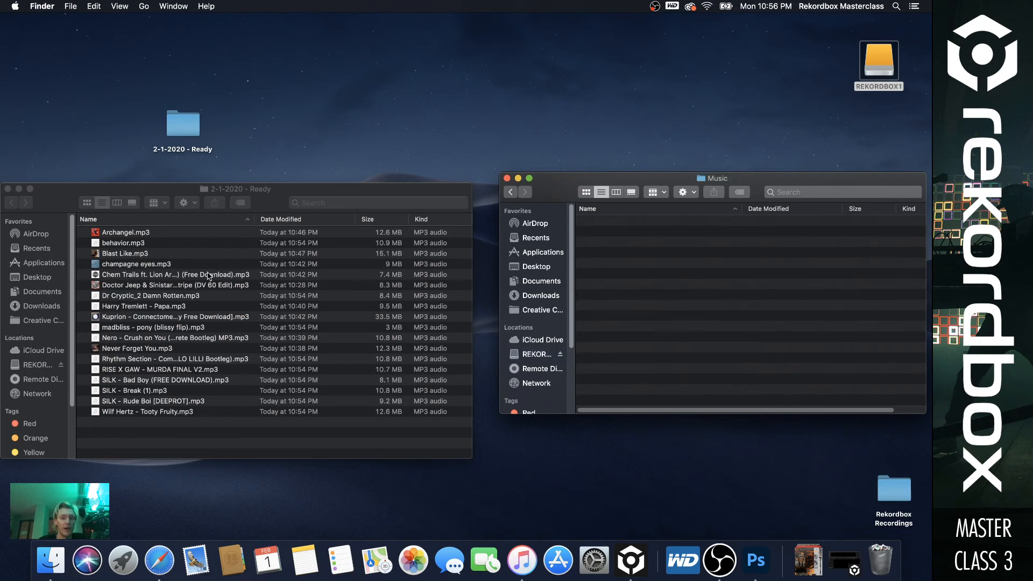
left_click(174, 274)
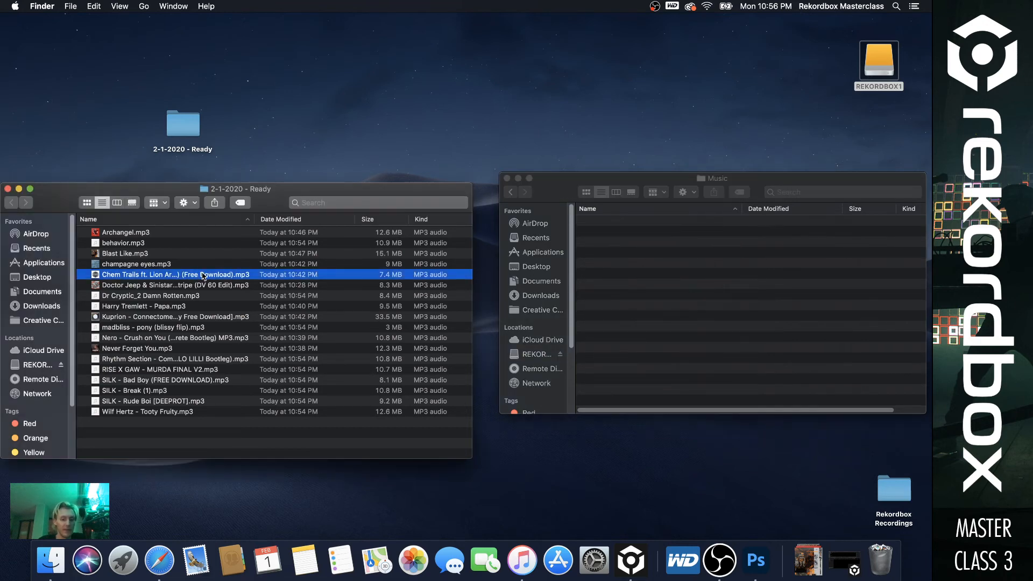
key("cmd+a")
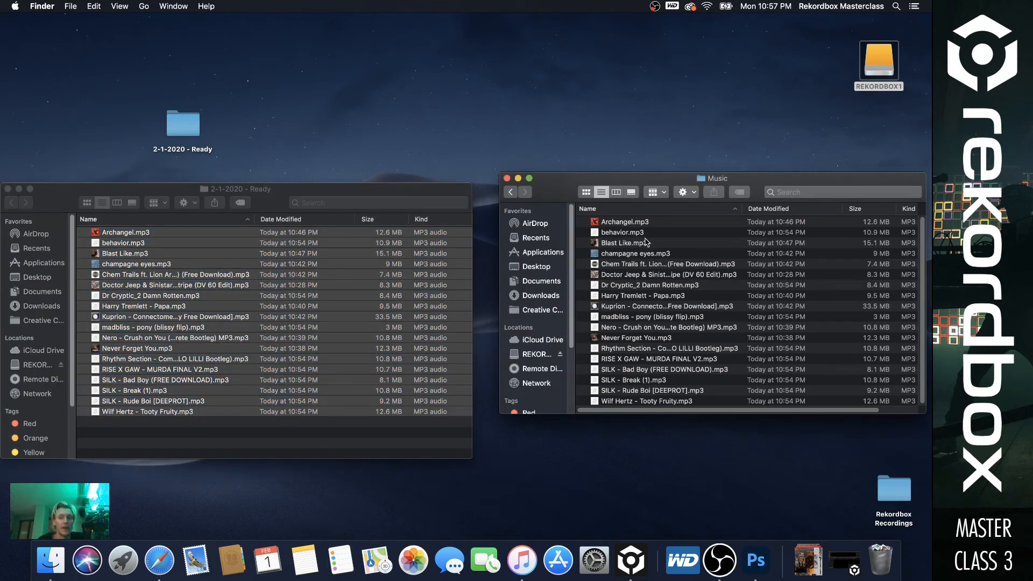
left_click(511, 191)
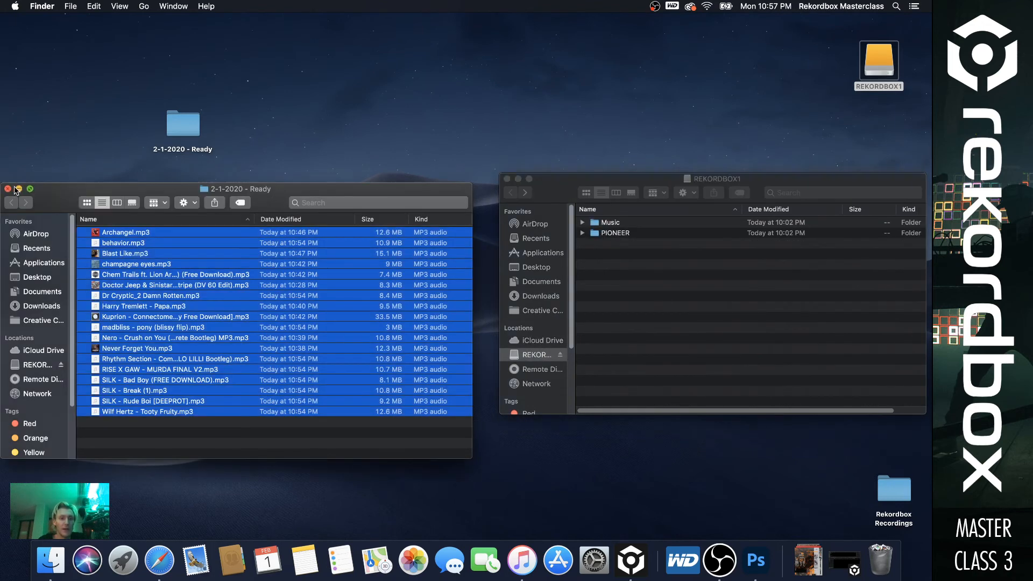
mouse_move(9, 189)
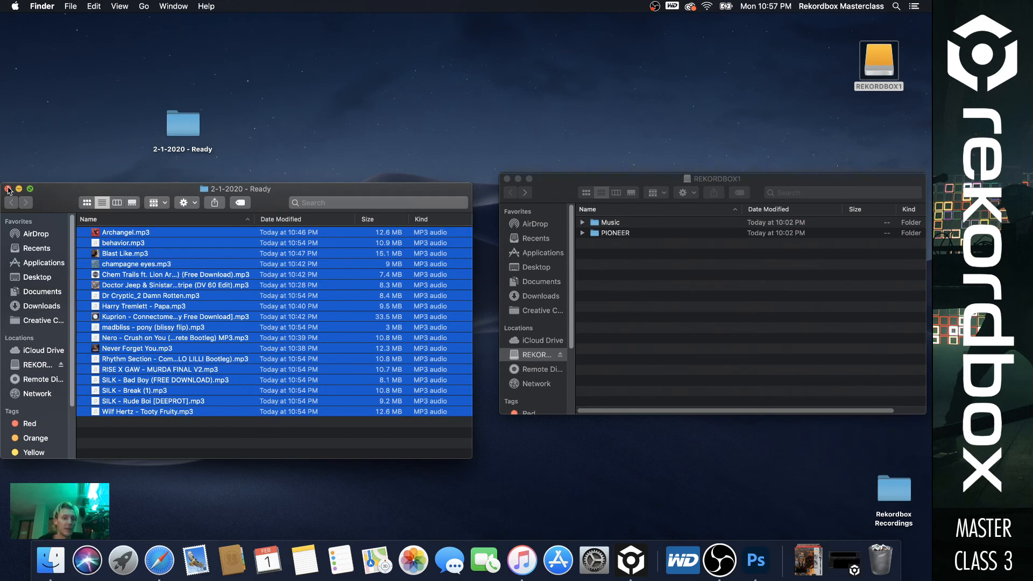
left_click(8, 189)
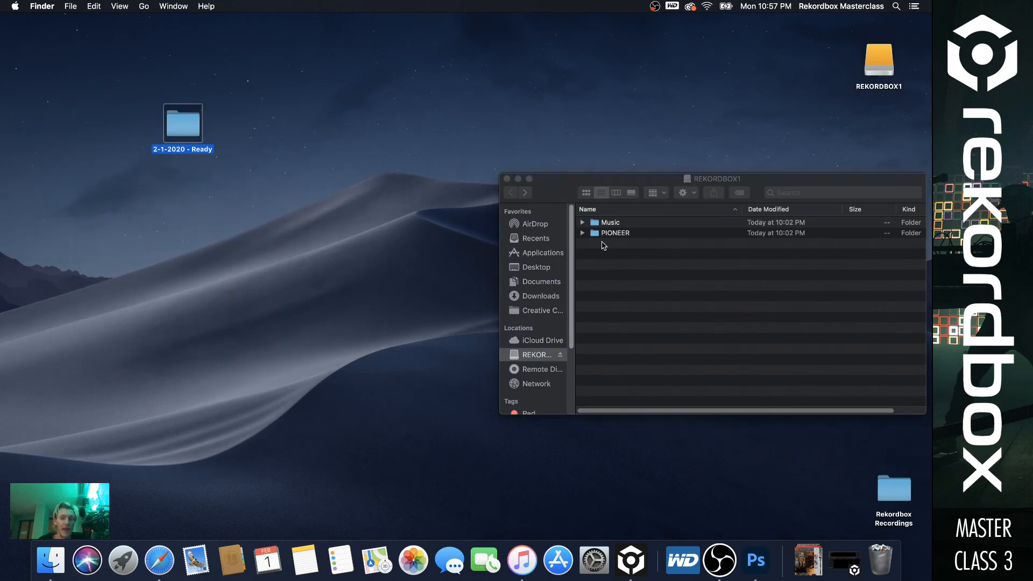
Show the drive's Music folder and sort its eighteen MP3s by Date Modified, oldest first.
left_click(608, 222)
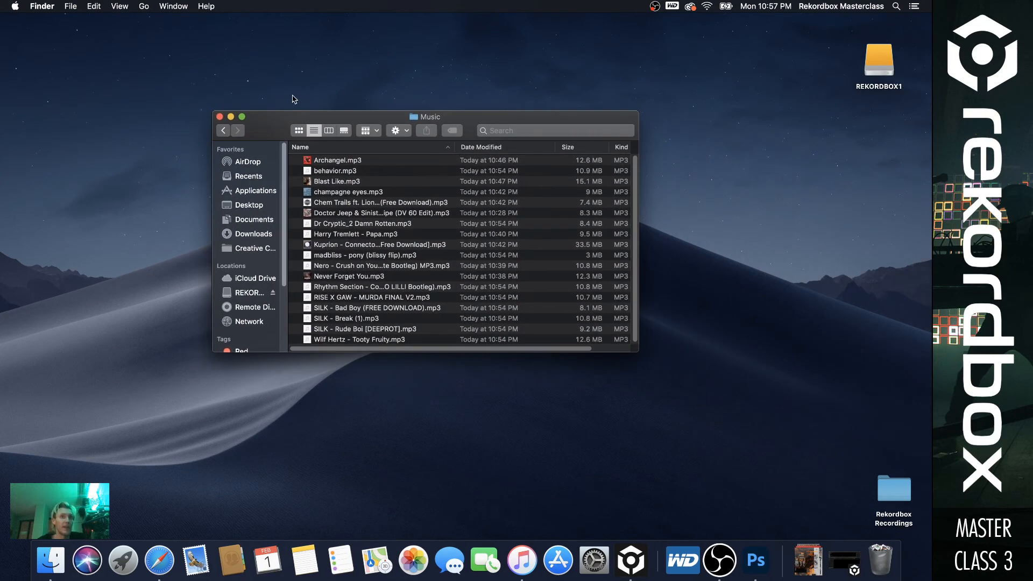
mouse_move(279, 121)
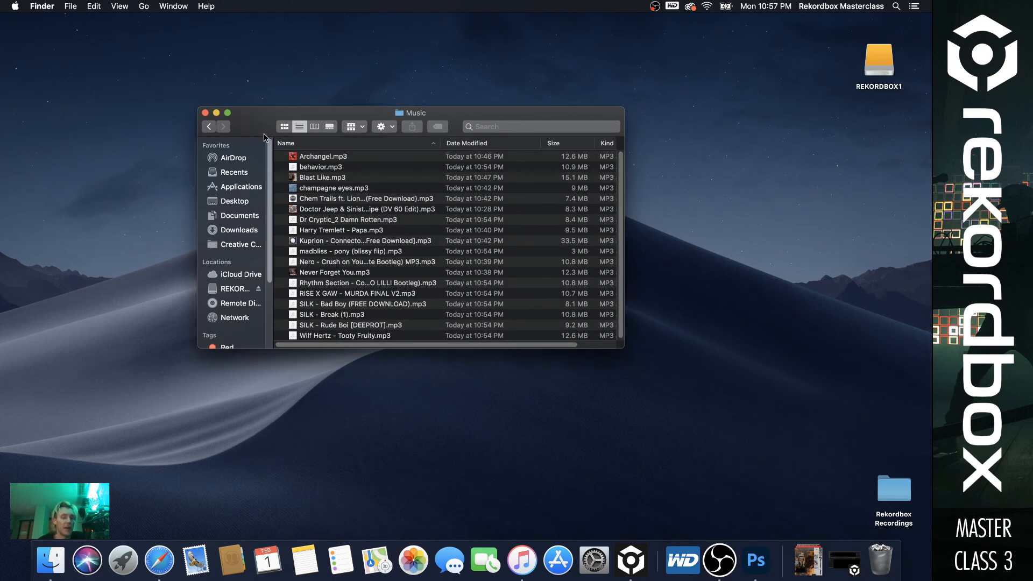
left_click_drag(410, 112, 354, 103)
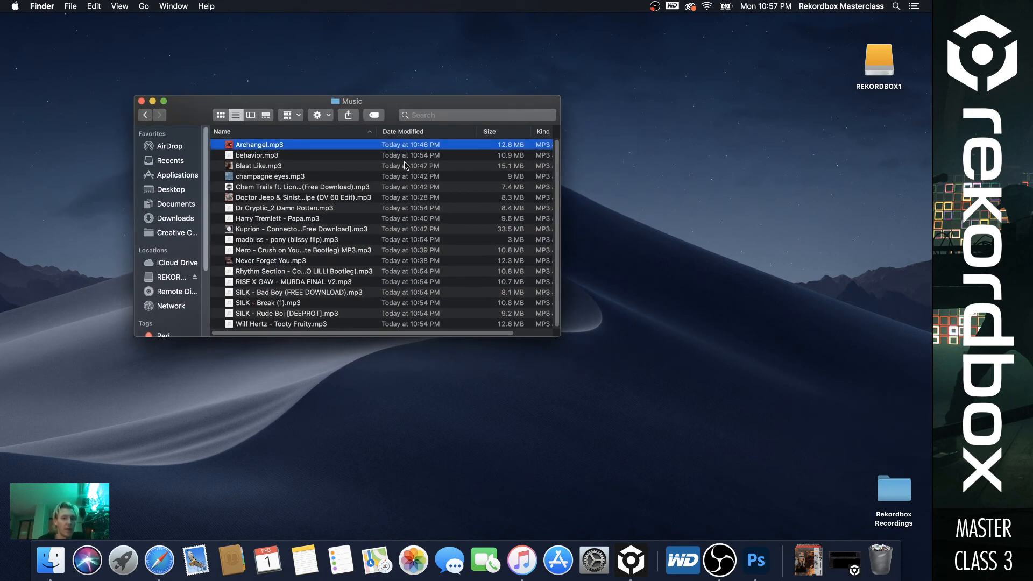
left_click(403, 132)
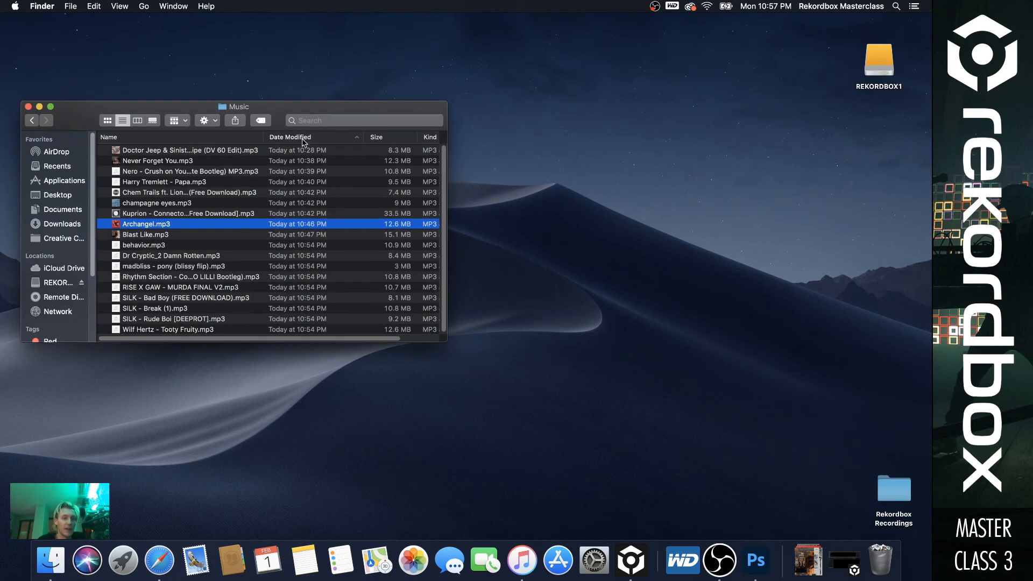
mouse_move(630, 561)
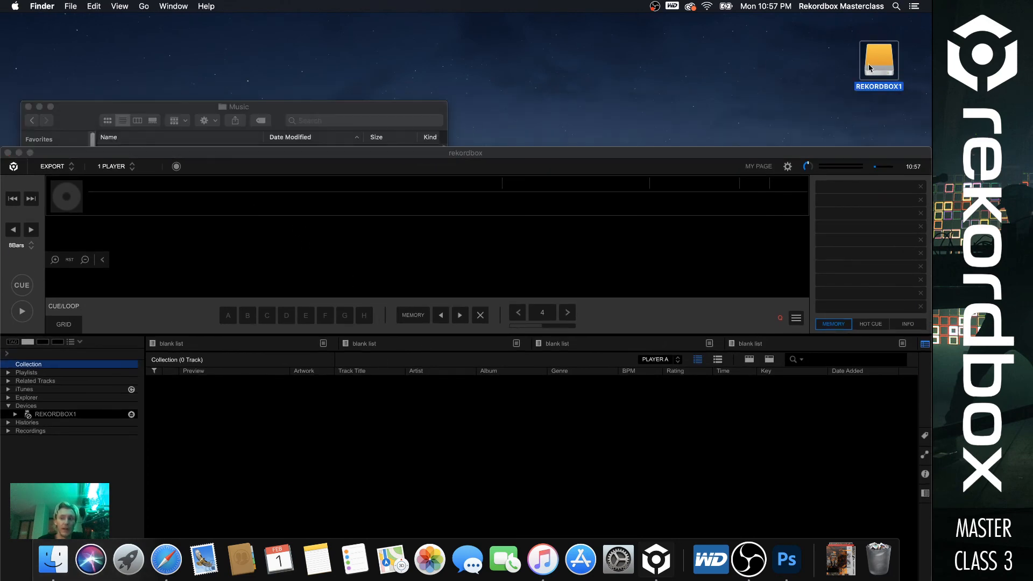
Open the REKORDBOX1 drive's Music folder and select all 18 MP3 tracks for import.
double_click(878, 58)
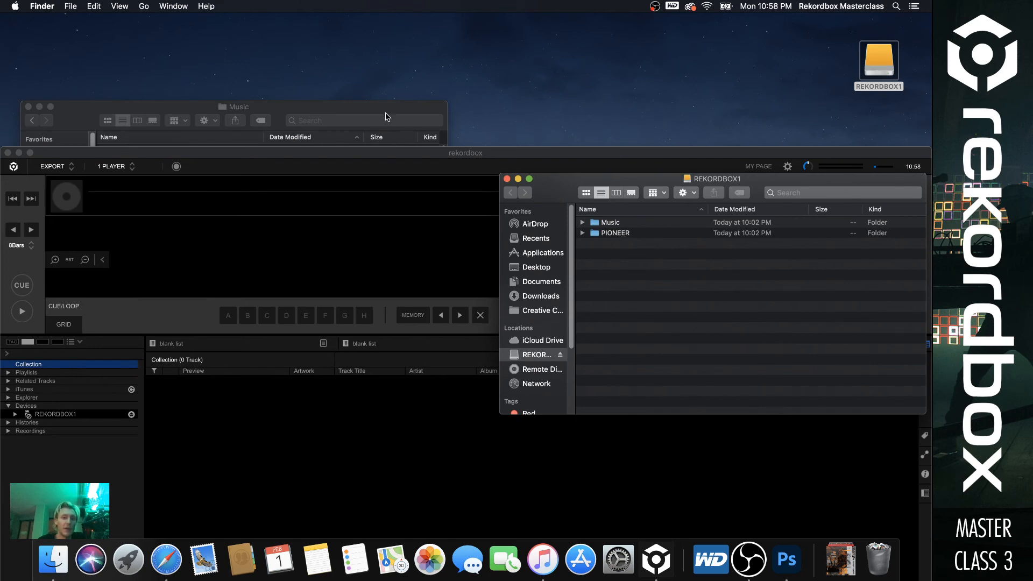
mouse_move(607, 229)
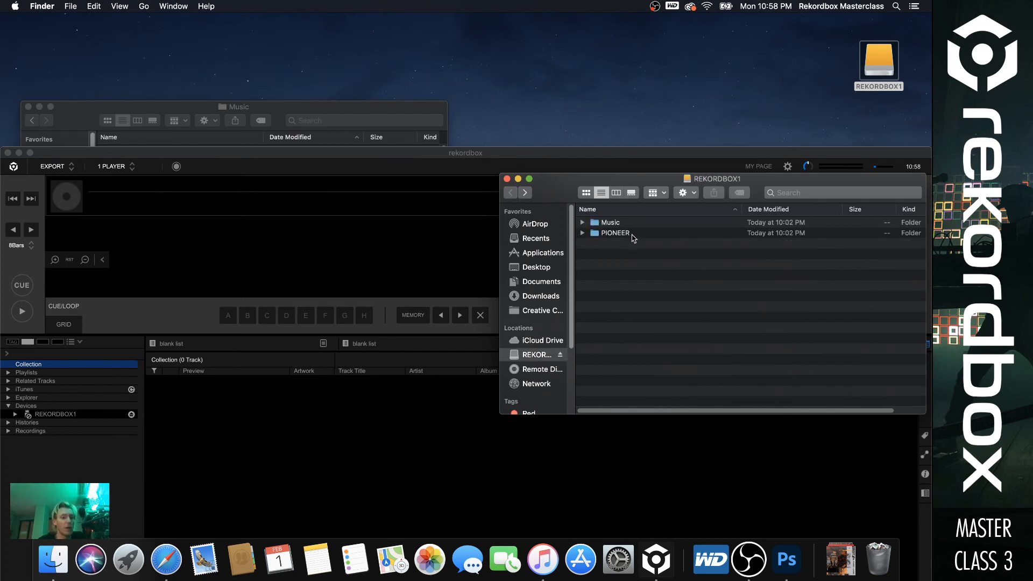
mouse_move(634, 251)
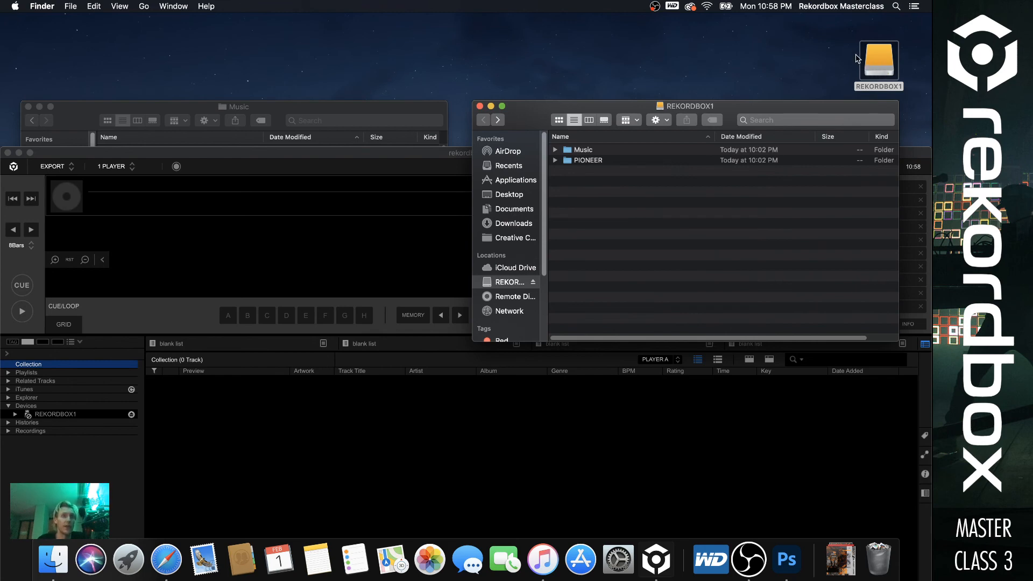
mouse_move(601, 152)
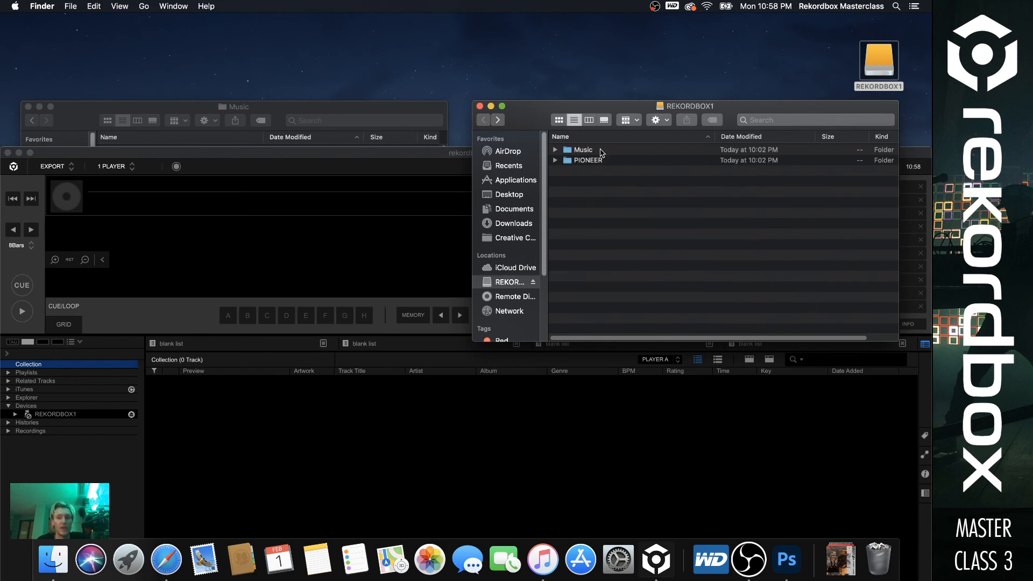
left_click(582, 150)
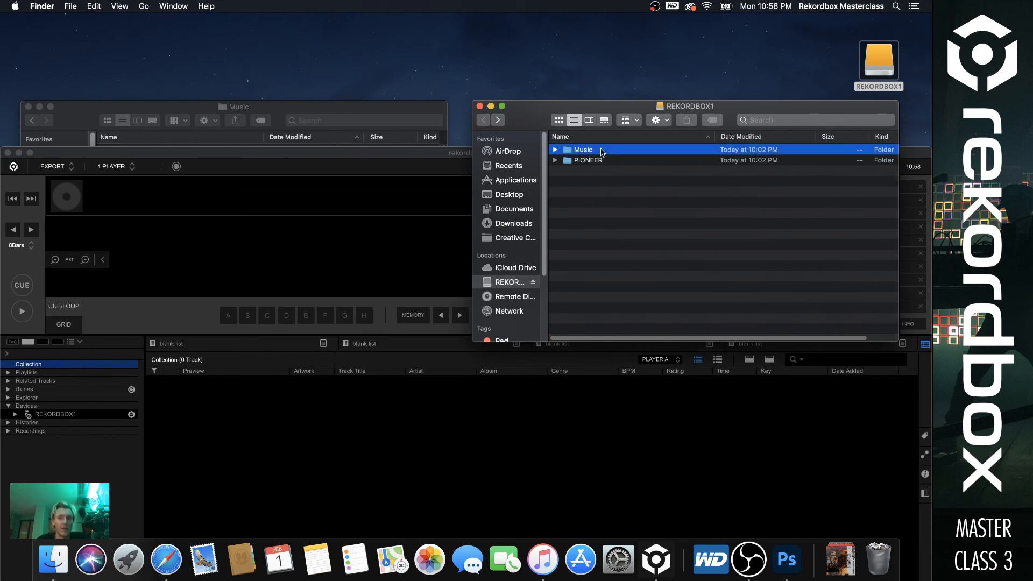
double_click(582, 149)
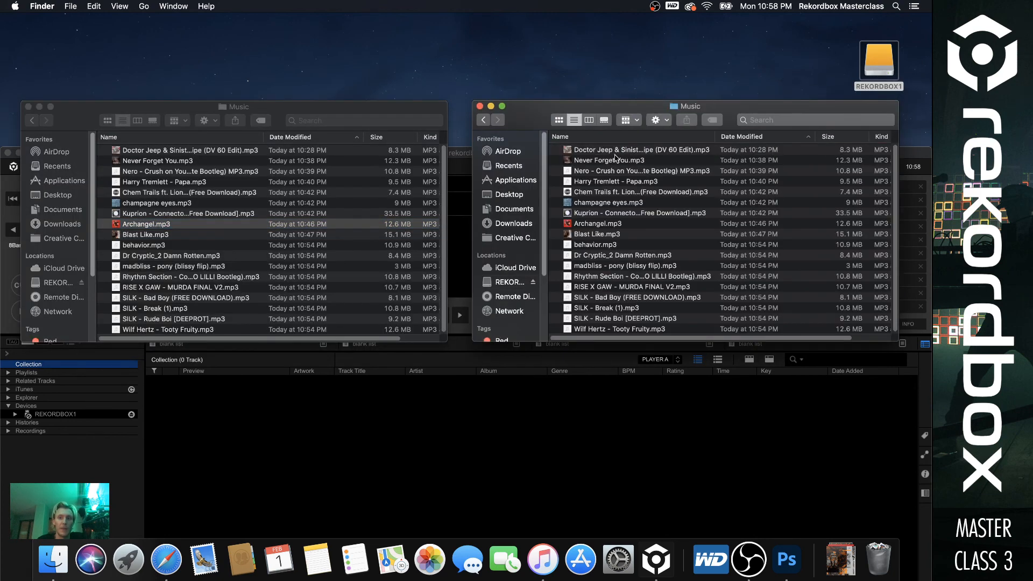
key("cmd+a")
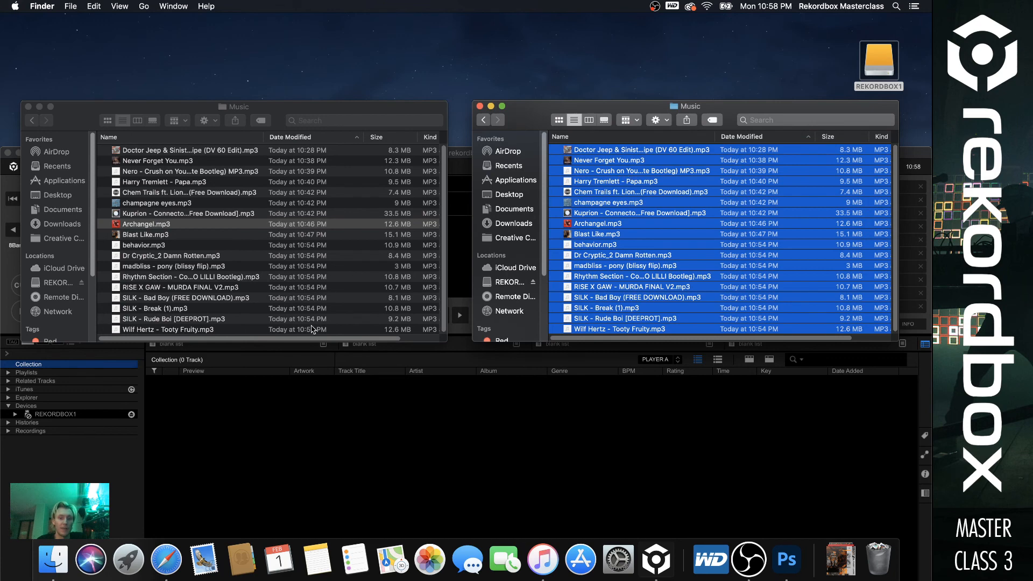
mouse_move(408, 385)
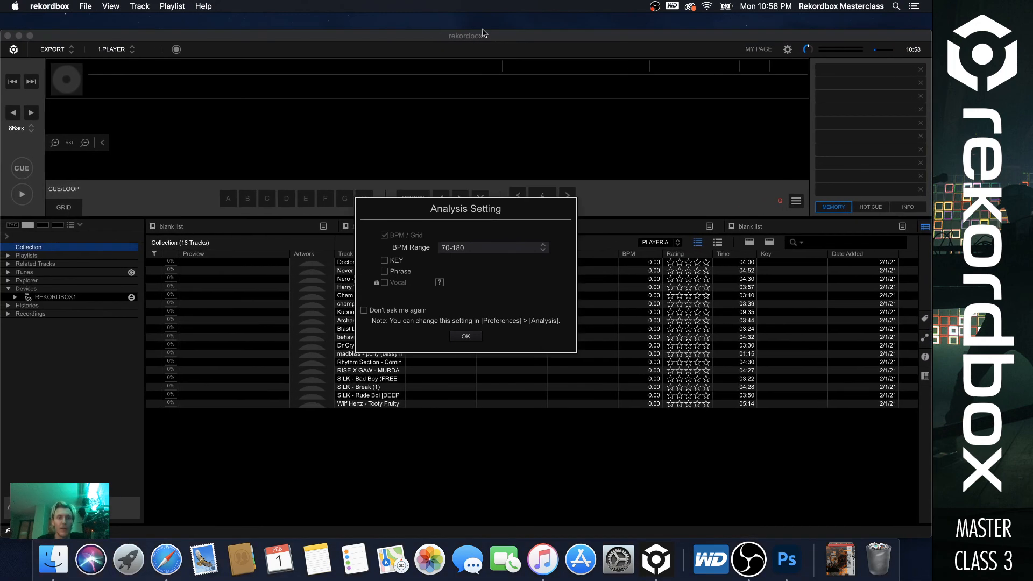
mouse_move(414, 256)
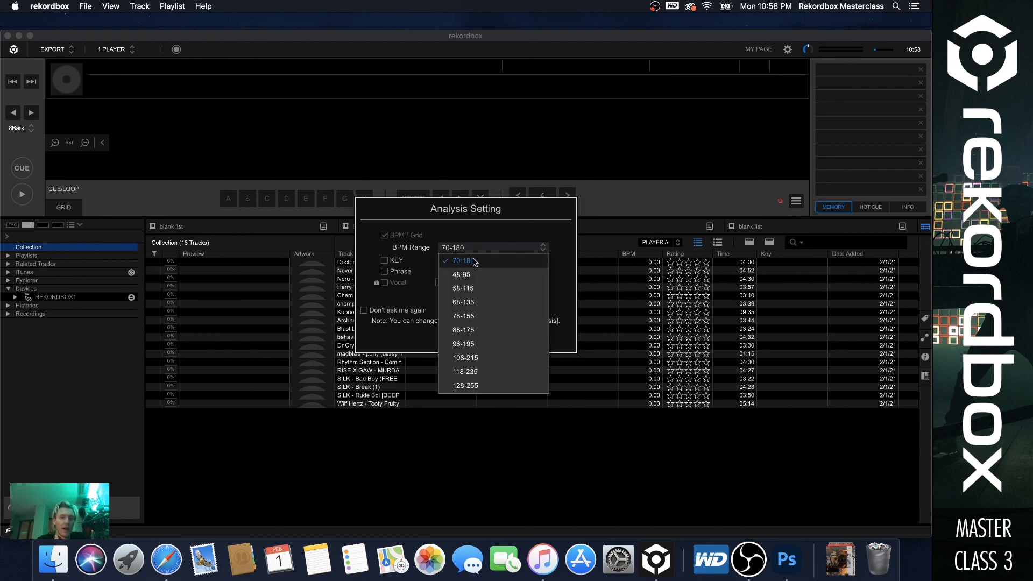
Confirm analysis with BPM range 70-180, key detection on and Don't ask me again ticked.
left_click(464, 260)
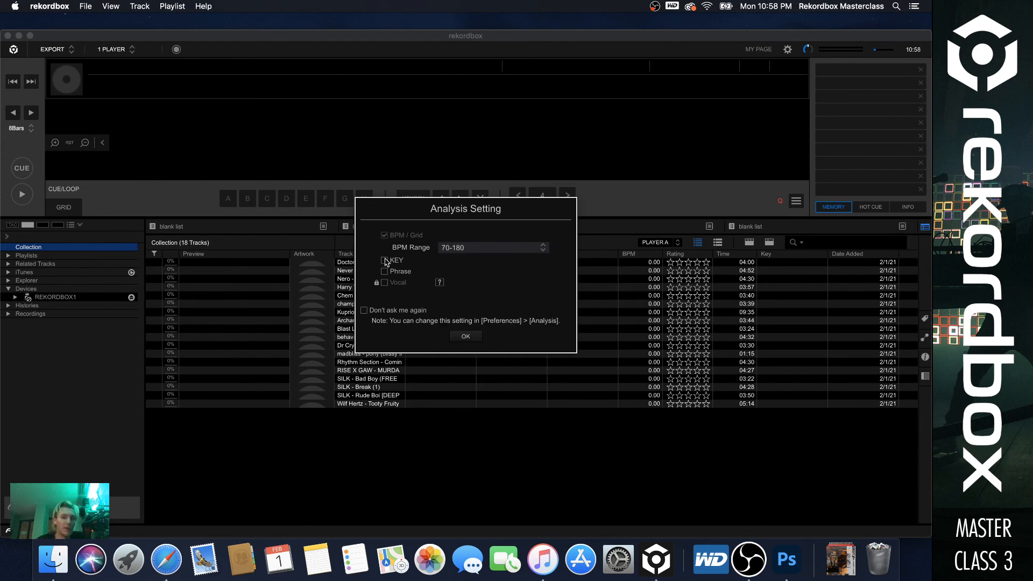
left_click(385, 259)
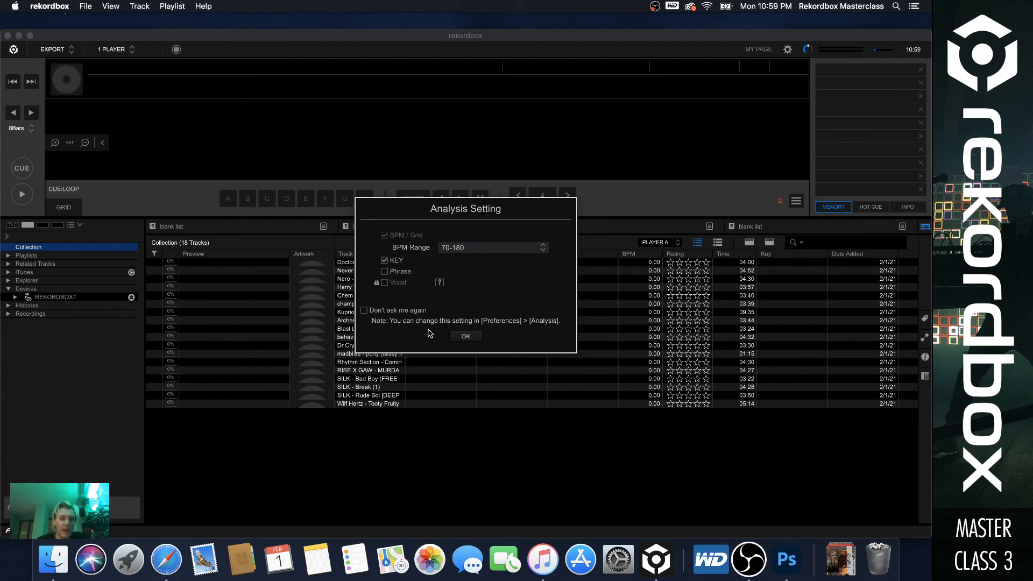
left_click(364, 310)
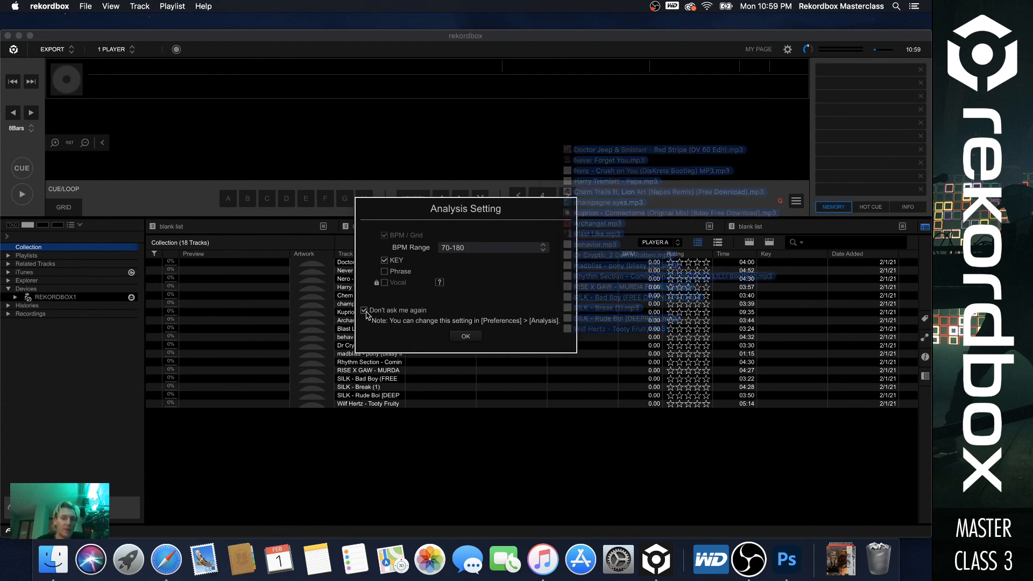
left_click(364, 311)
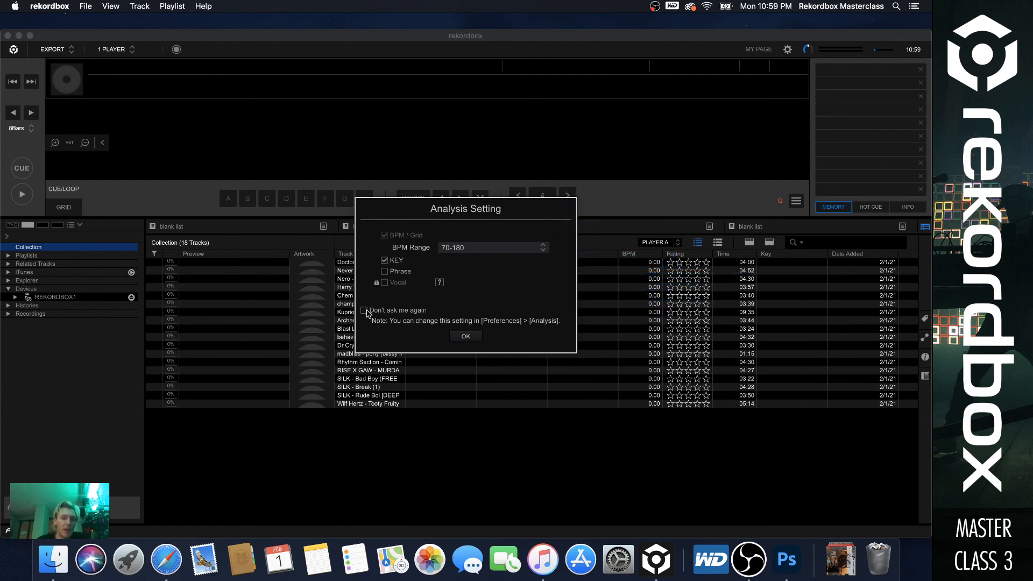
left_click(363, 310)
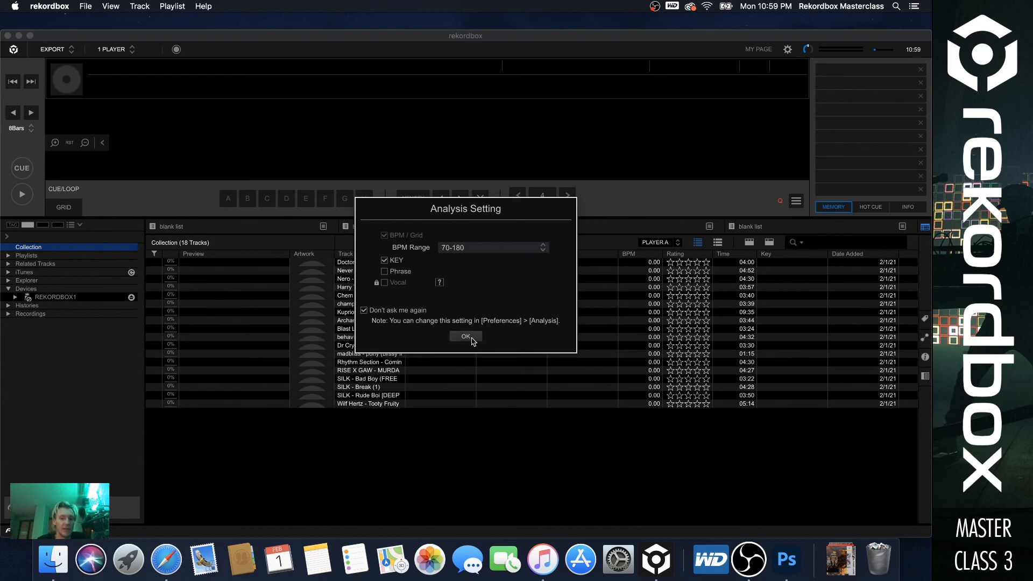
left_click(465, 335)
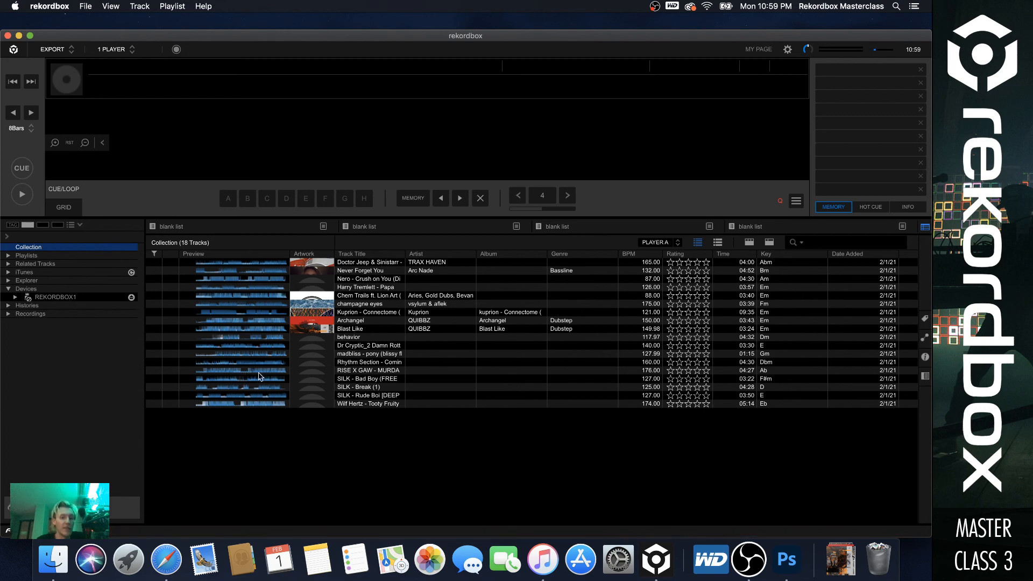
mouse_move(225, 264)
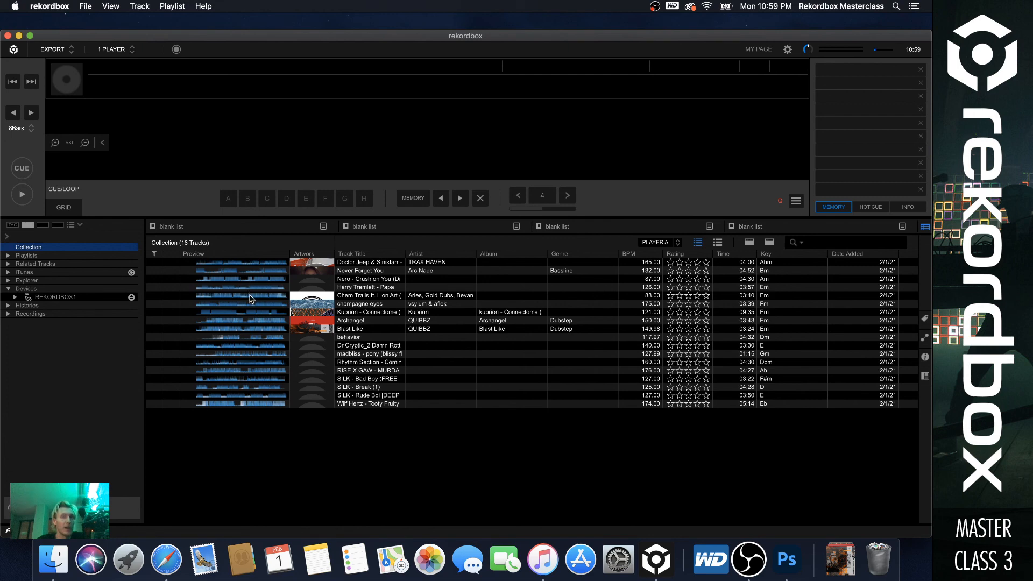
mouse_move(252, 308)
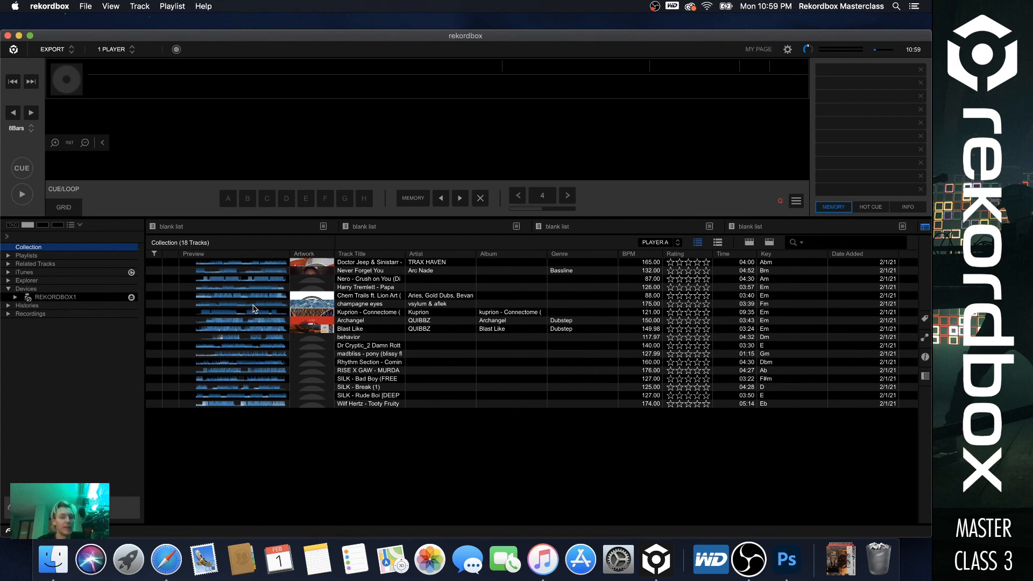